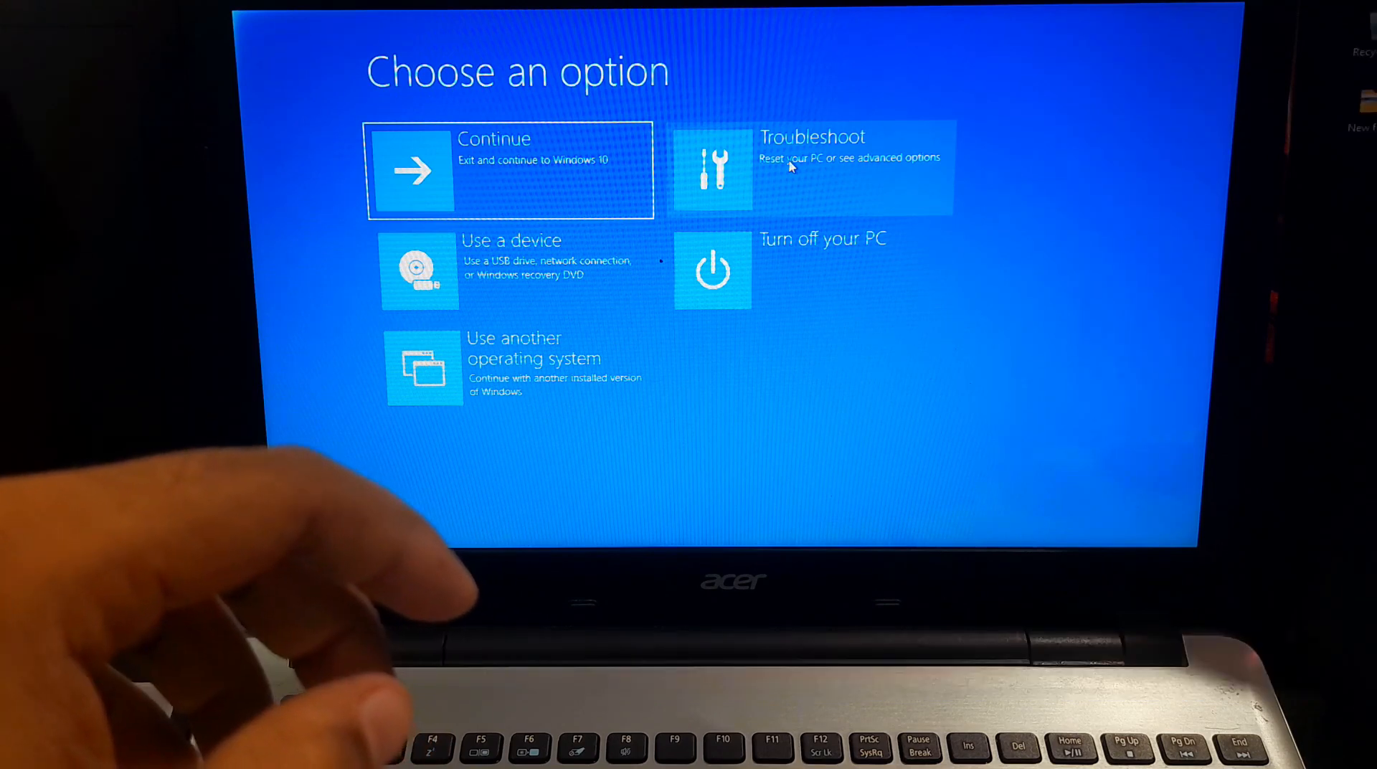
Select Troubleshoot to reach Advanced options such as Startup Settings and UEFI Firmware Settings.
left_click(811, 169)
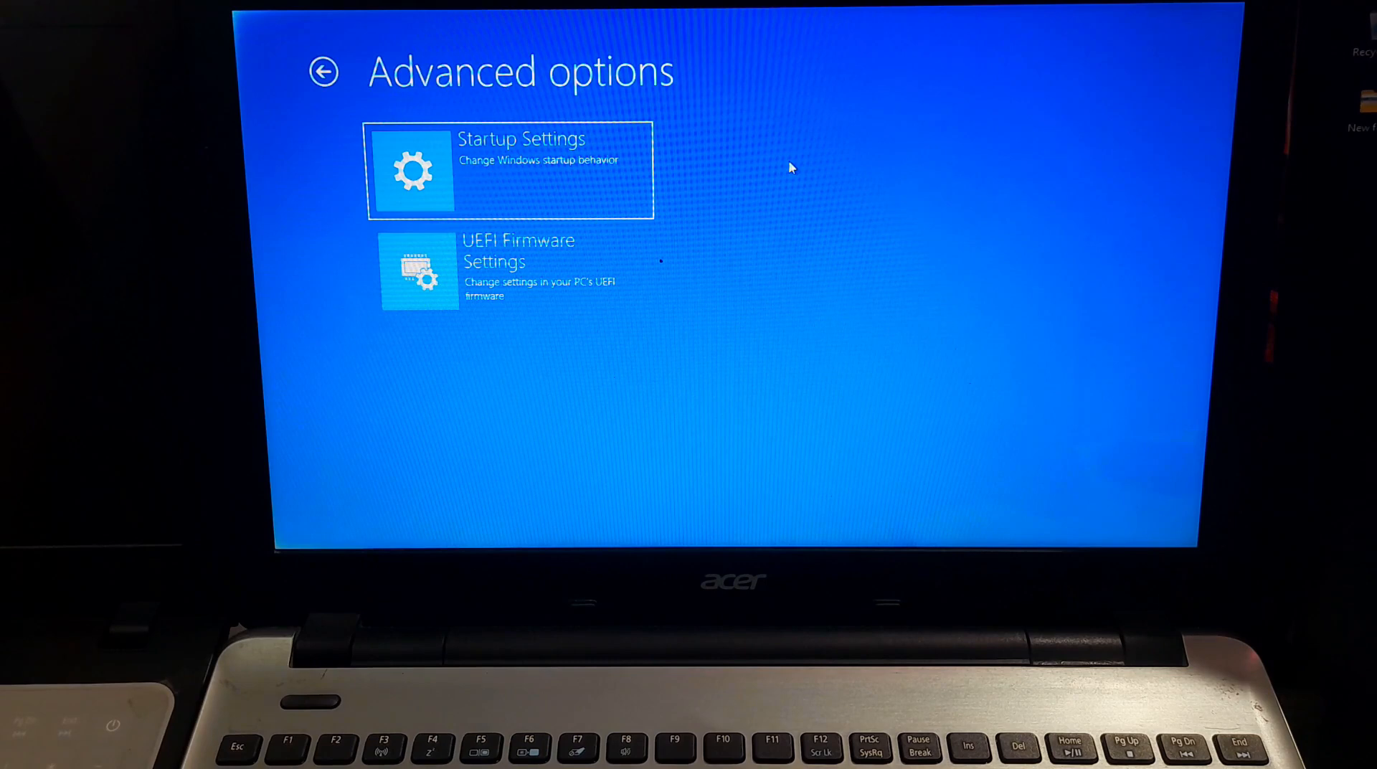
mouse_move(883, 259)
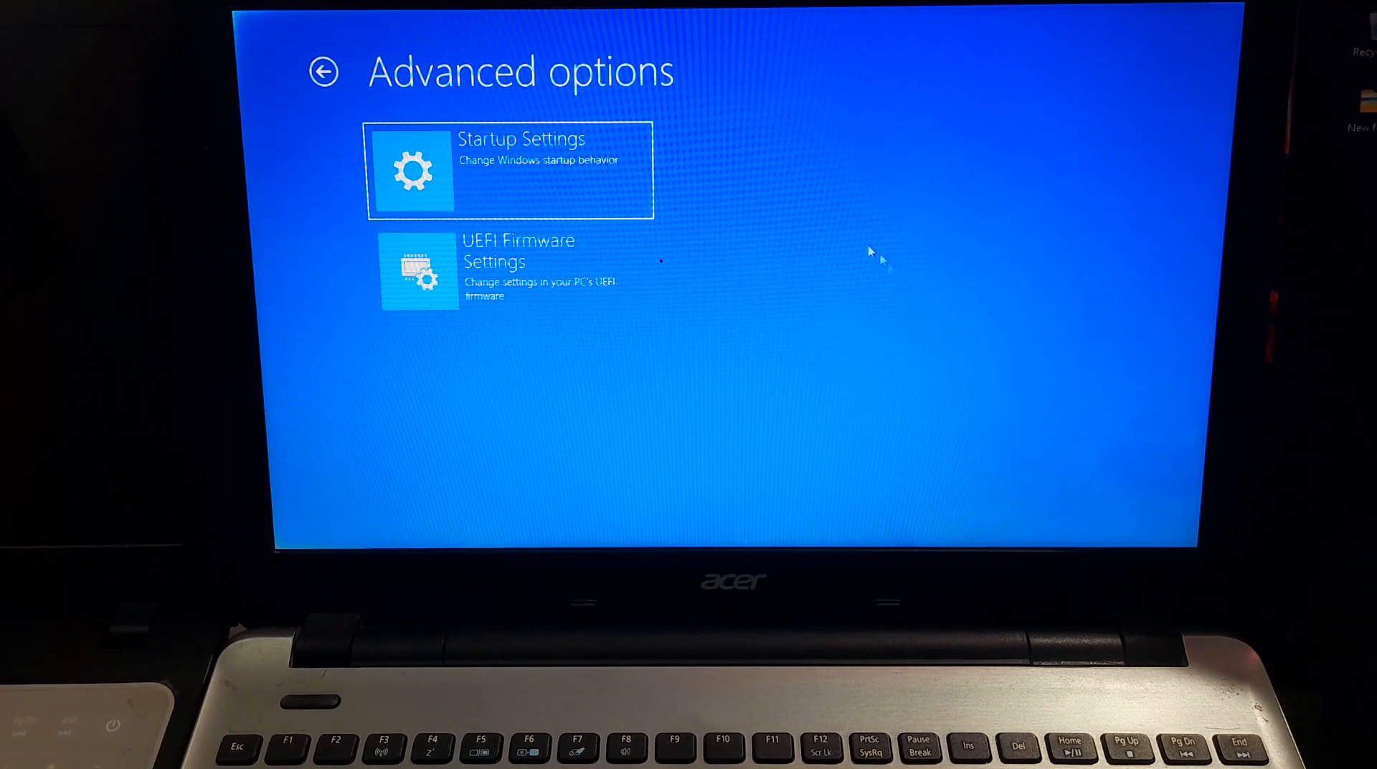
mouse_move(751, 264)
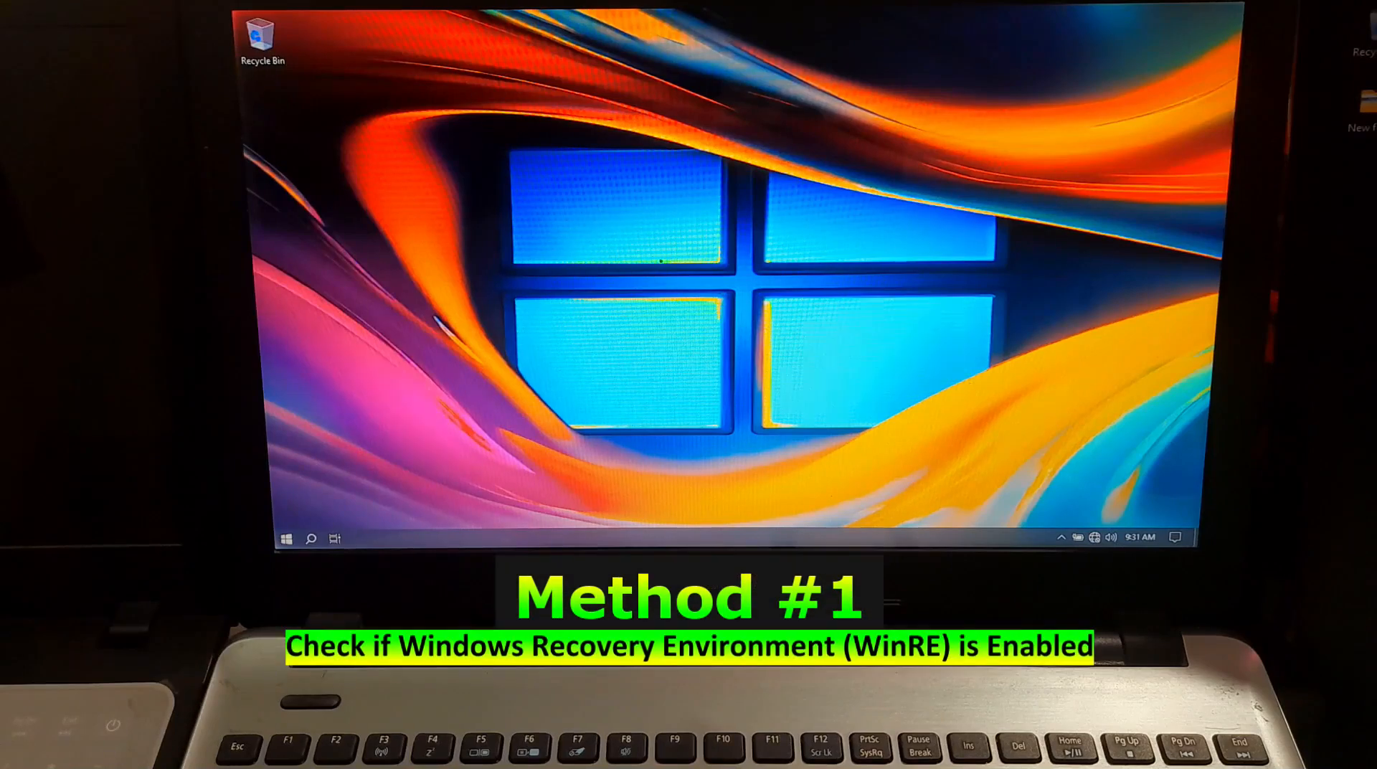
Launch Windows PowerShell (Admin) from the Start context menu and approve the UAC prompt.
right_click(284, 537)
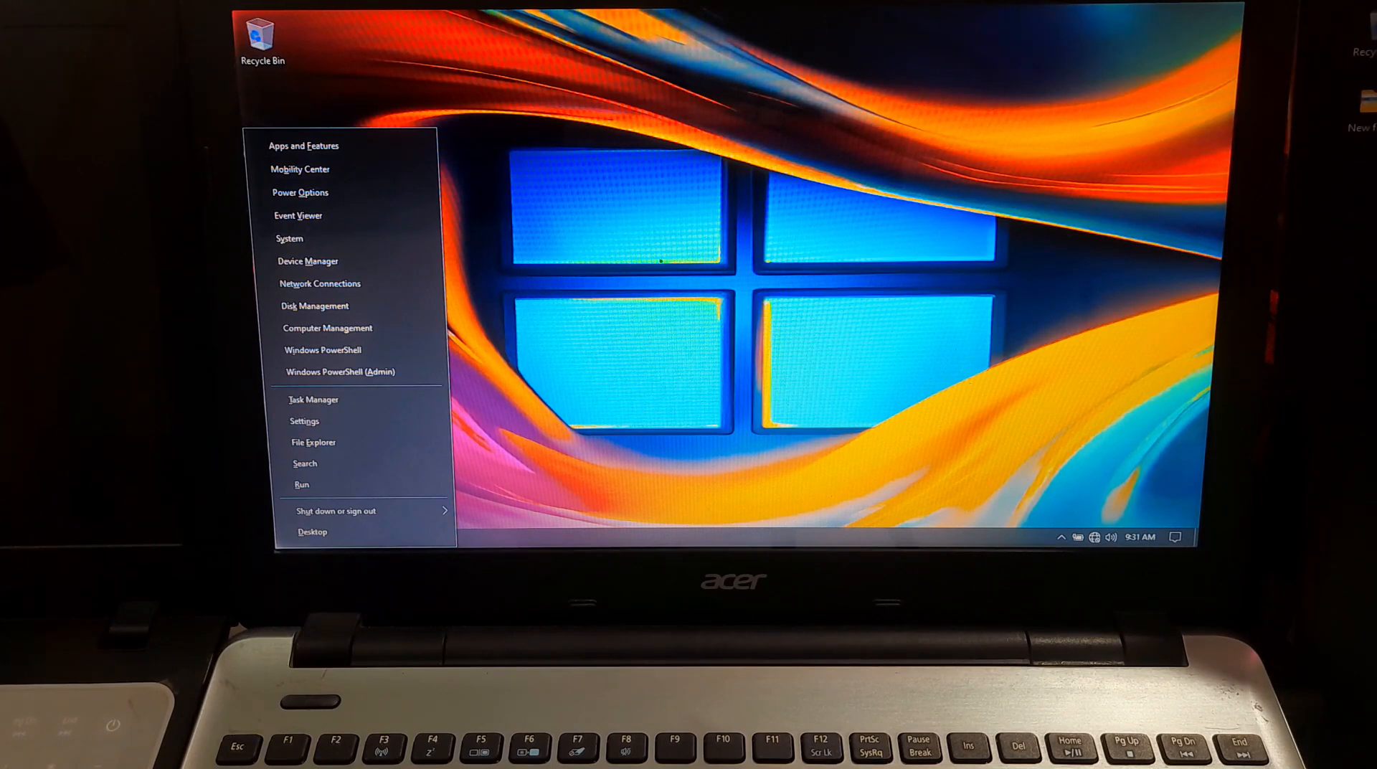
mouse_move(341, 371)
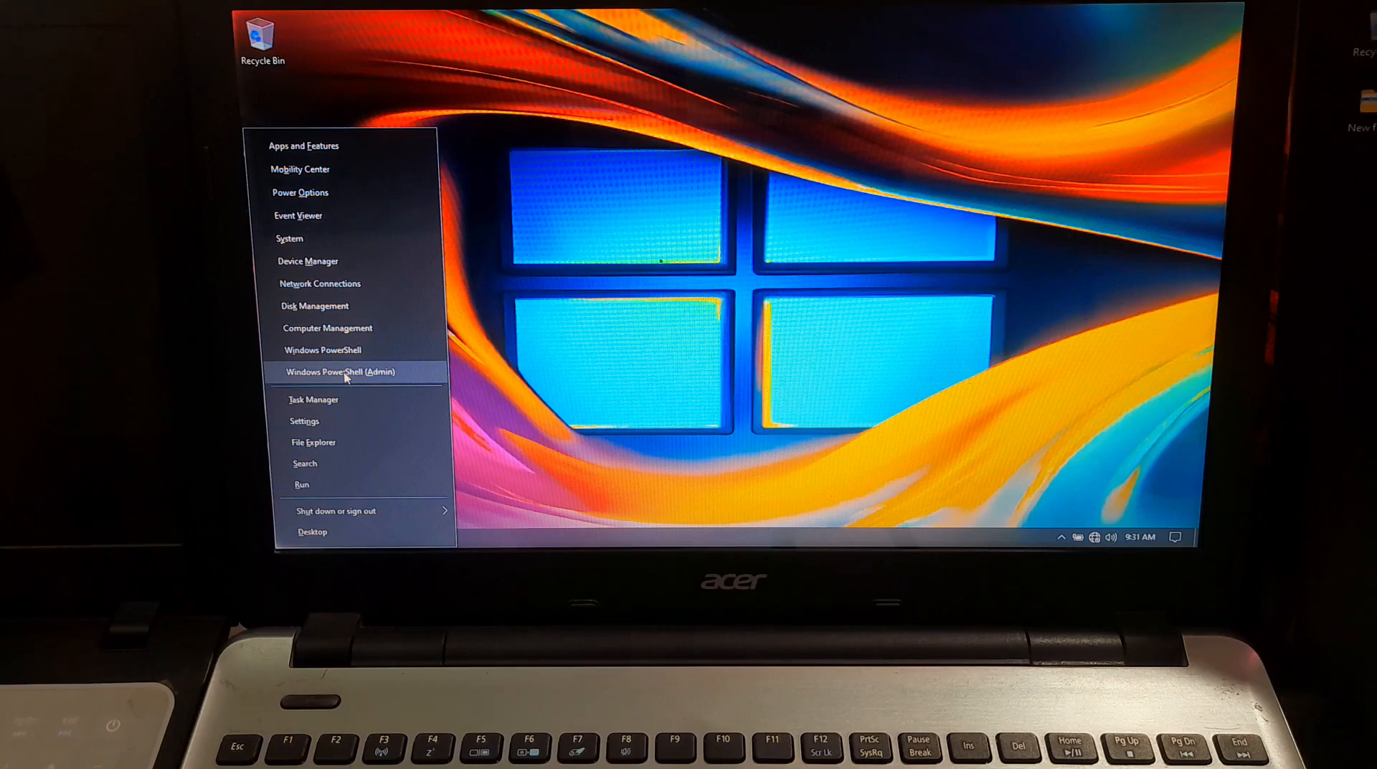
left_click(343, 371)
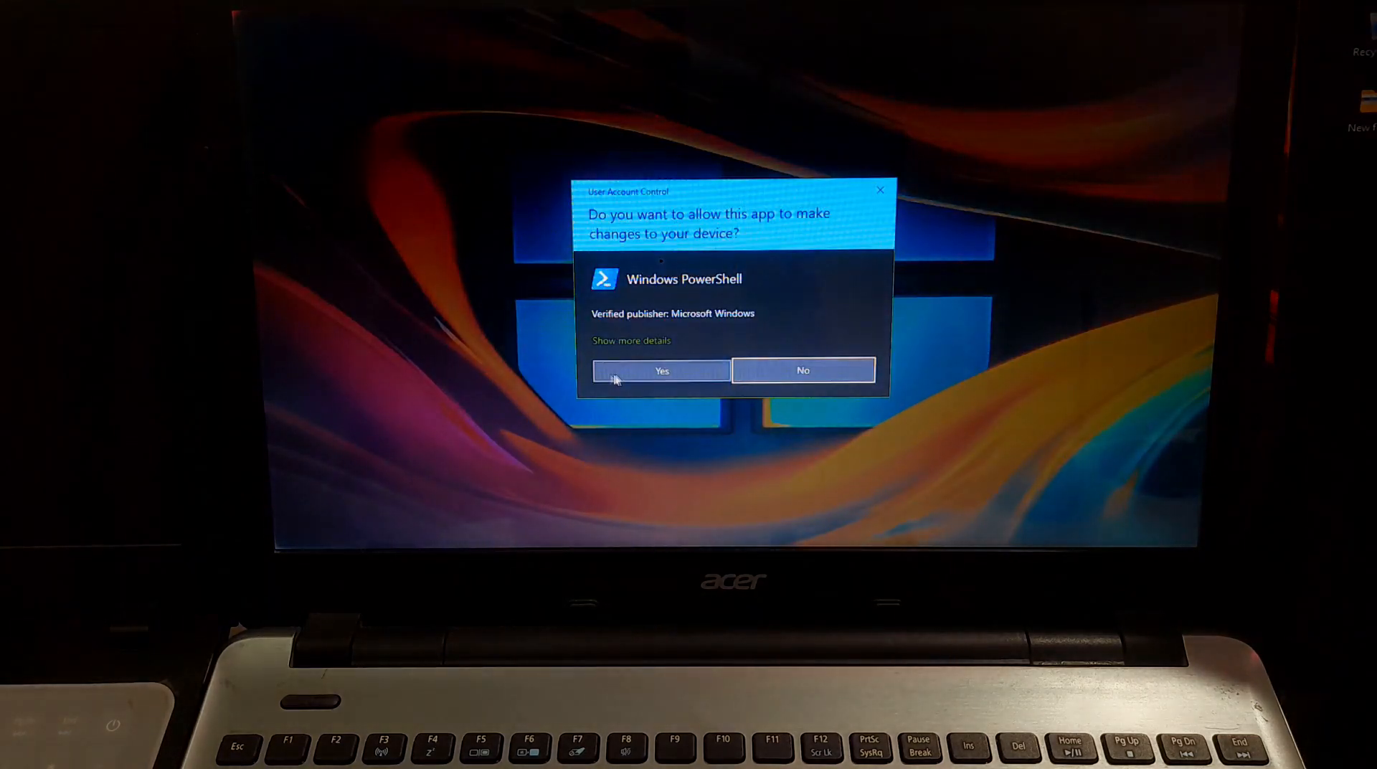
left_click(662, 370)
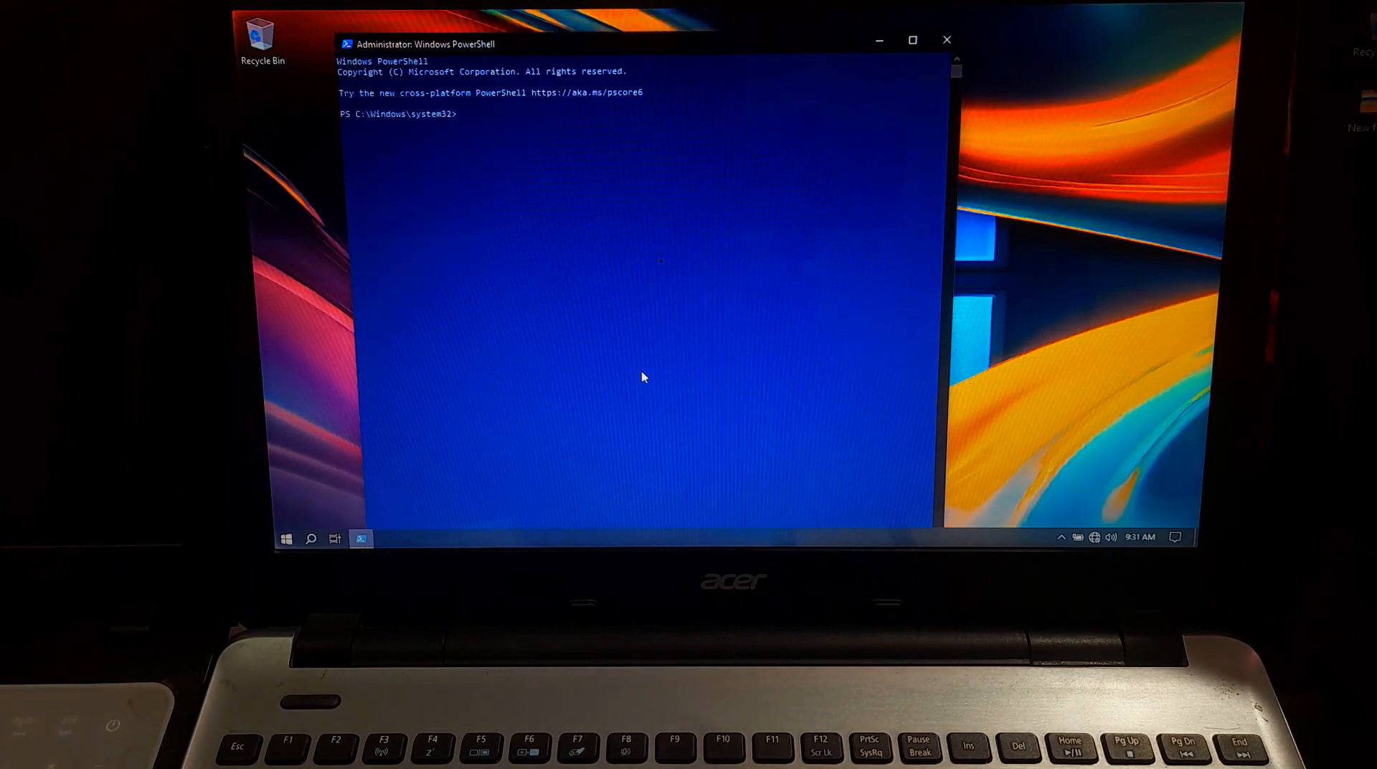
Run reagentc /info and note that Windows RE status is Disabled.
left_click(911, 39)
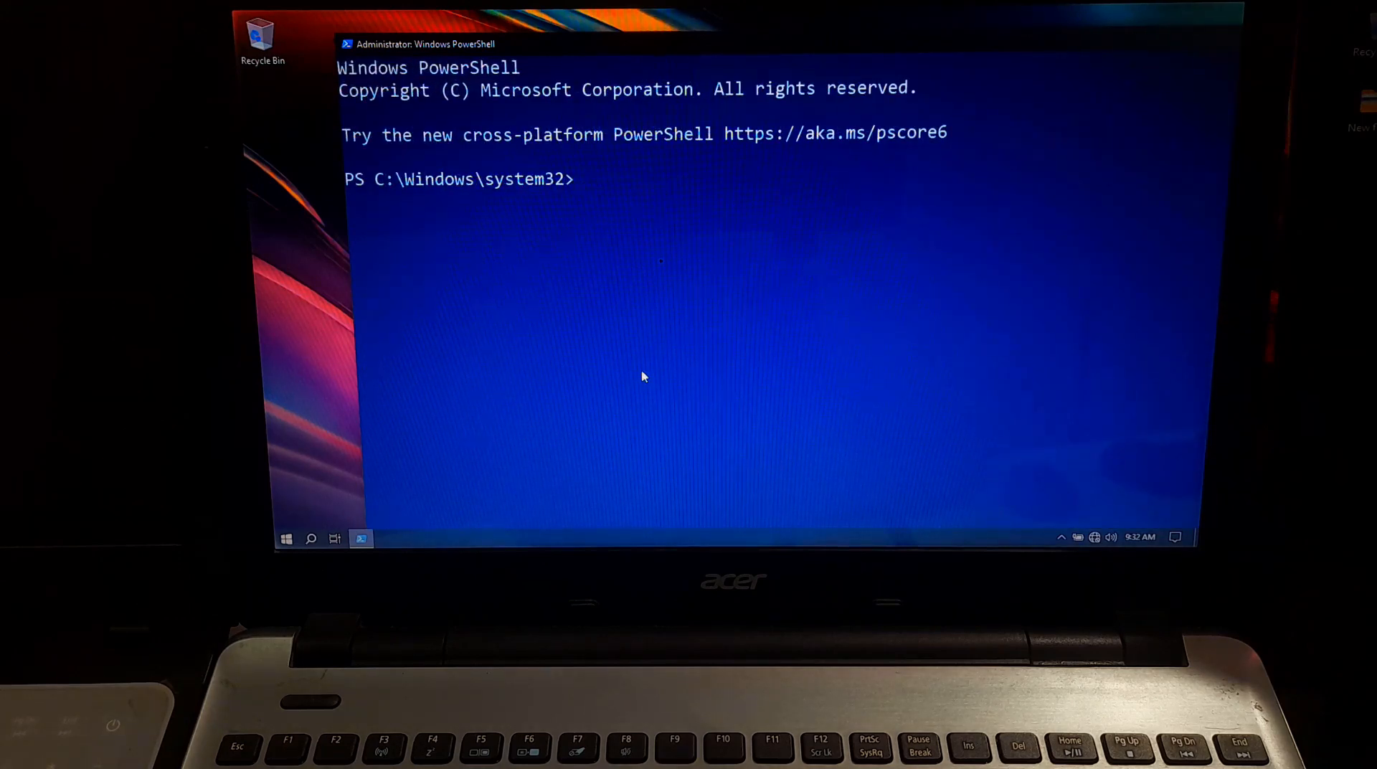
type("reagentc")
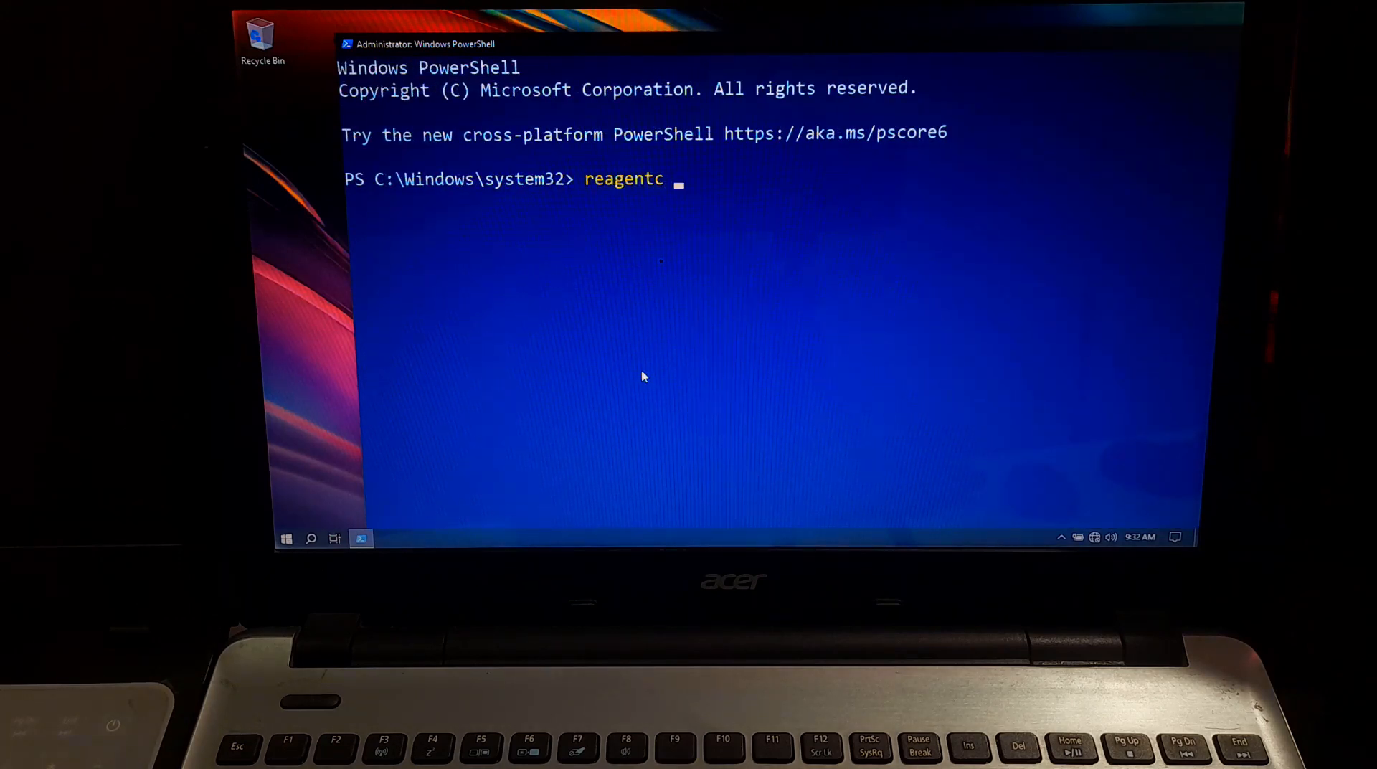
type("/info")
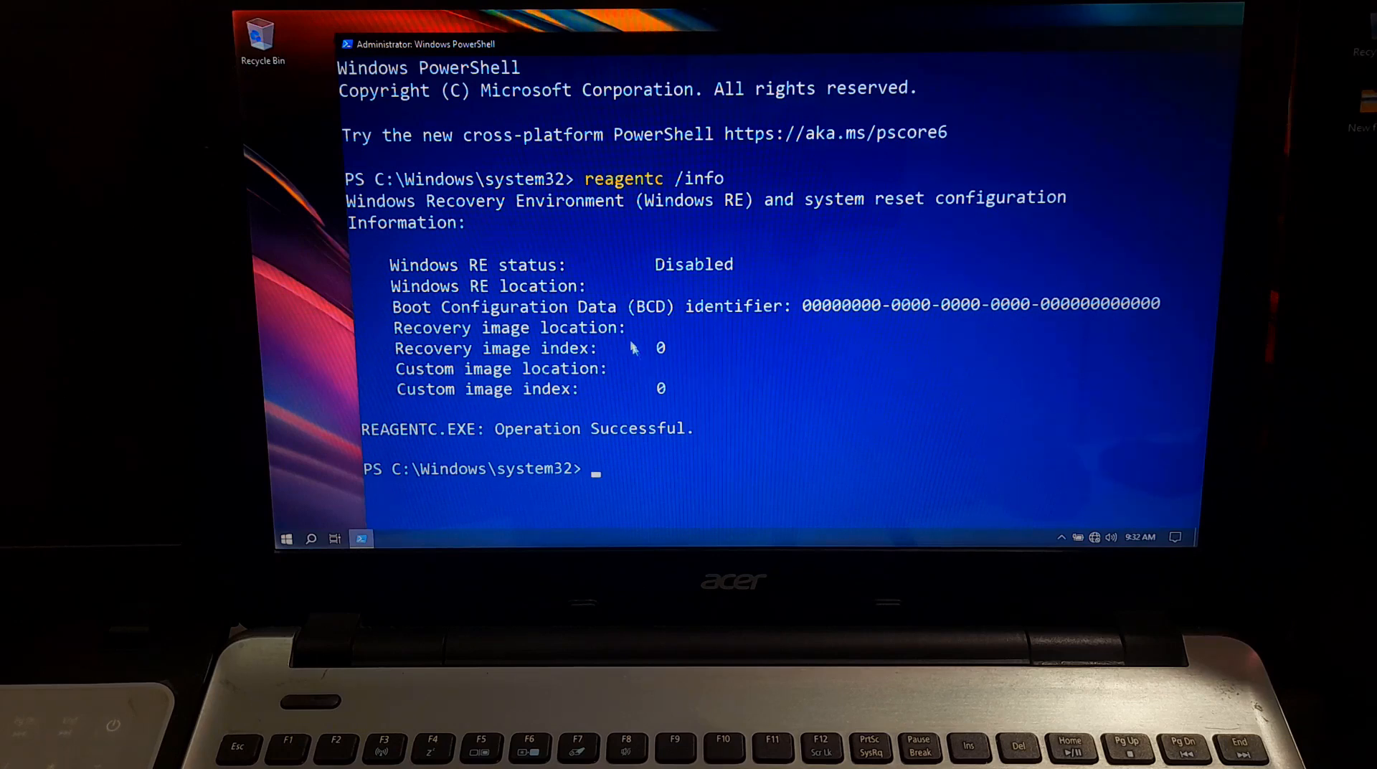
double_click(469, 265)
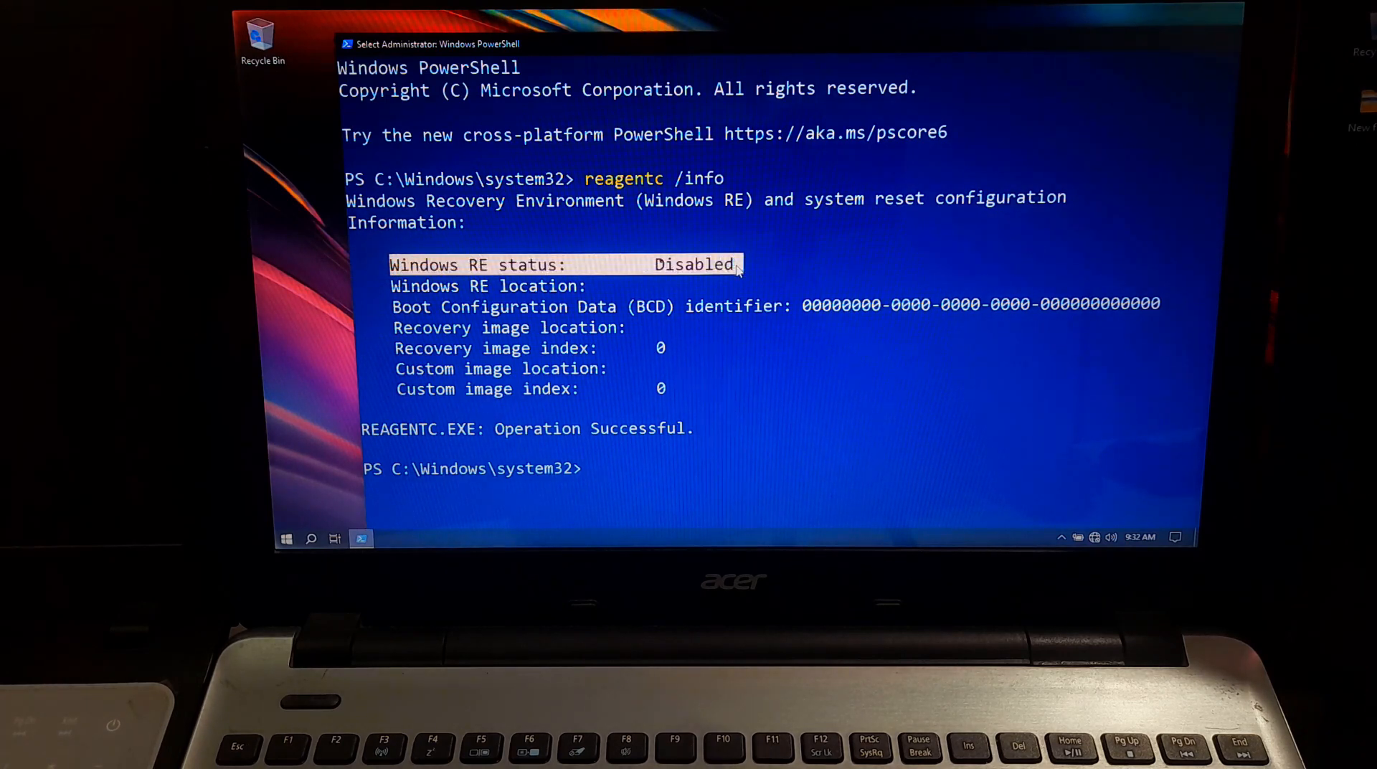
Enable Windows RE with reagentc /enable, then rerun reagentc /info.
type("reagentc /enable")
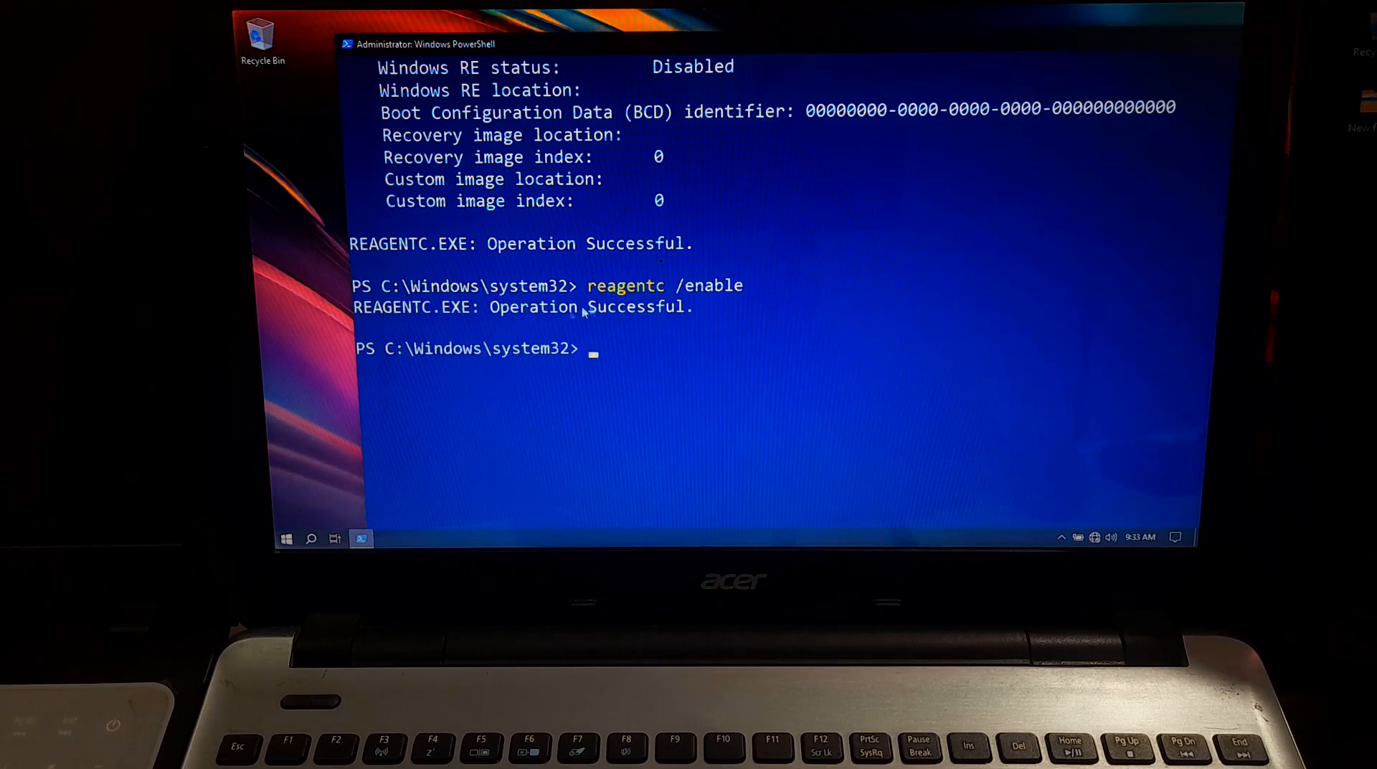
left_click_drag(489, 307, 687, 307)
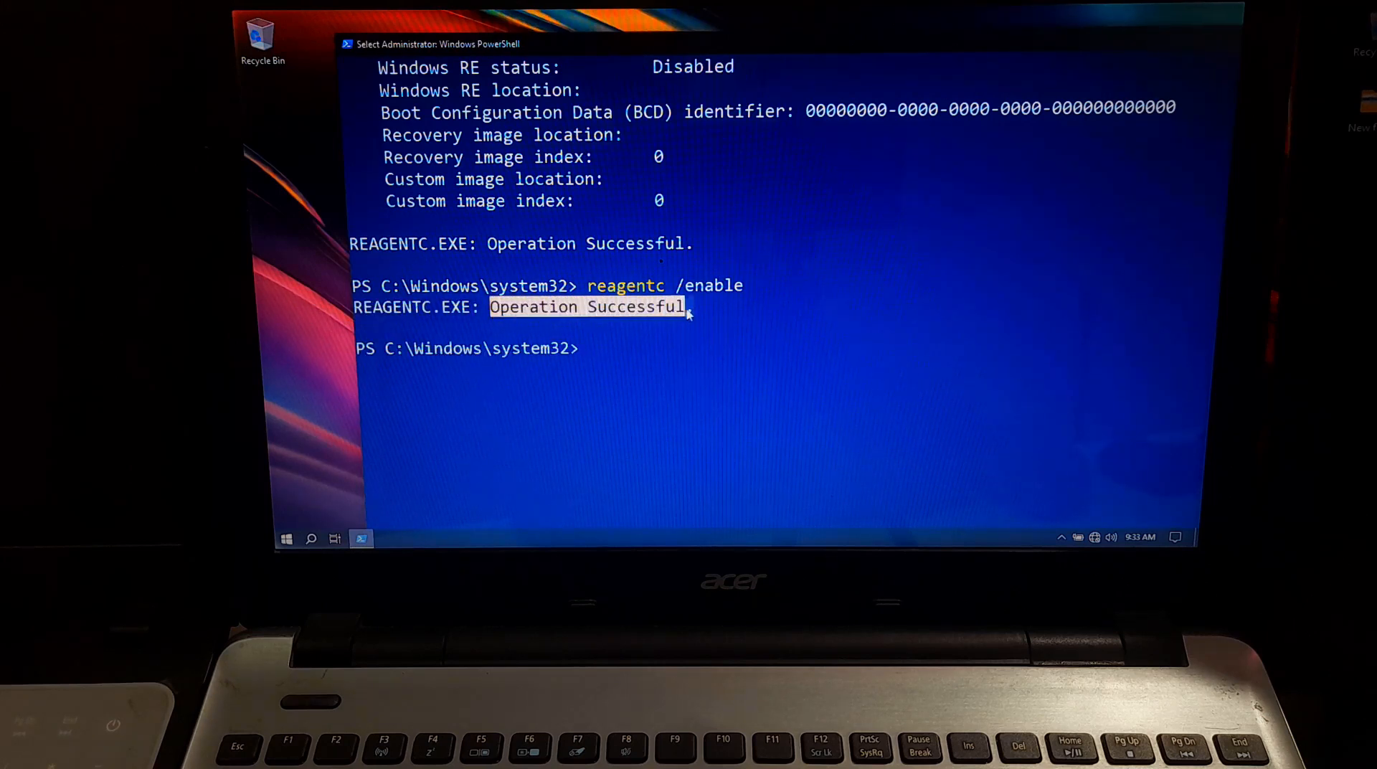
type("reagentc /info")
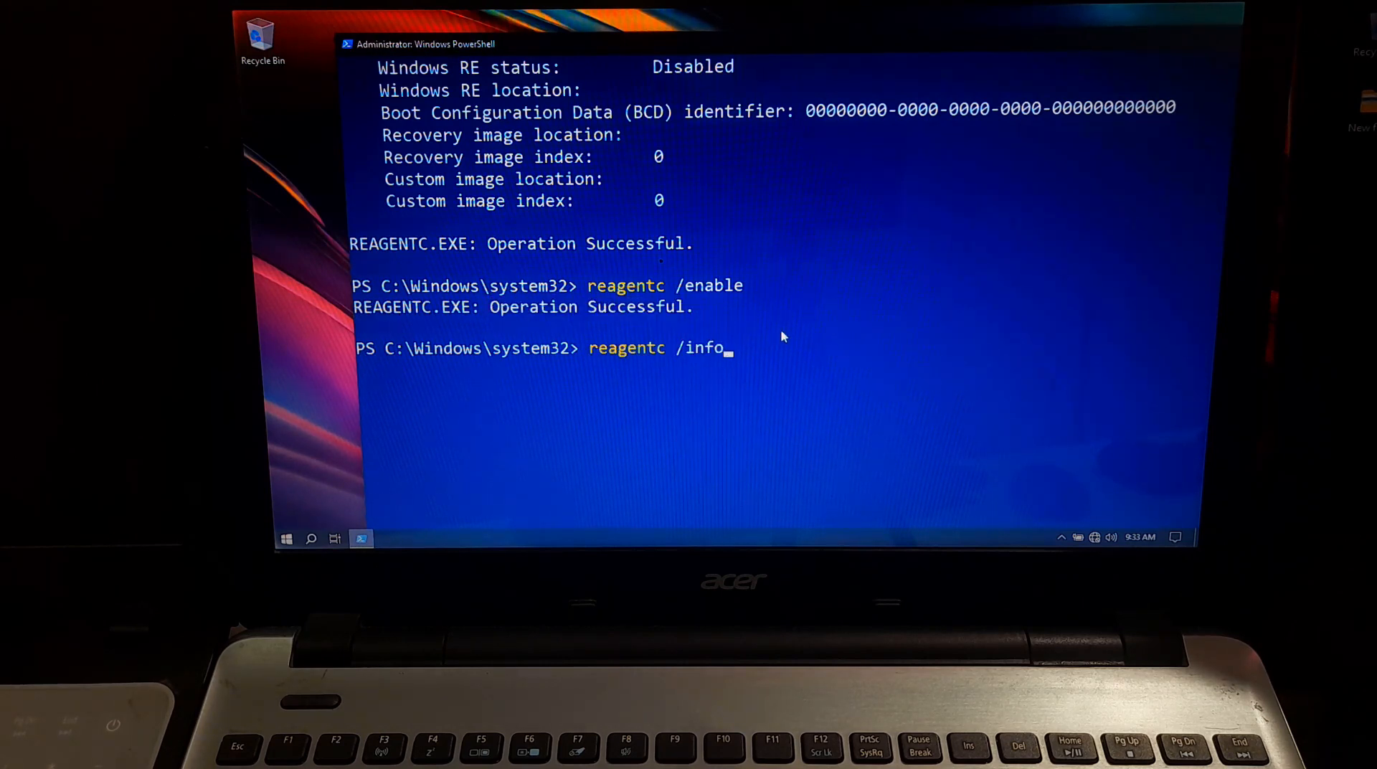
key("enter")
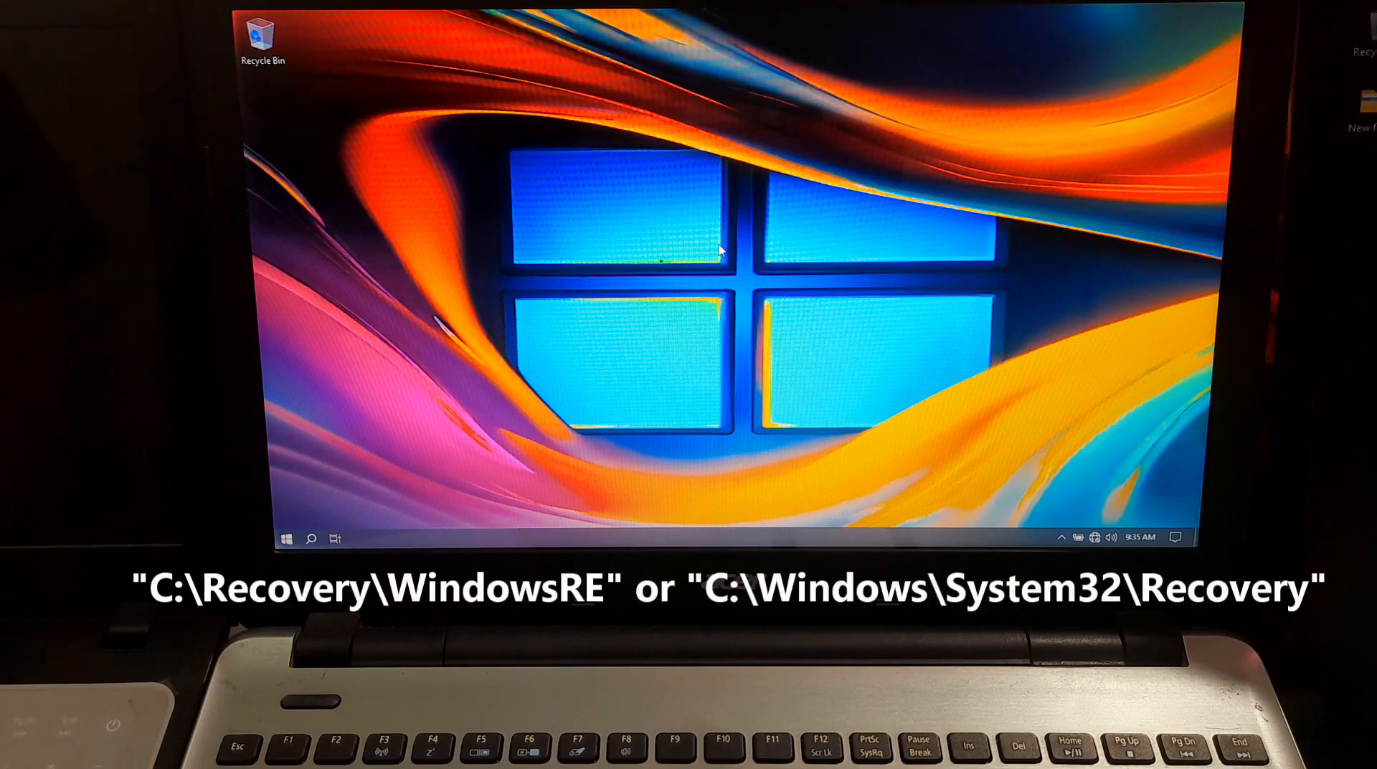
Browse File Explorer to C:\Windows\System32\Recovery, which holds ReAgent.xml.
left_click(284, 538)
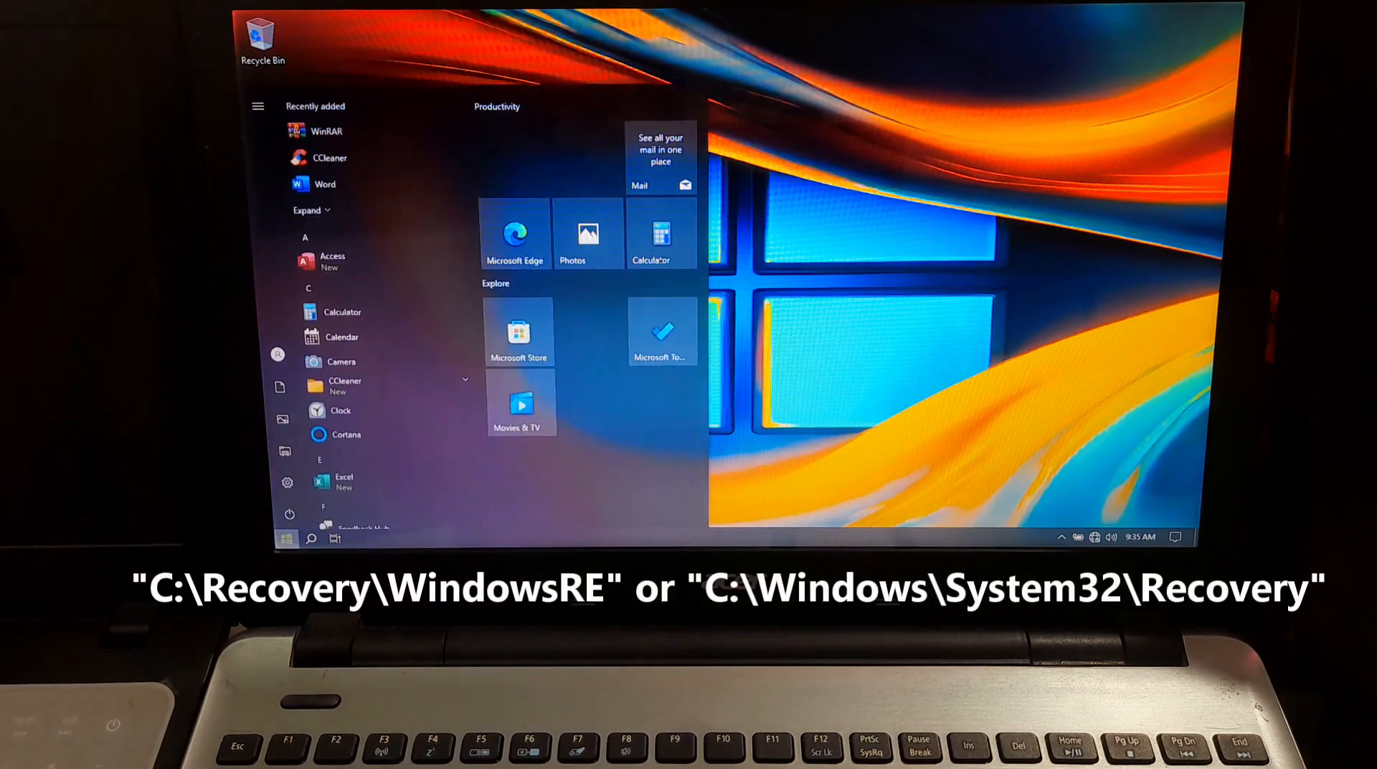
left_click(360, 538)
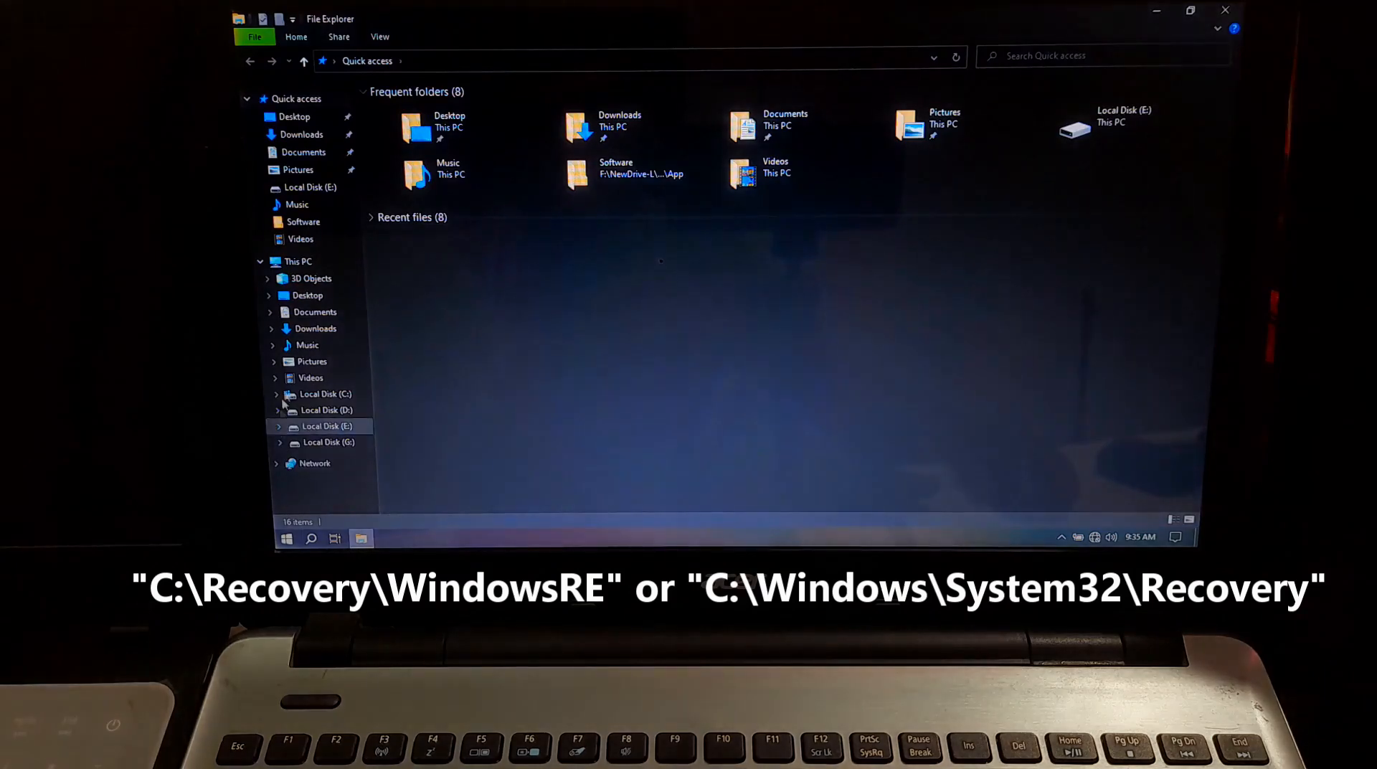
left_click(297, 261)
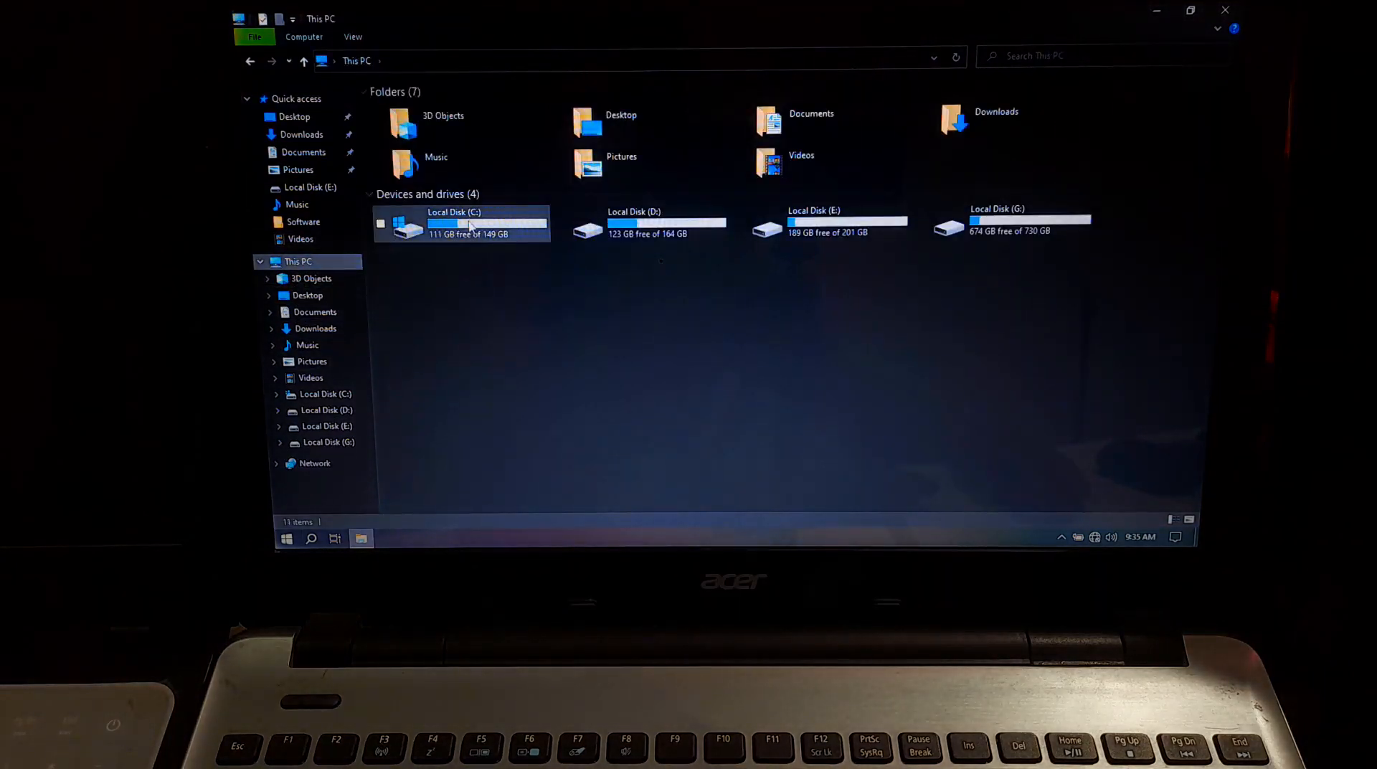
double_click(474, 223)
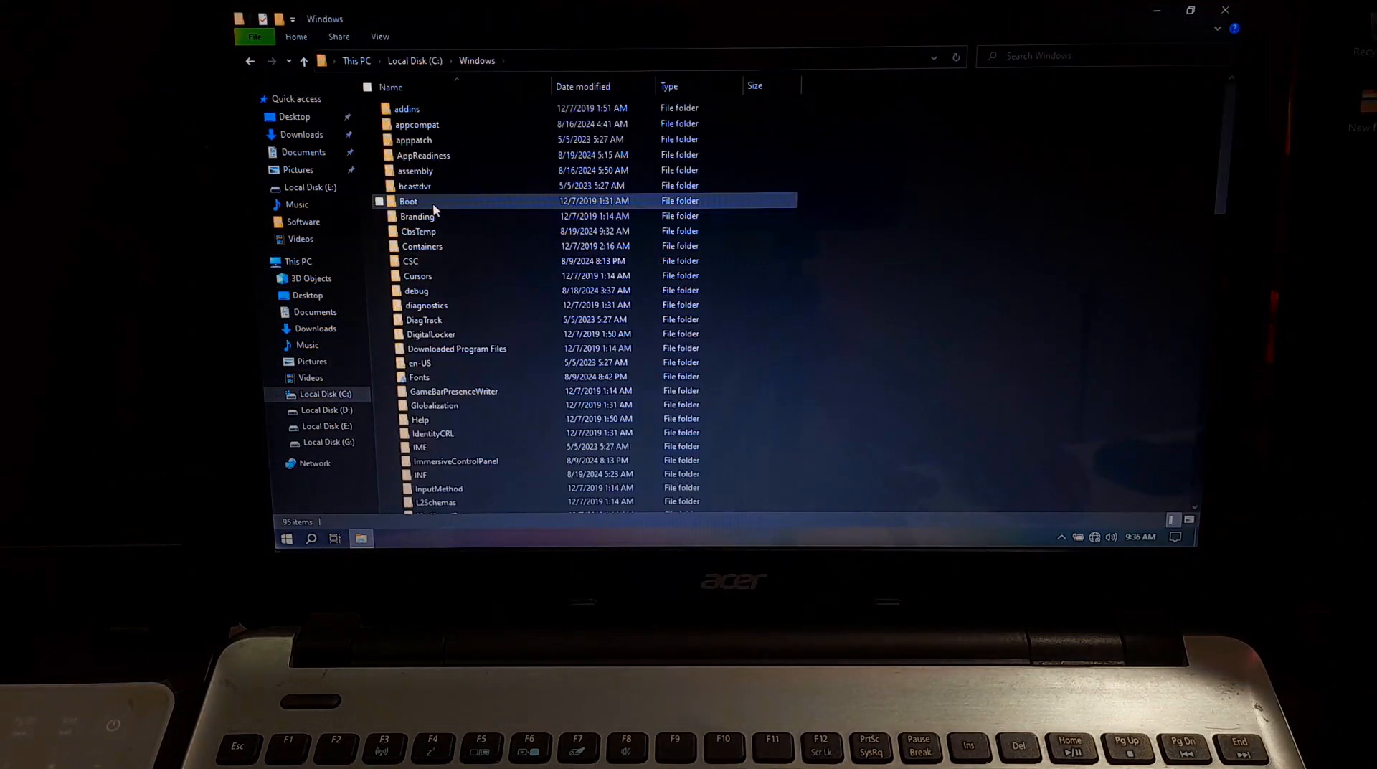
scroll("down", 3)
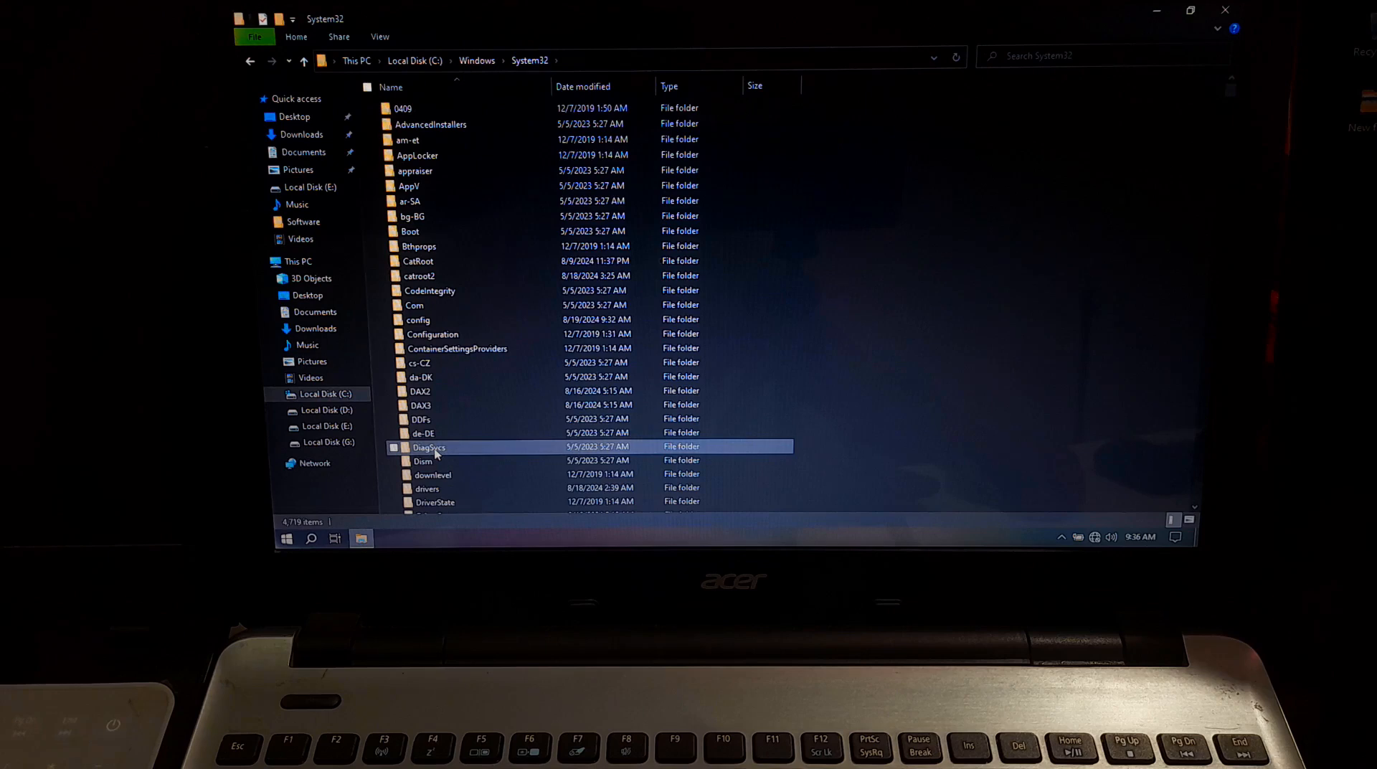
scroll("down", 3)
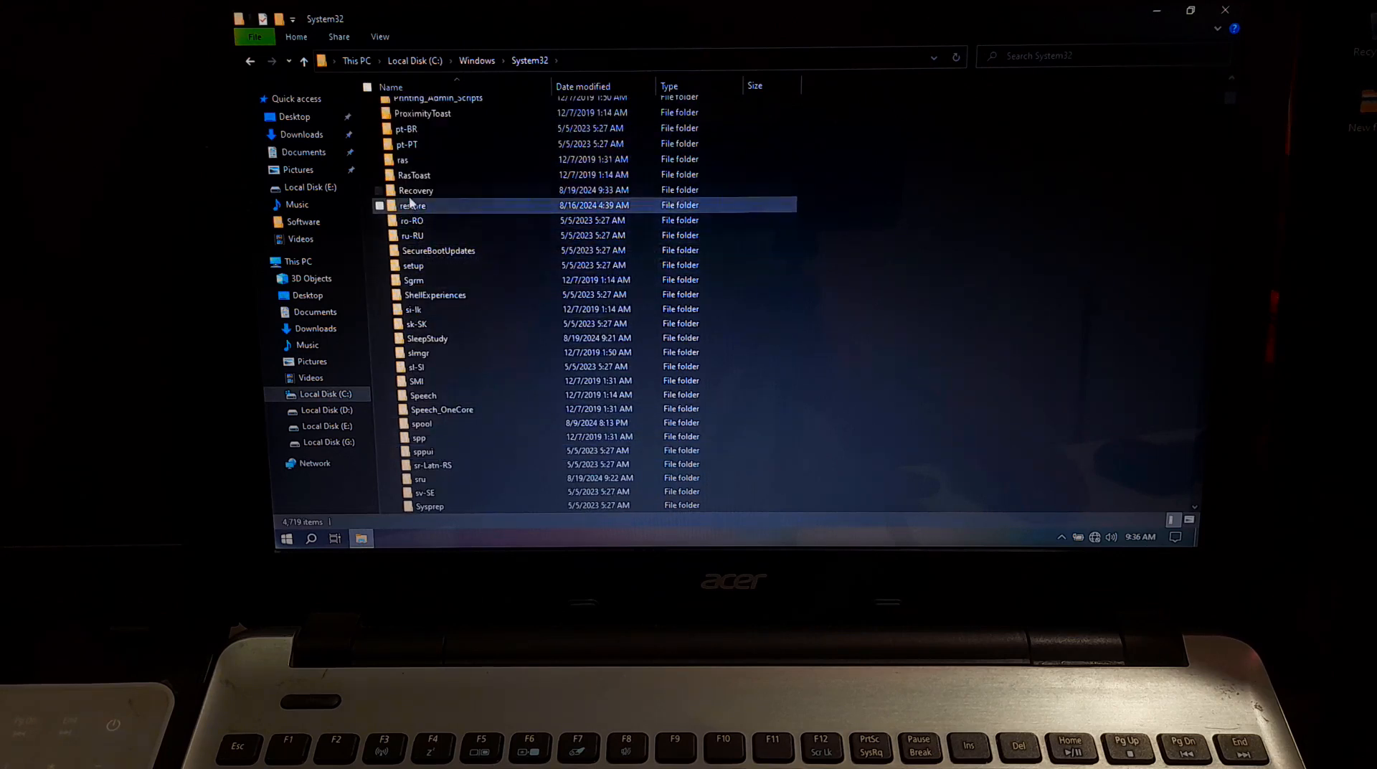
double_click(416, 190)
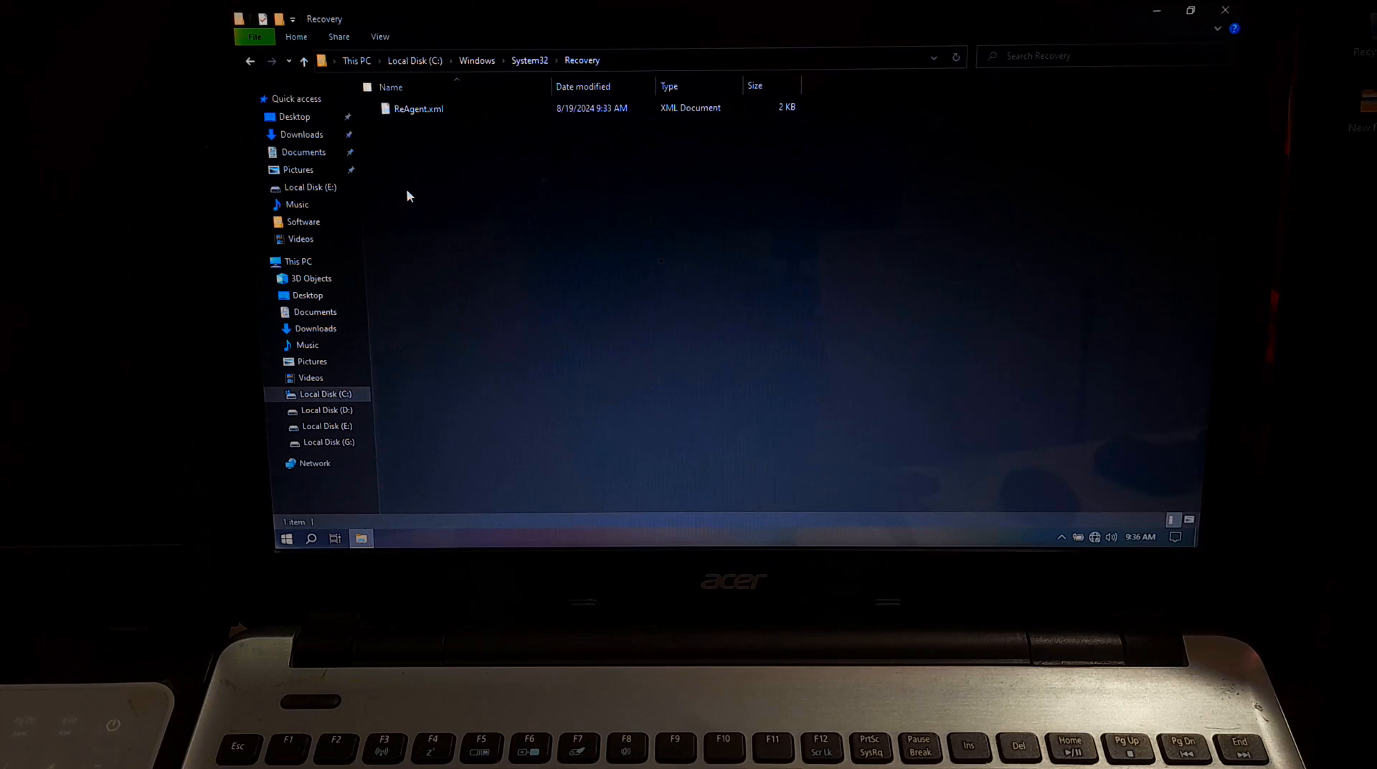
type("cmd")
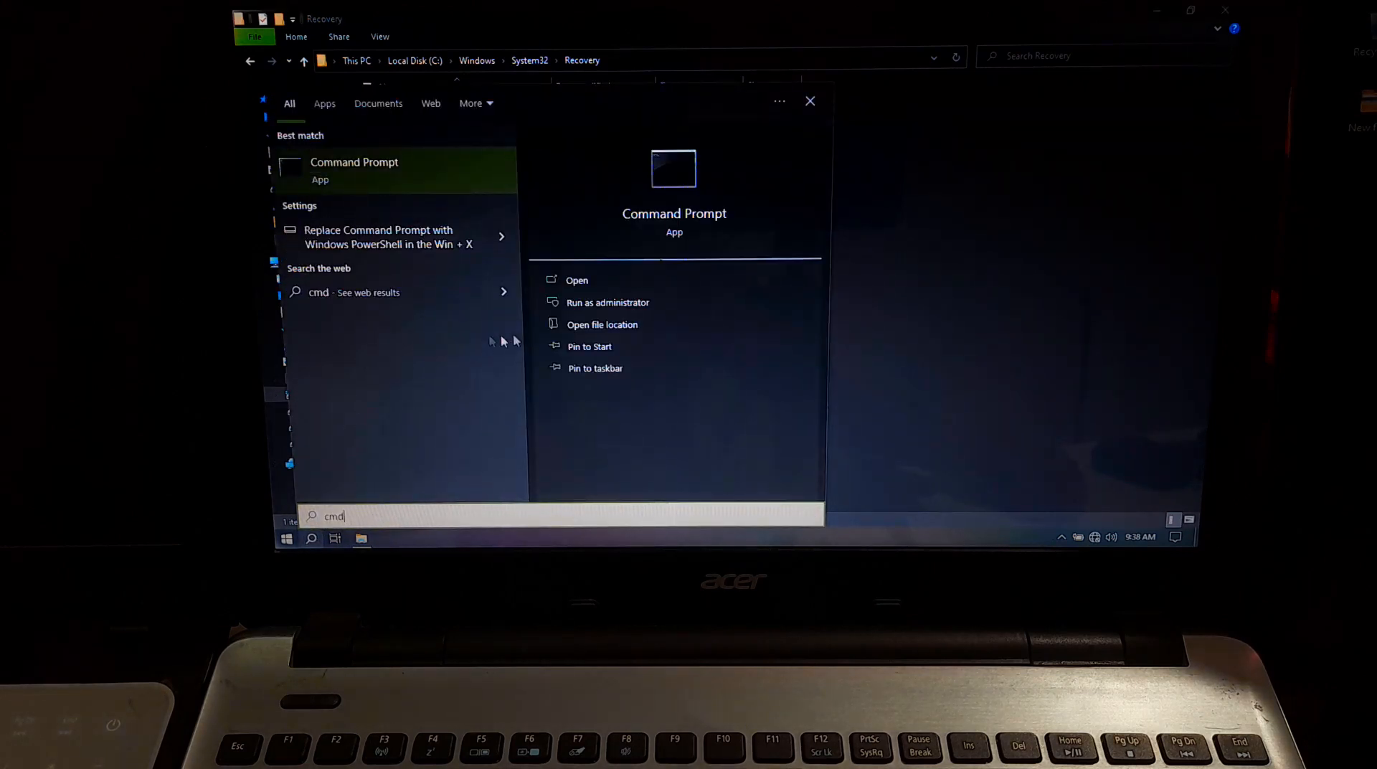
In admin Command Prompt, set the RE image path to C:\Windows\System32\Recovery, enable, and exit.
left_click(606, 302)
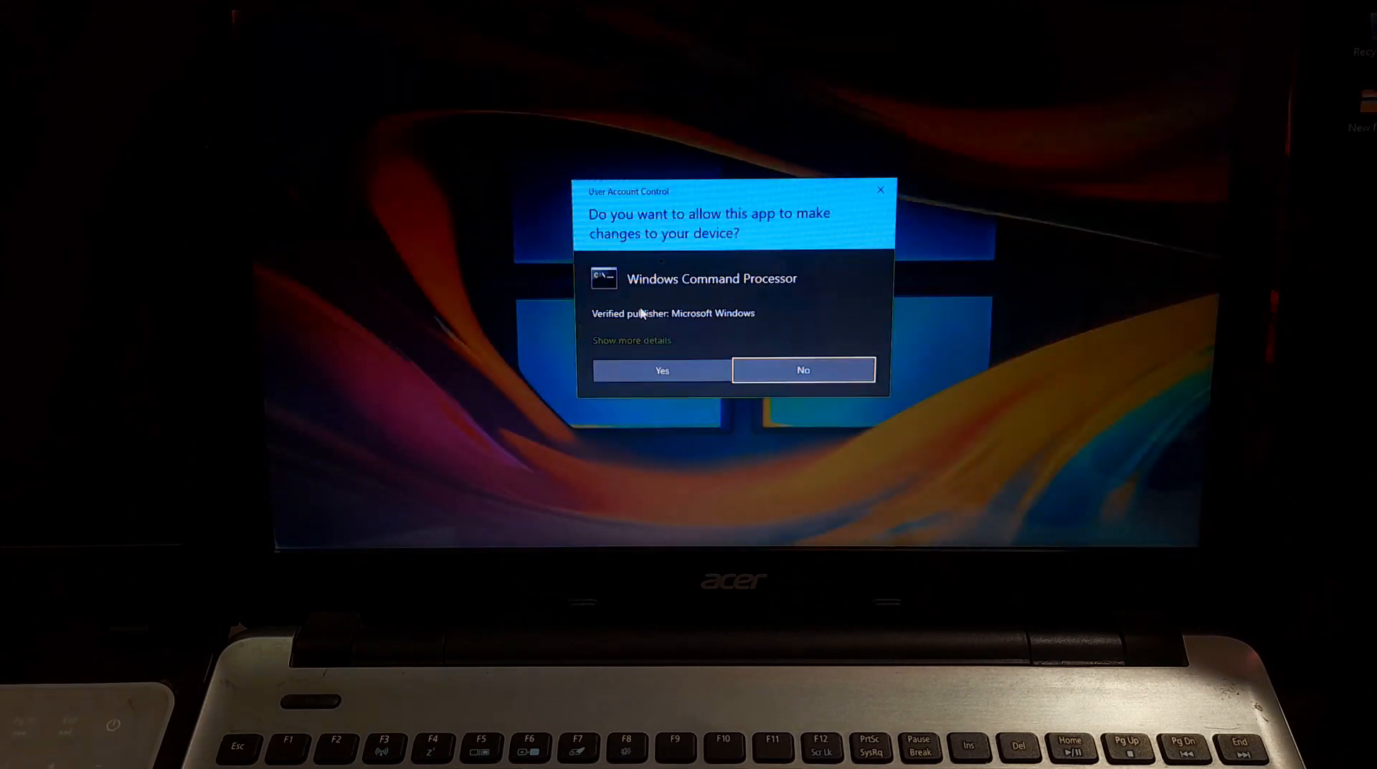
left_click(661, 370)
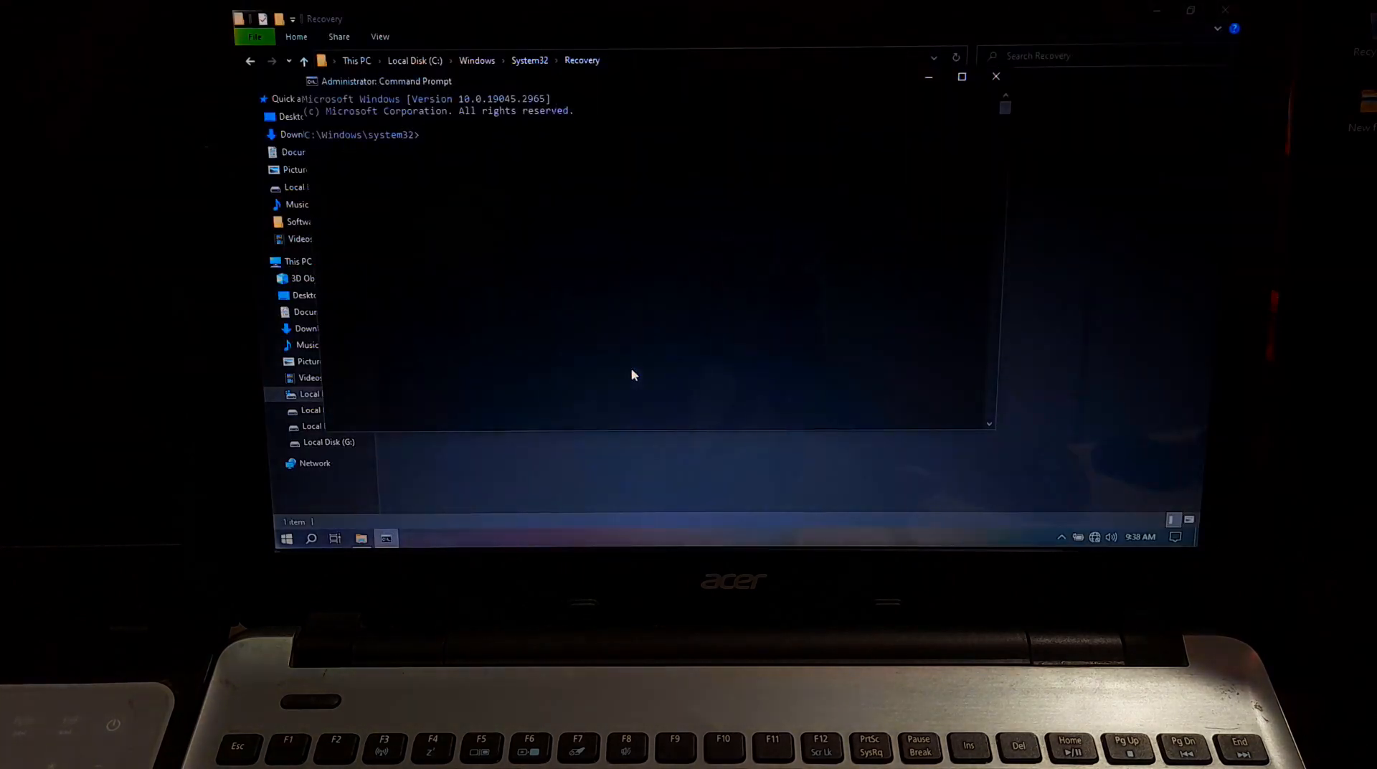
type("re")
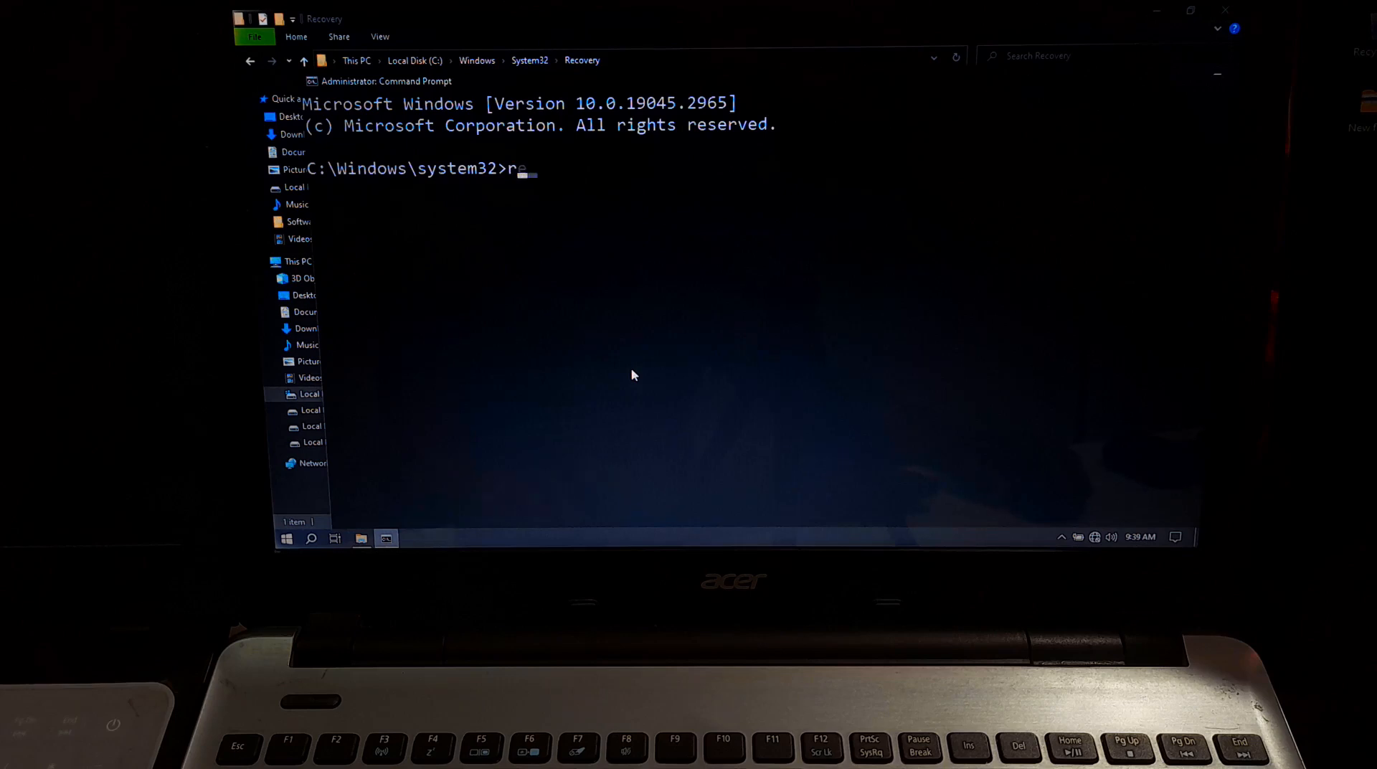
type("eagentc /set")
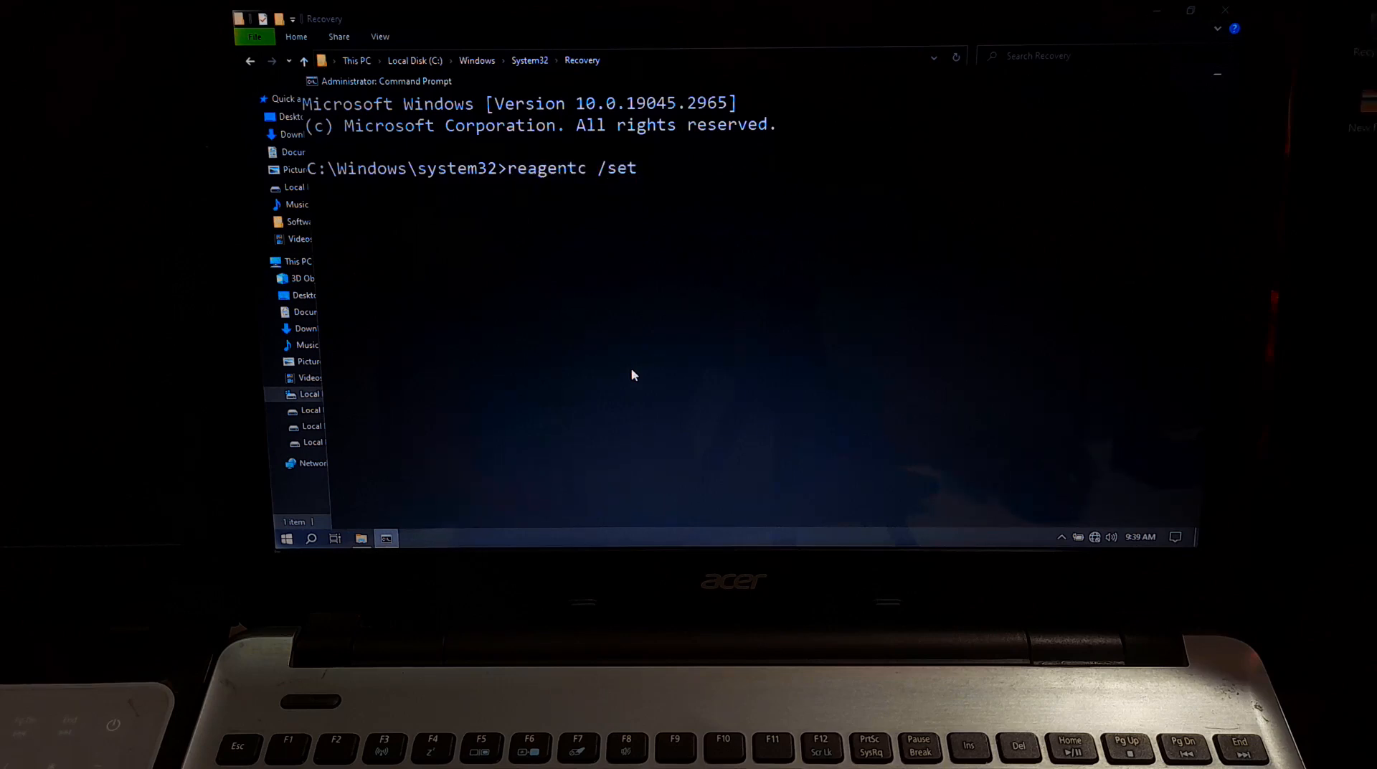
type("reimage")
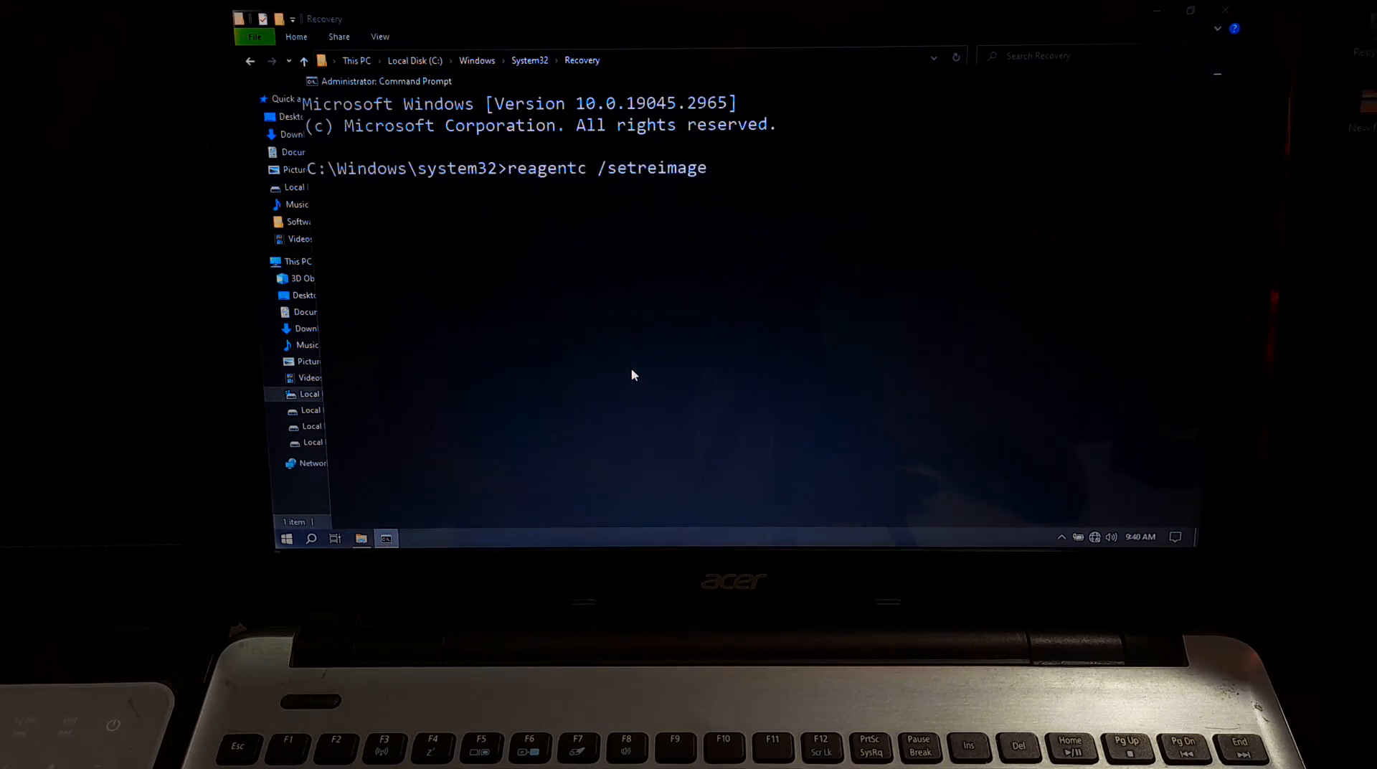
type("/path")
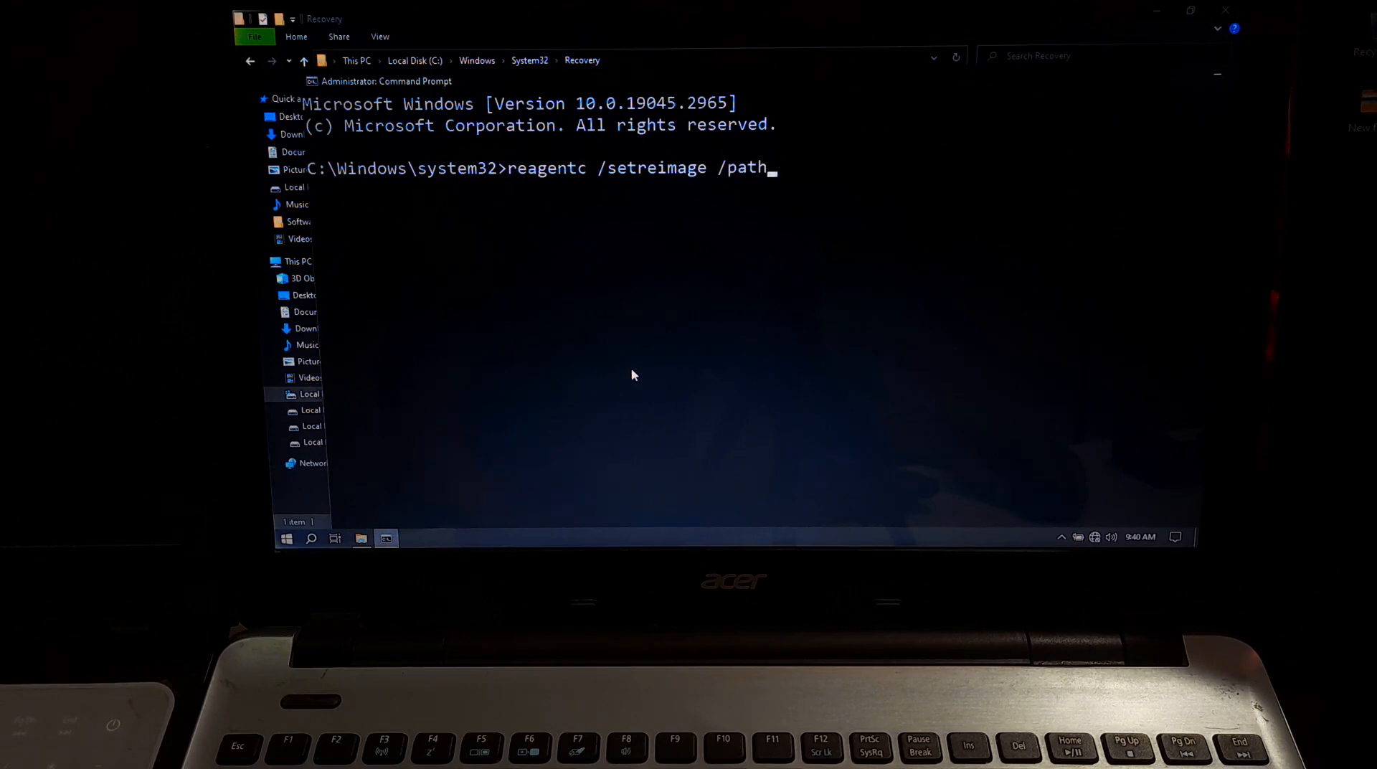
type("C:\\Wind")
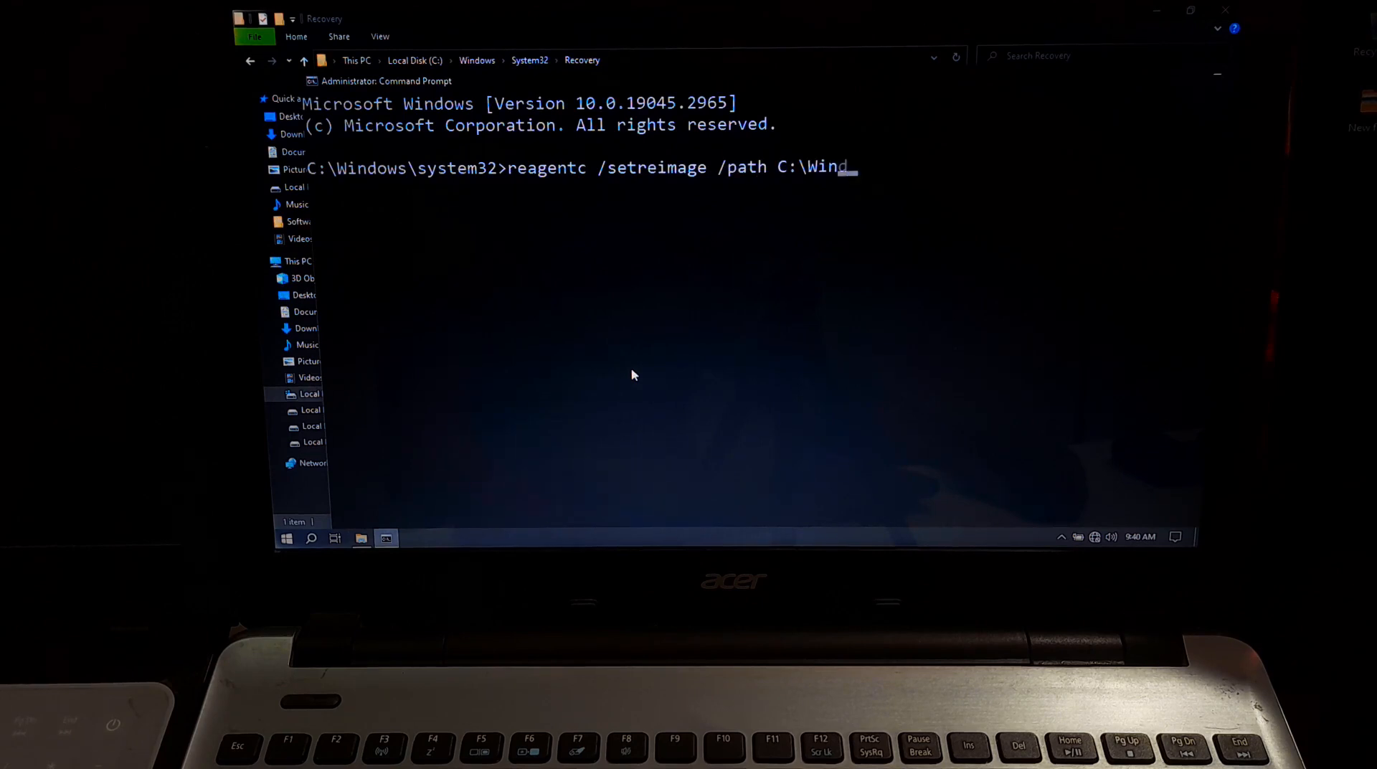
type("ows\\System32\\")
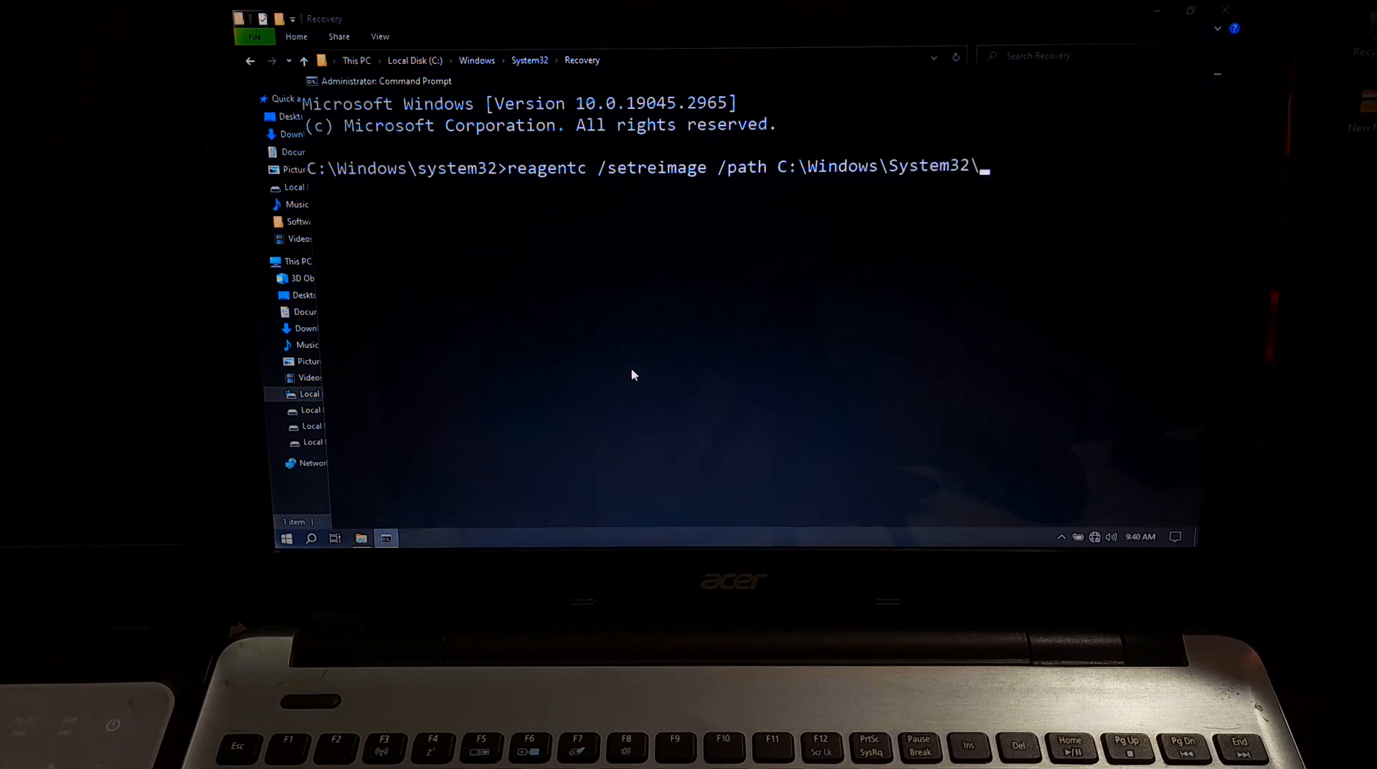
type("Recovery")
type("reagentc /enabl")
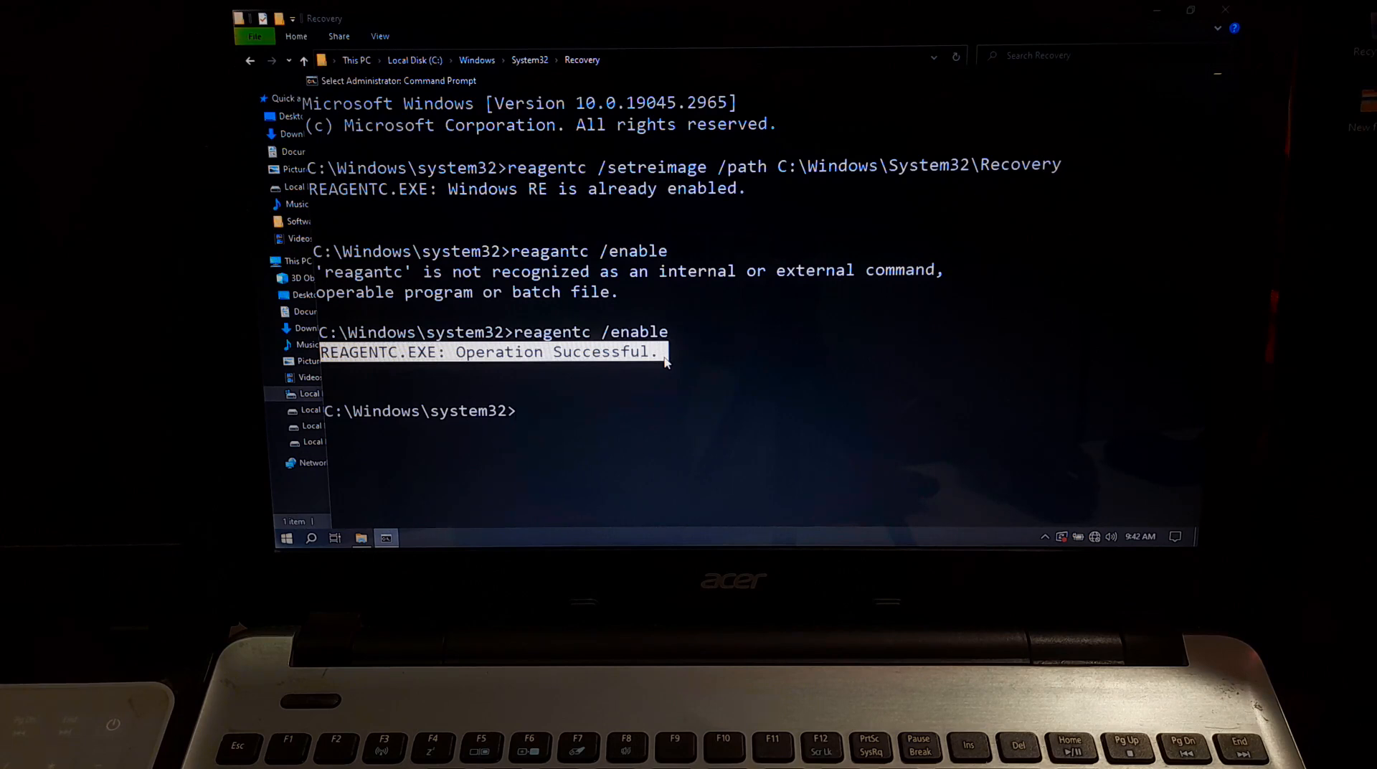
type("exit")
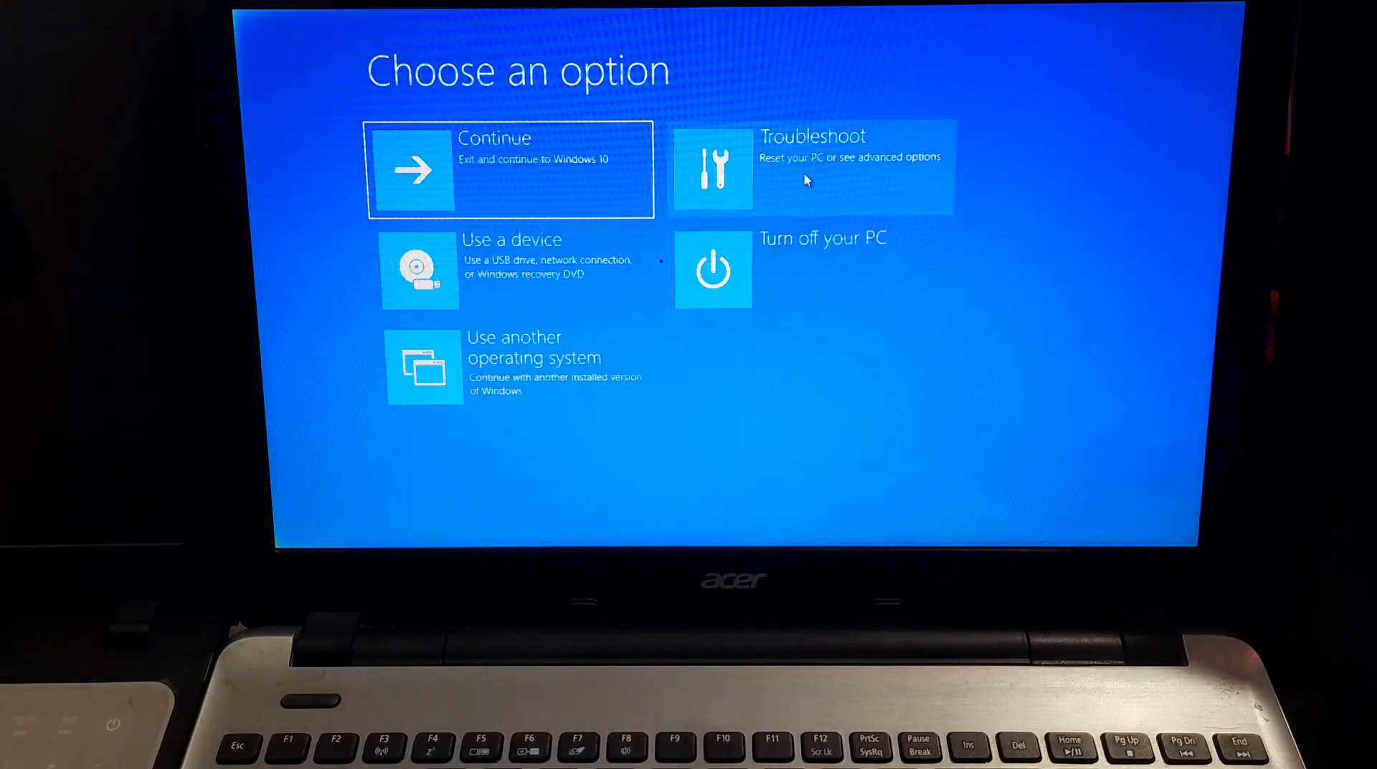
Choose Troubleshoot on the Choose an option screen to check advanced recovery options.
left_click(808, 168)
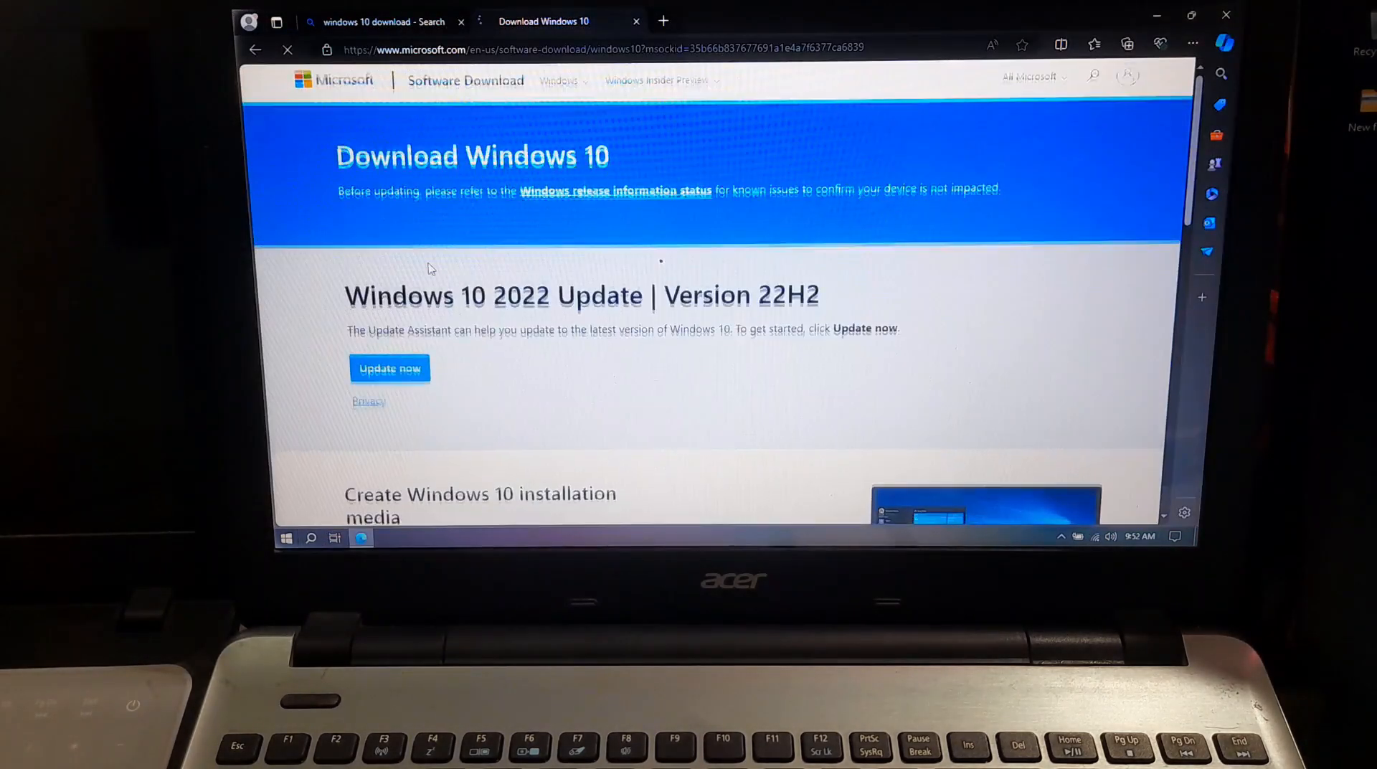
Download and save the Windows 10 Media Creation Tool from Microsoft's page.
scroll("down", 3)
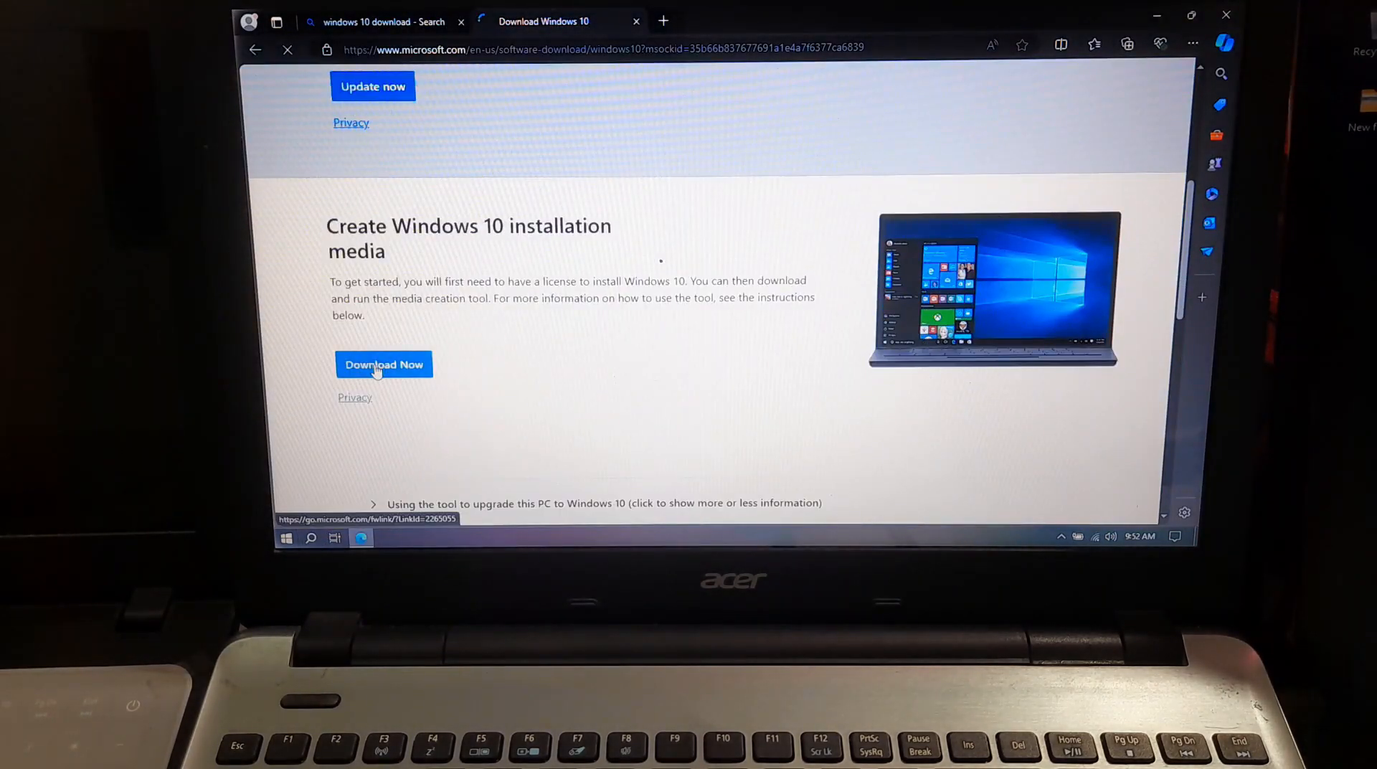
left_click(384, 364)
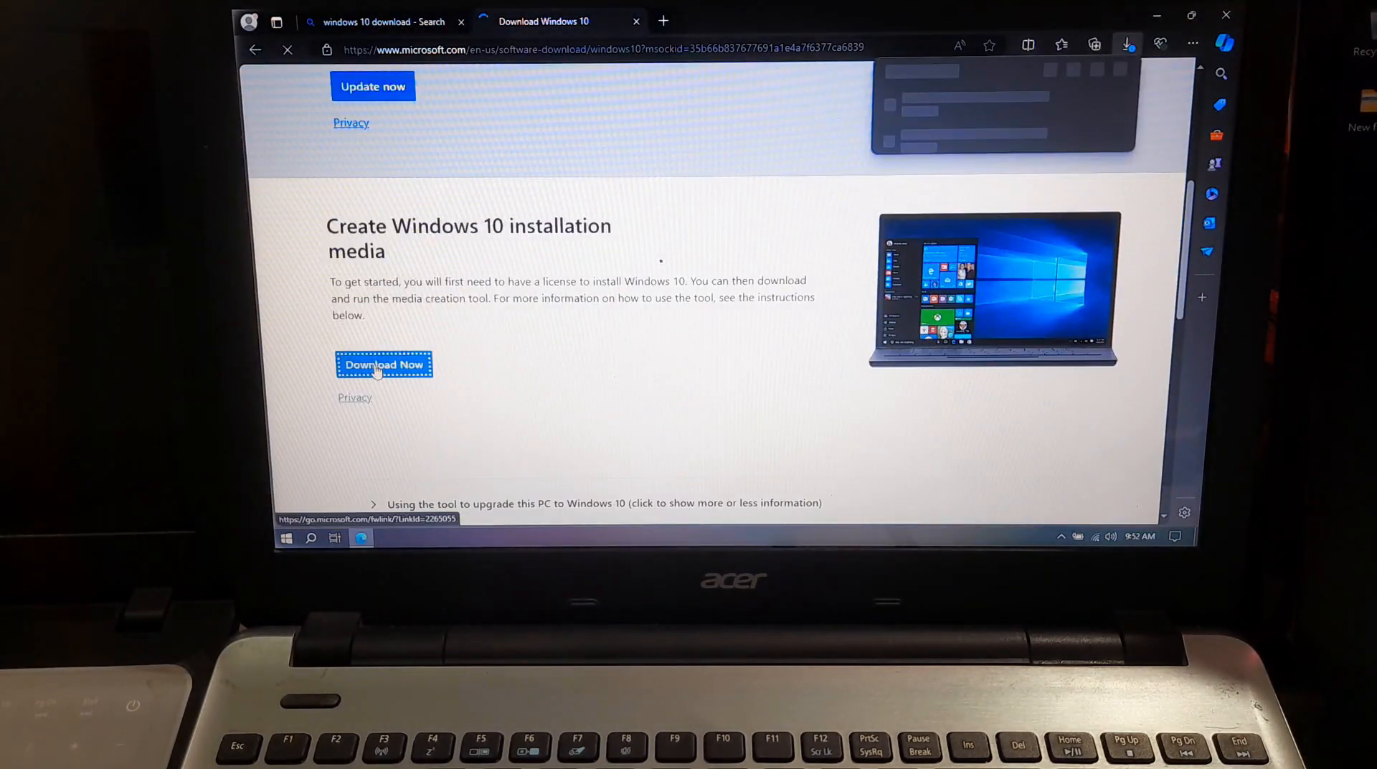
left_click(383, 363)
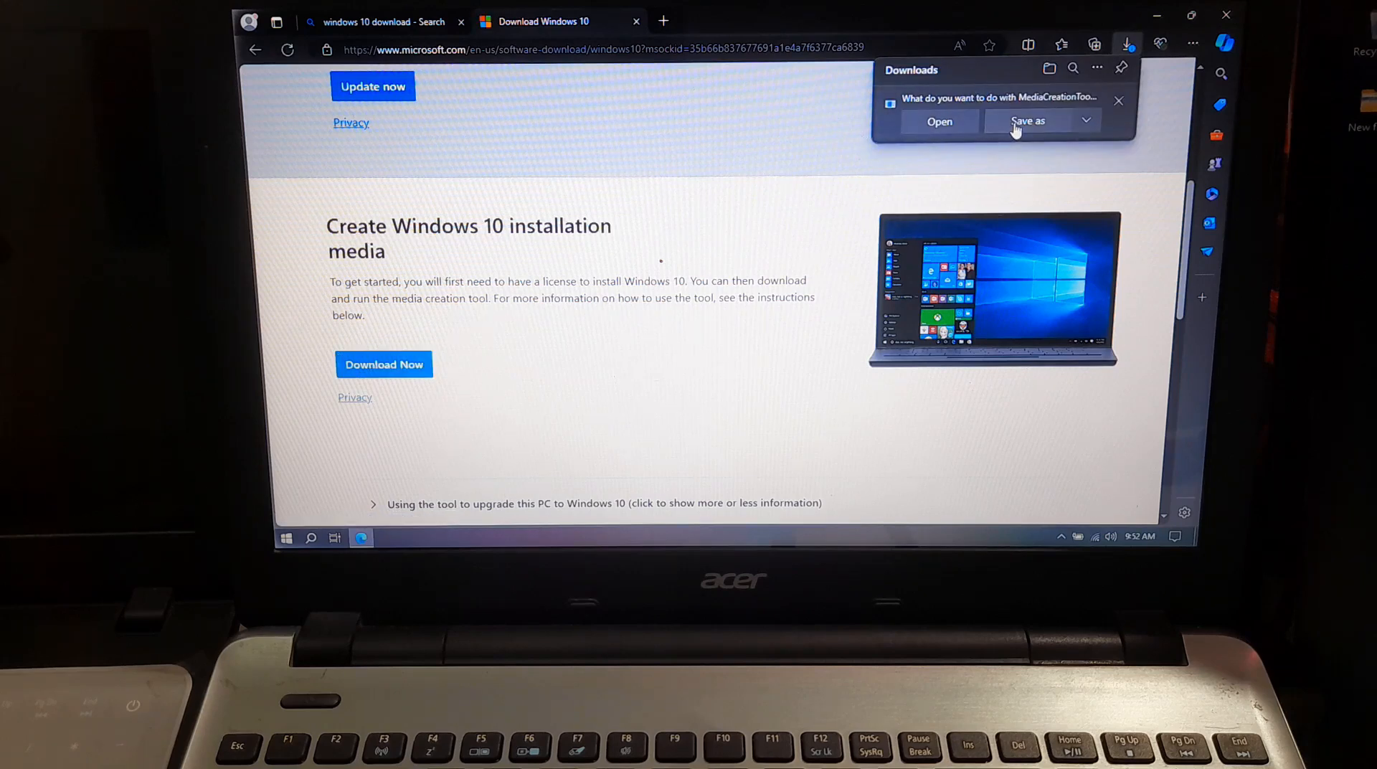
left_click(1027, 120)
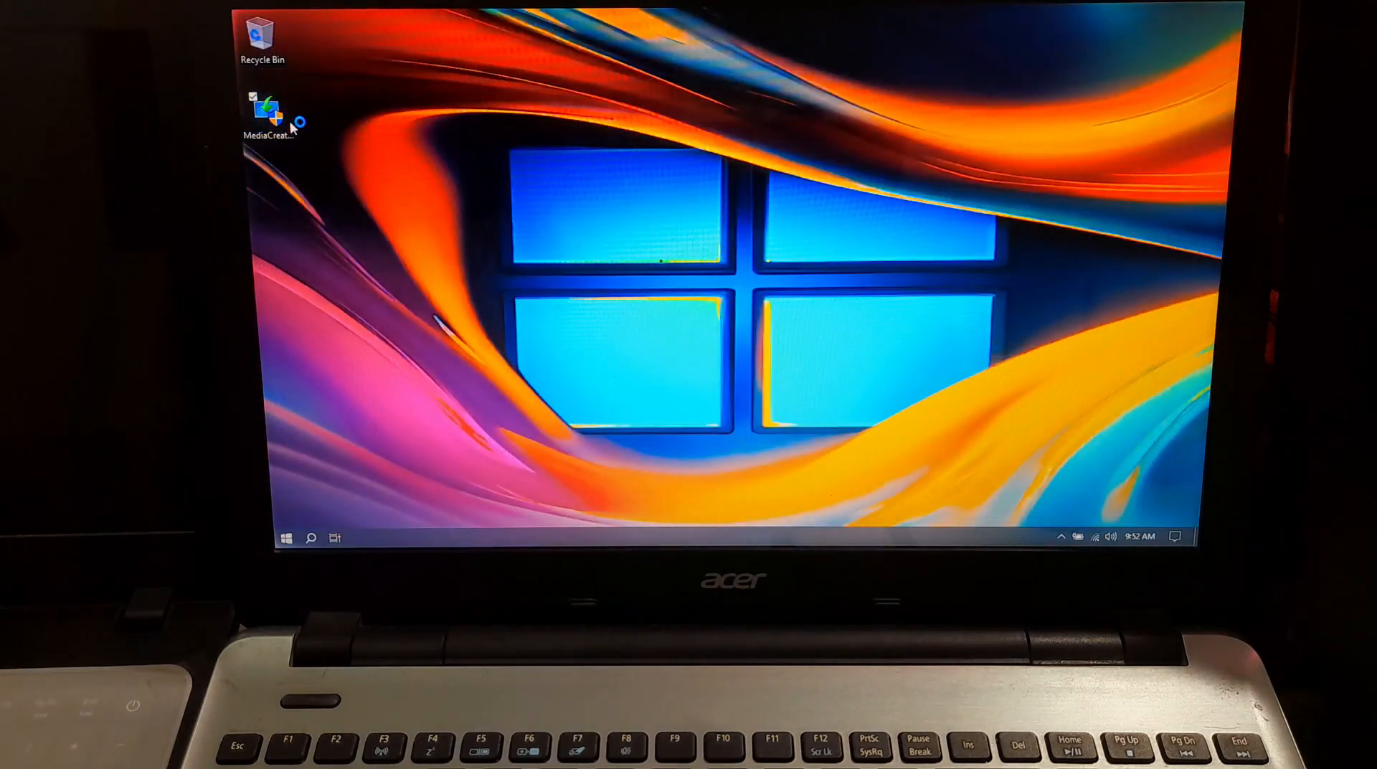
Run the Media Creation Tool from the desktop and approve the UAC prompt.
double_click(266, 109)
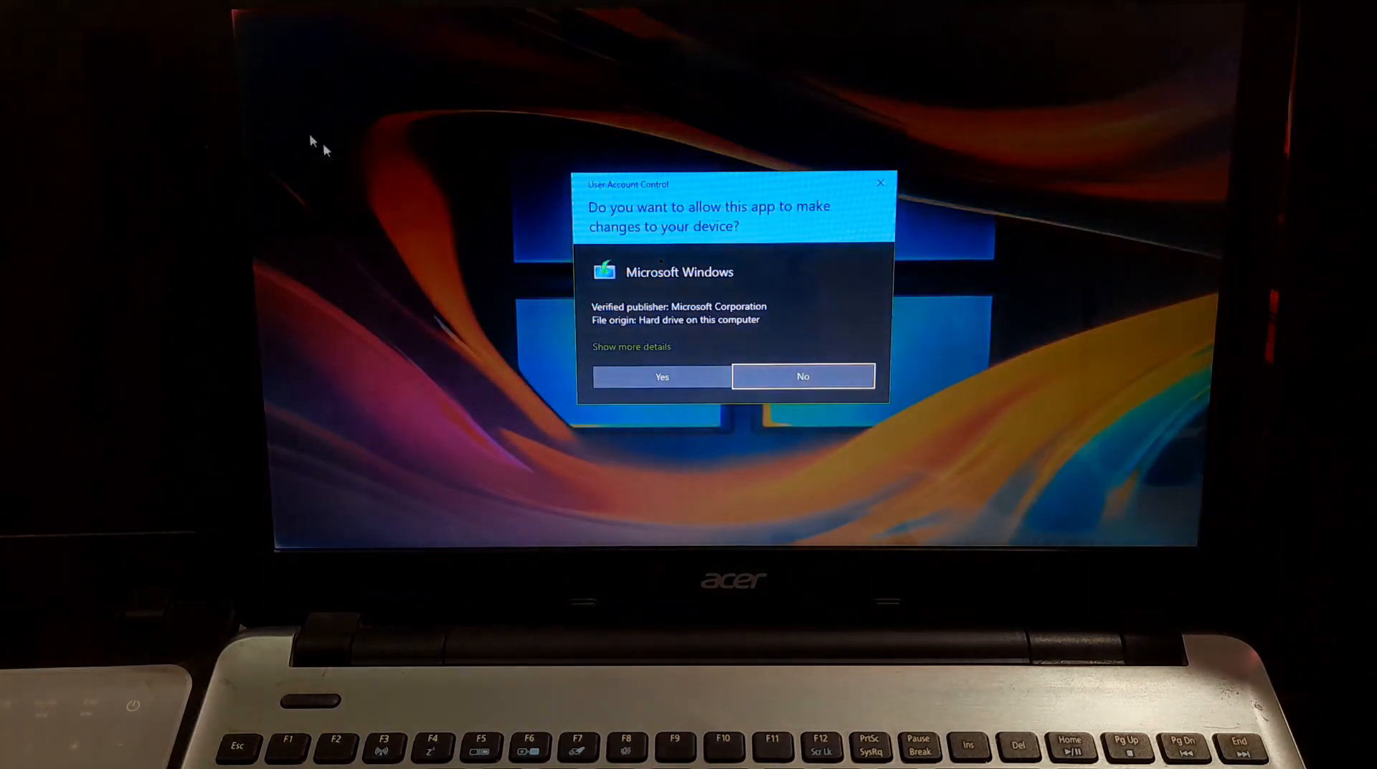
left_click(661, 375)
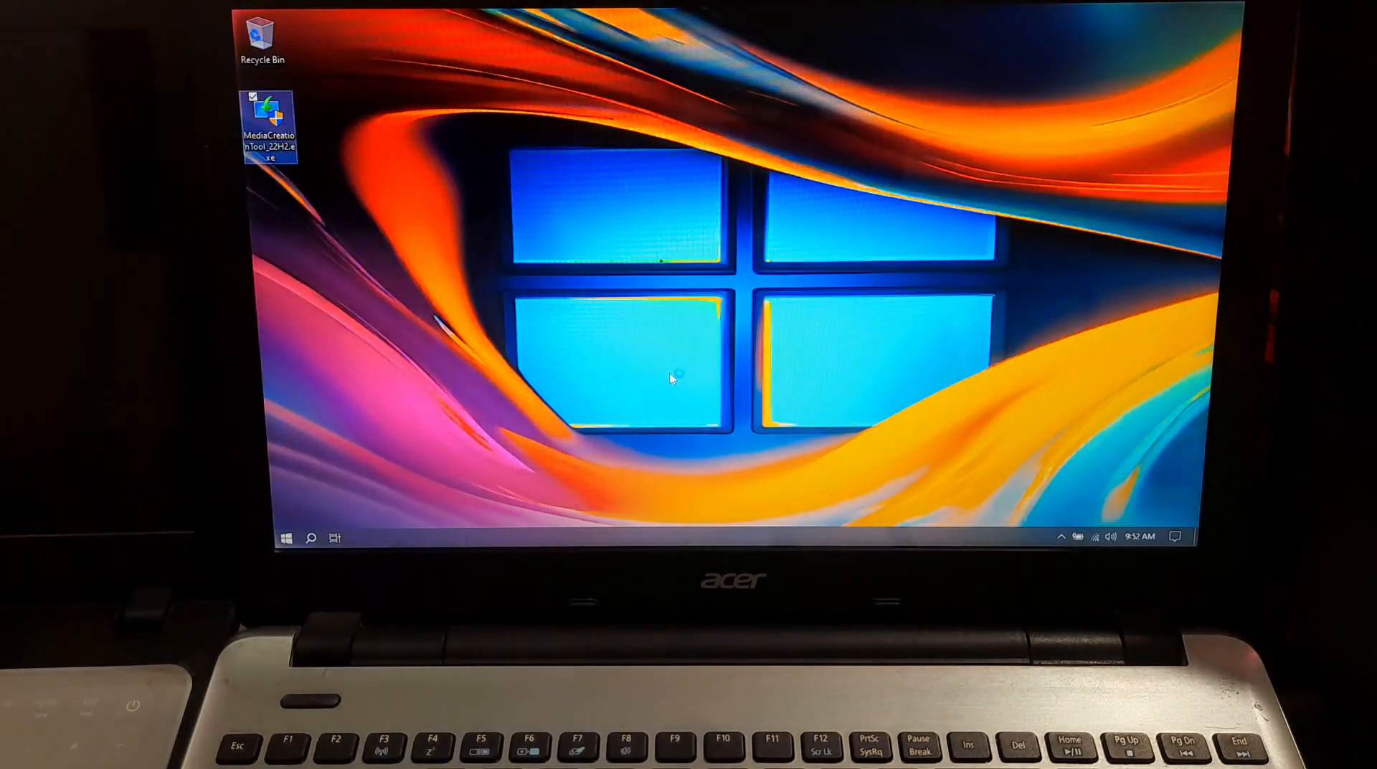
double_click(269, 127)
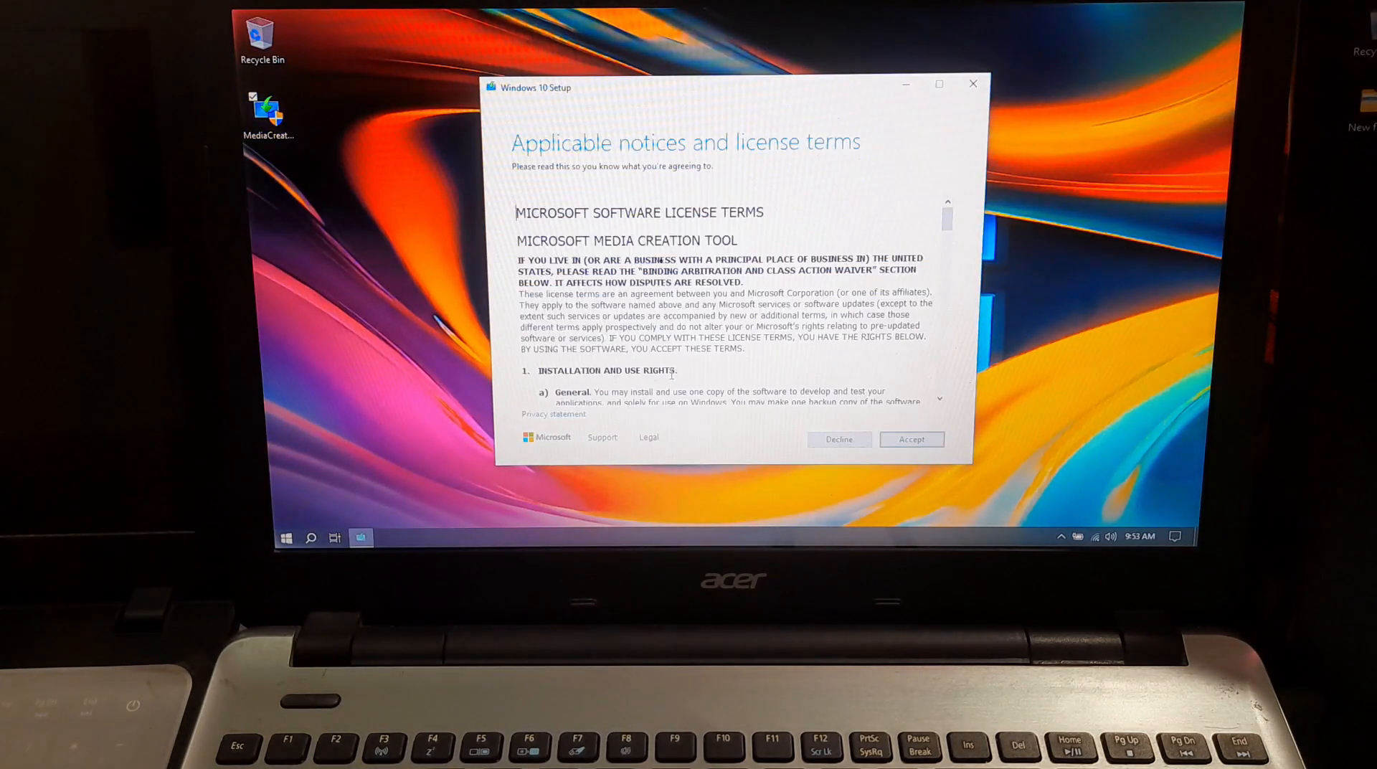
Accept the license and create installation media on USB flash drive F:, unchecking recommended options.
left_click(911, 438)
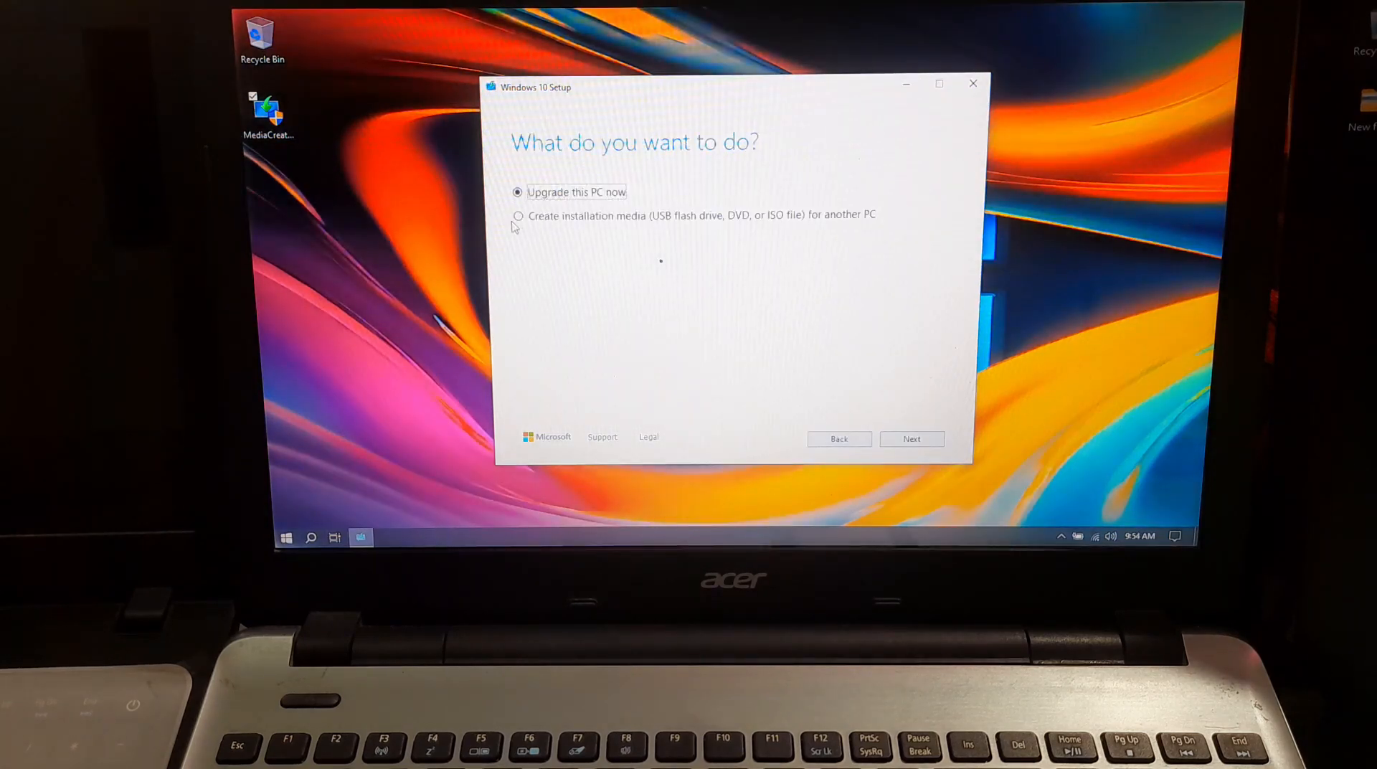
left_click(911, 438)
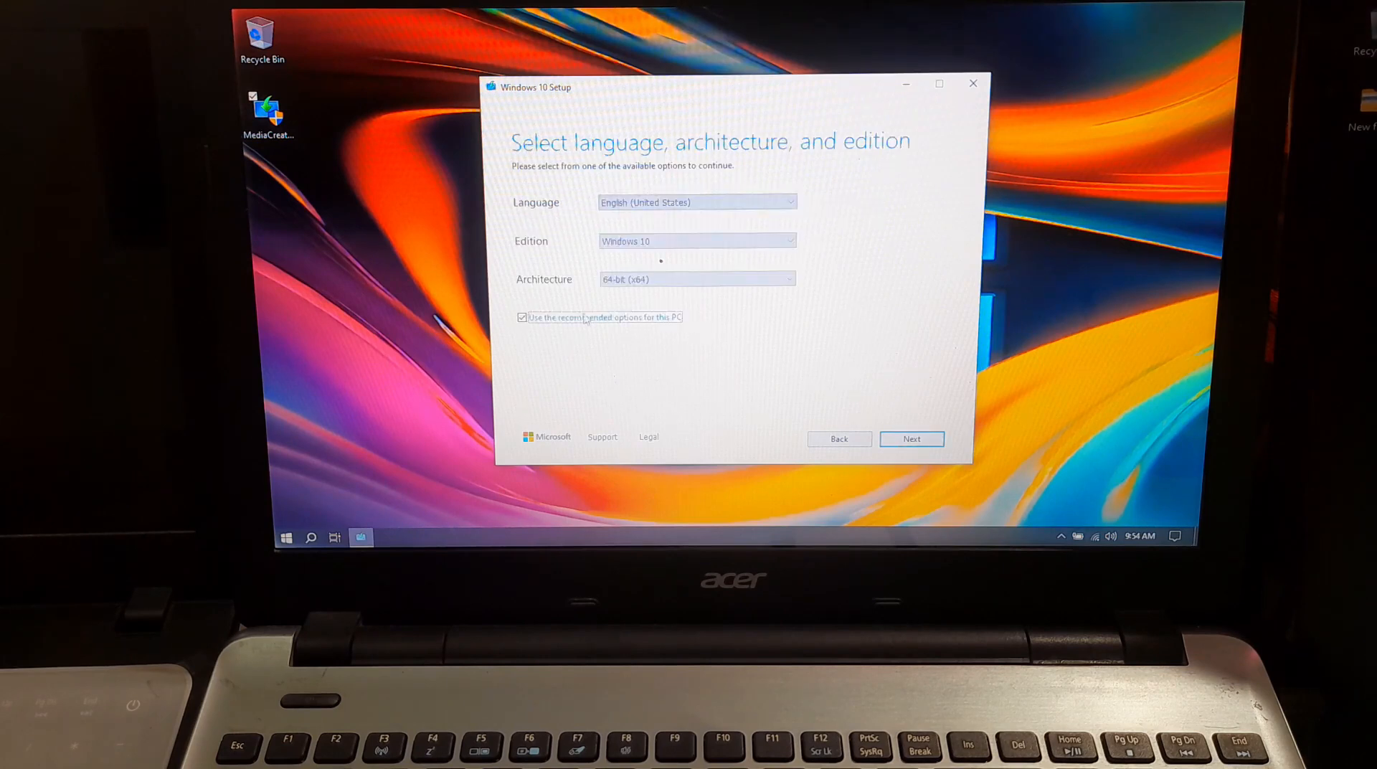
left_click(521, 317)
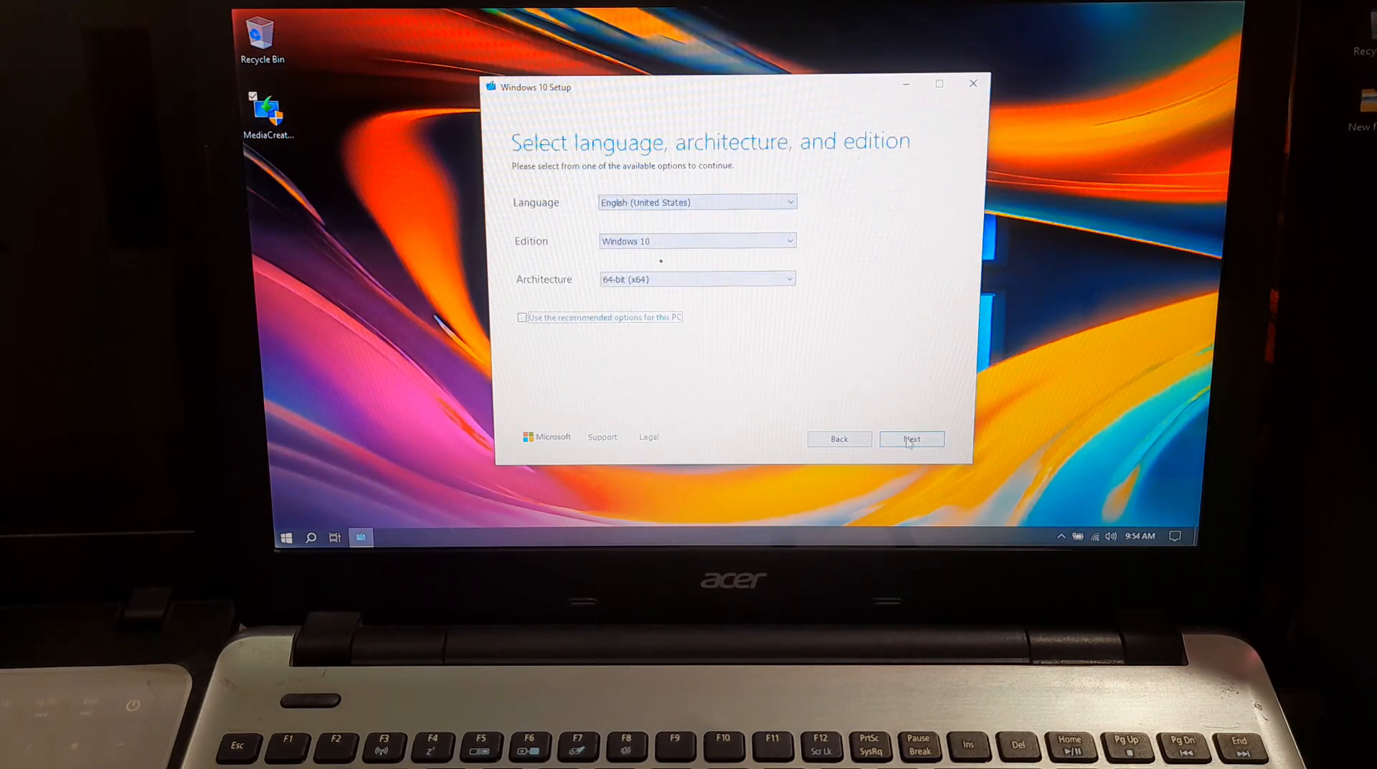
left_click(912, 439)
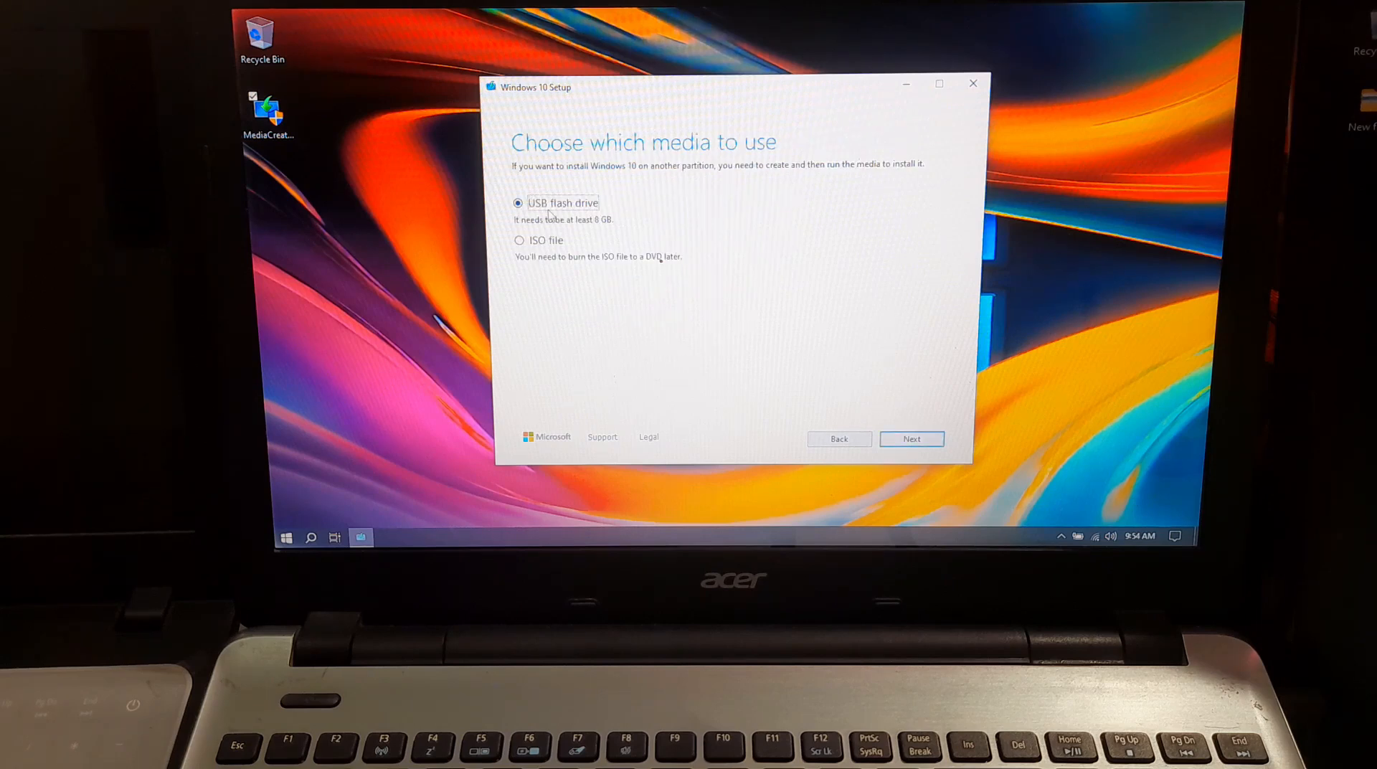
left_click(911, 438)
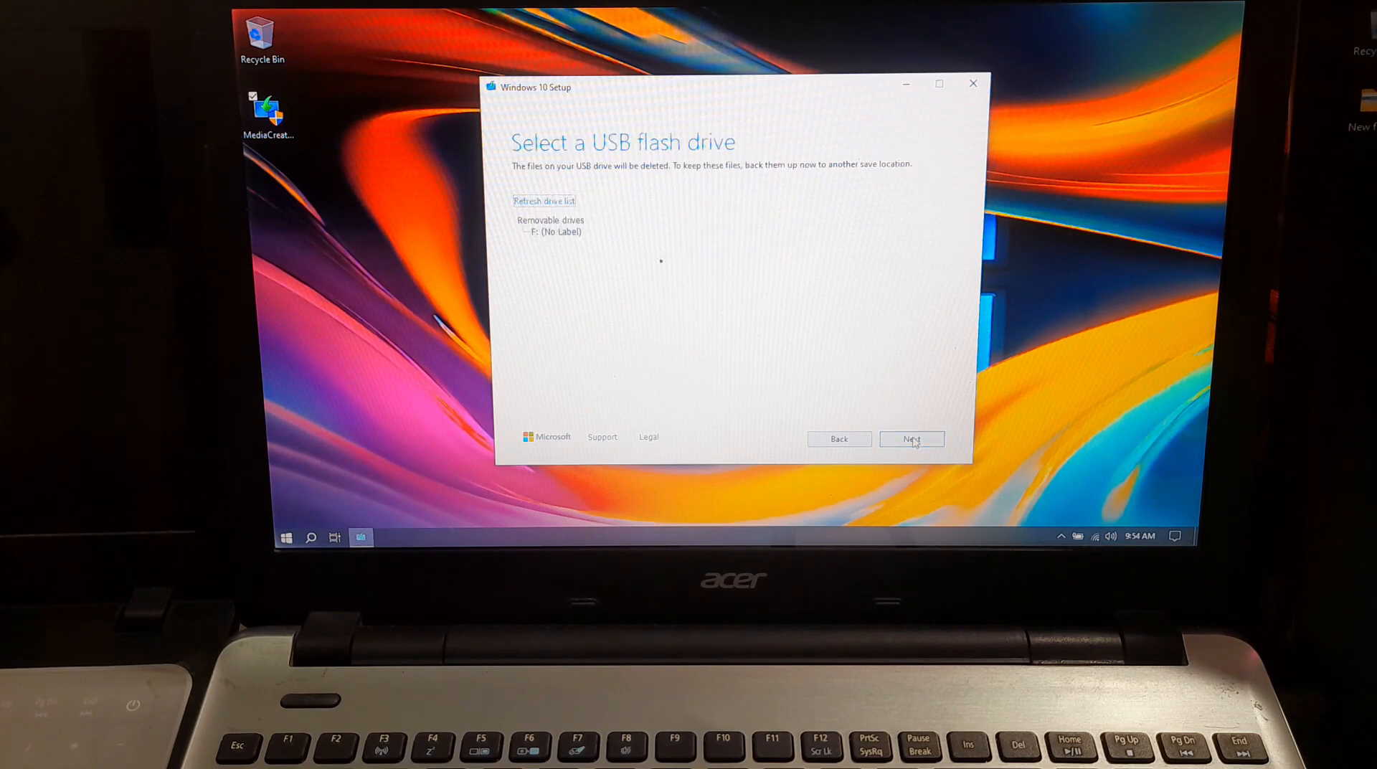
left_click(553, 231)
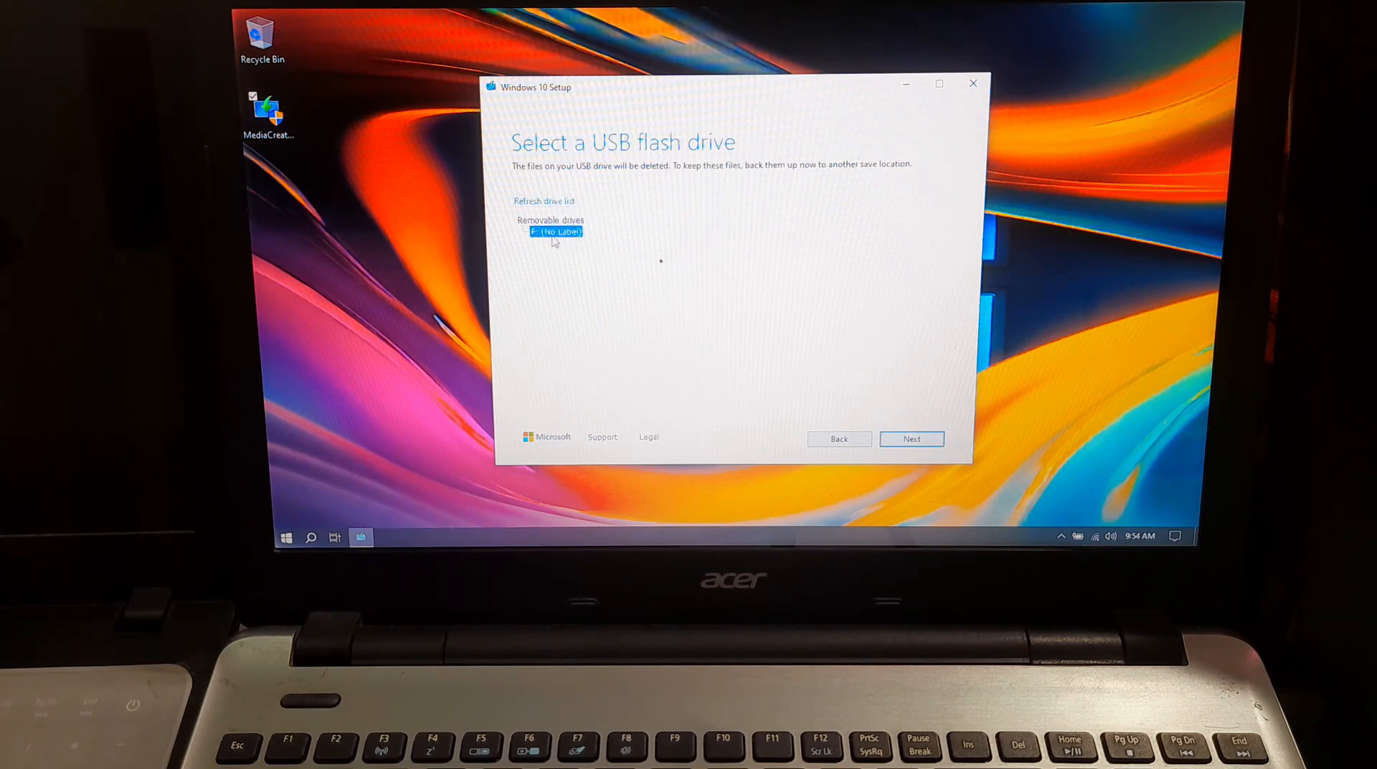
left_click(912, 438)
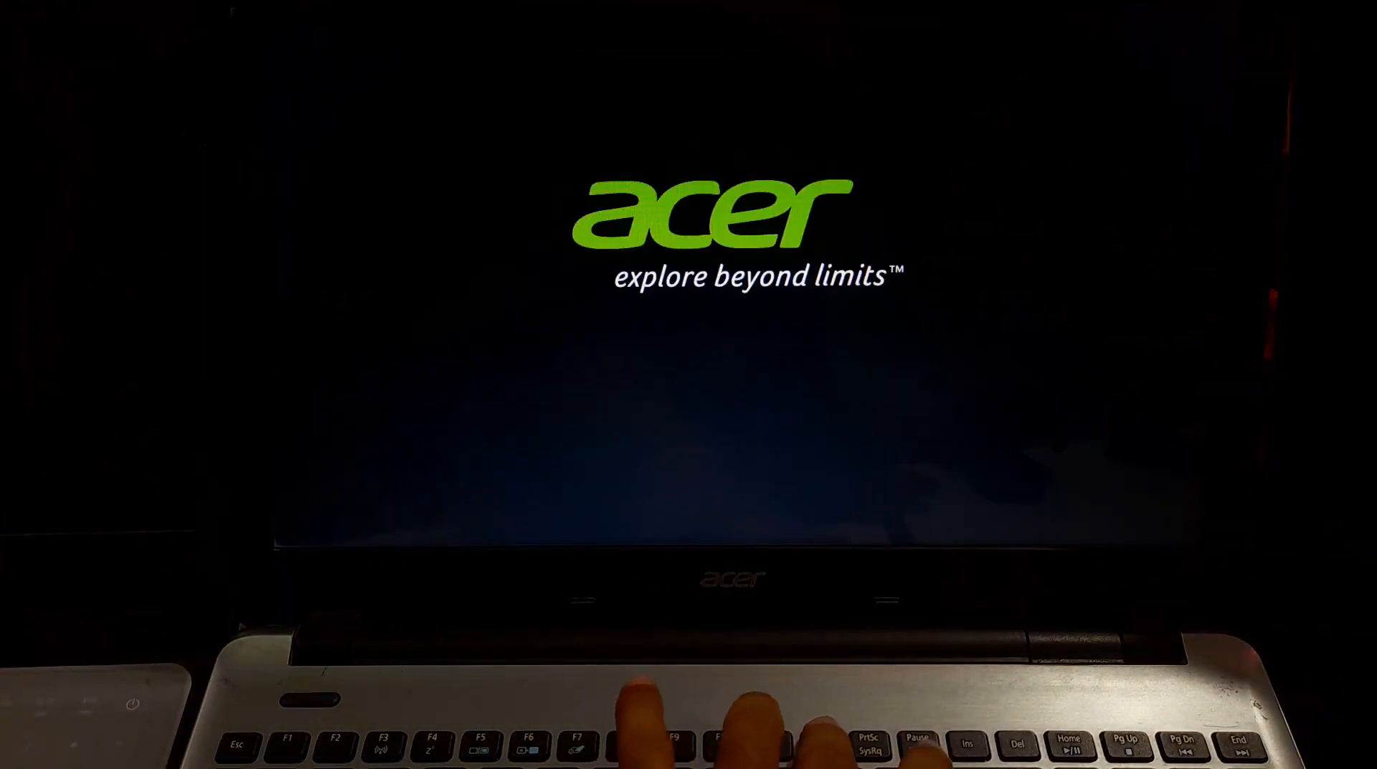
Boot from USB HDD: SanDisk via the F12 menu and accept Setup's default language.
key("f12")
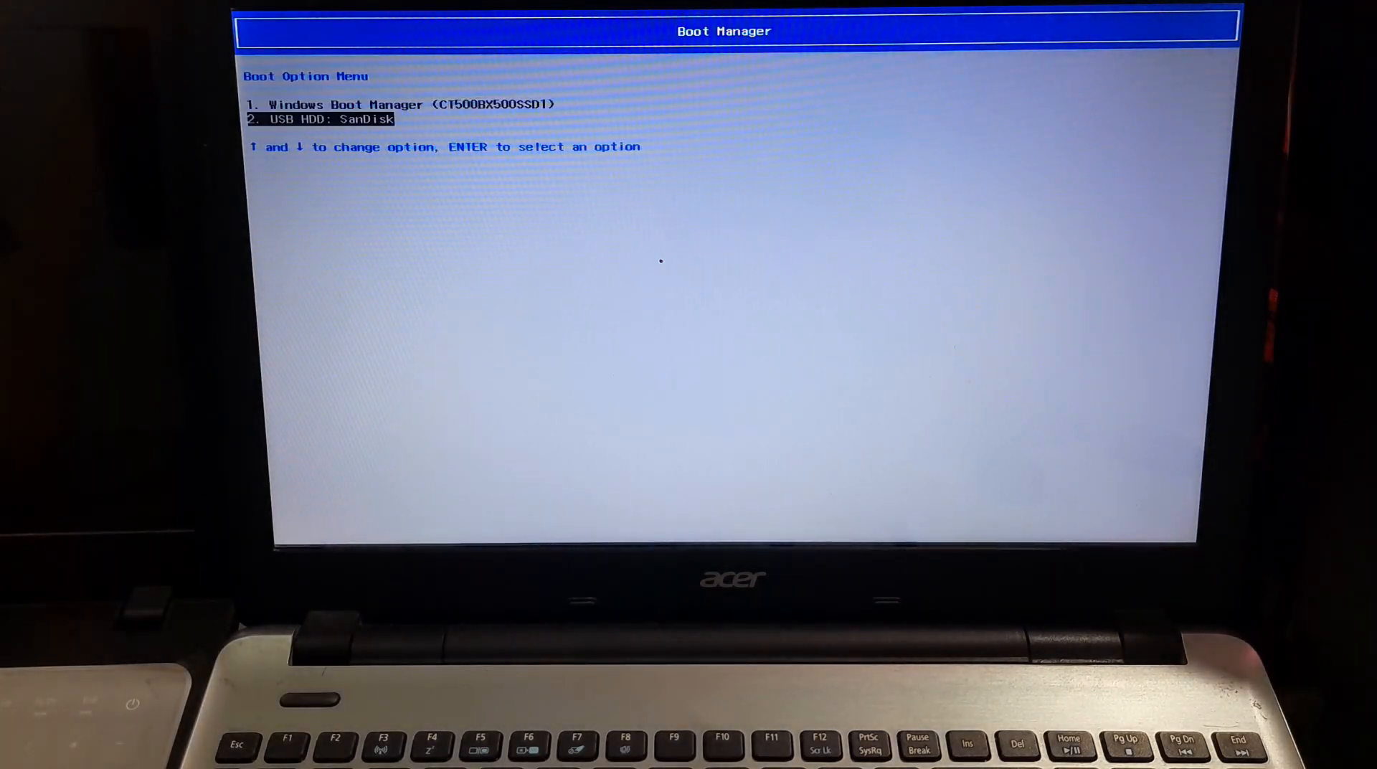
key("enter")
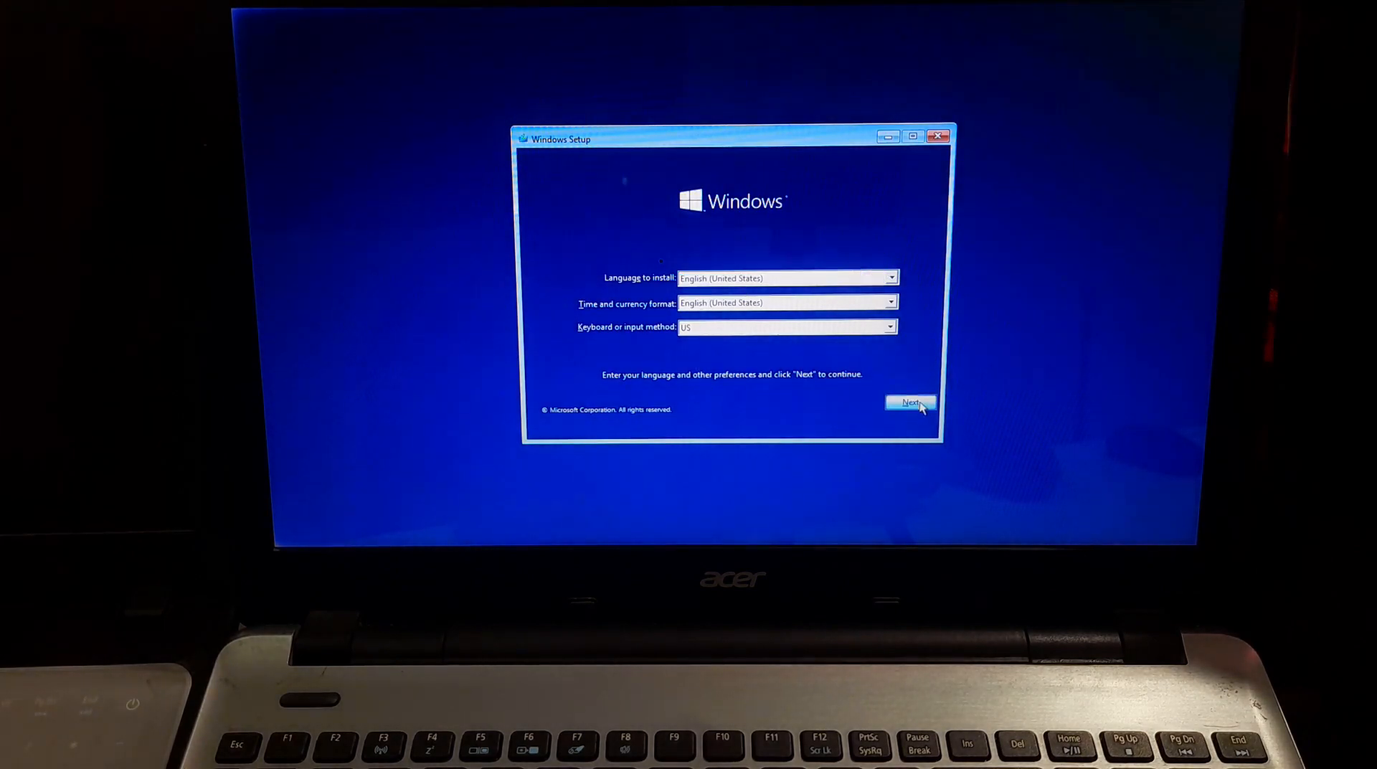
left_click(910, 402)
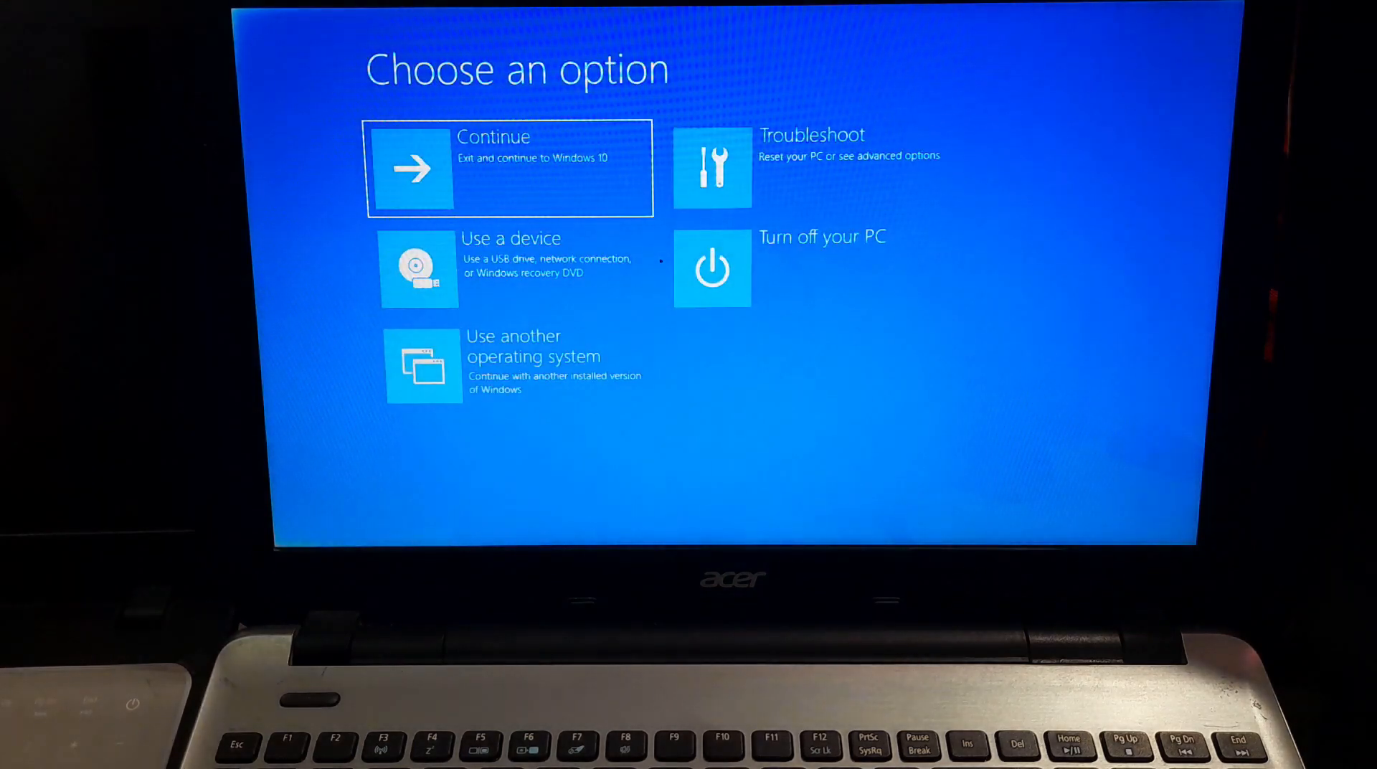
mouse_move(812, 171)
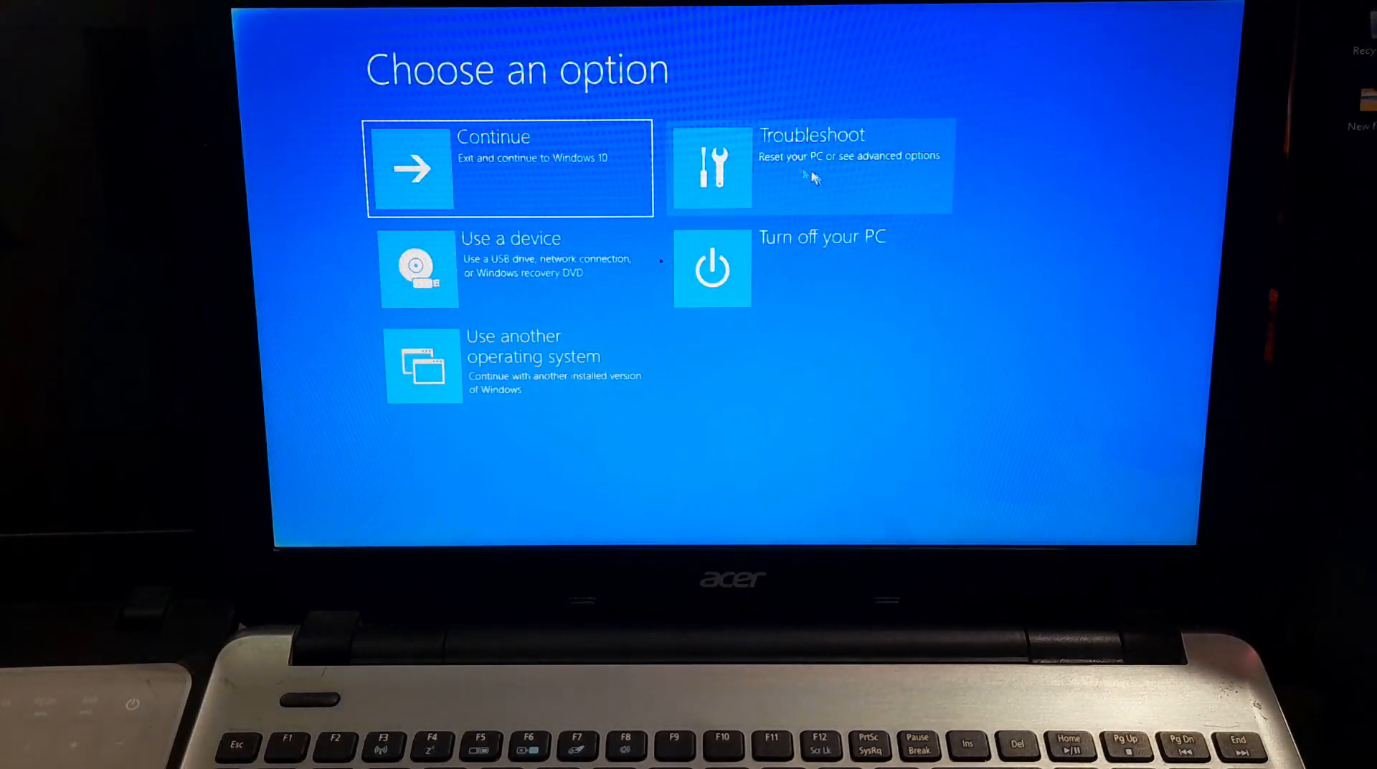
Choose Troubleshoot from the USB recovery menu's Choose an option screen.
left_click(807, 167)
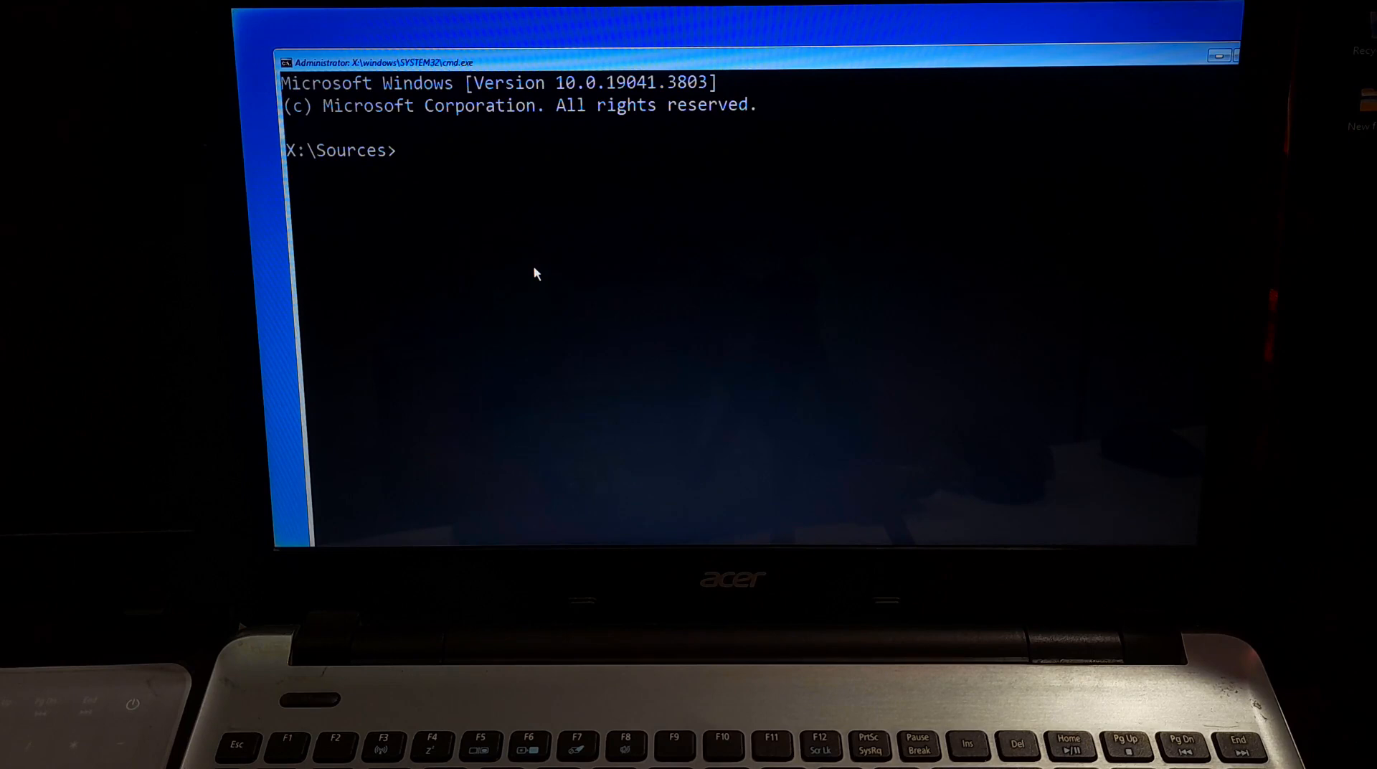
Run bootrec /fixboot, then write BOOTMGR boot code with bootsect /nt60 sys.
type("bootrec")
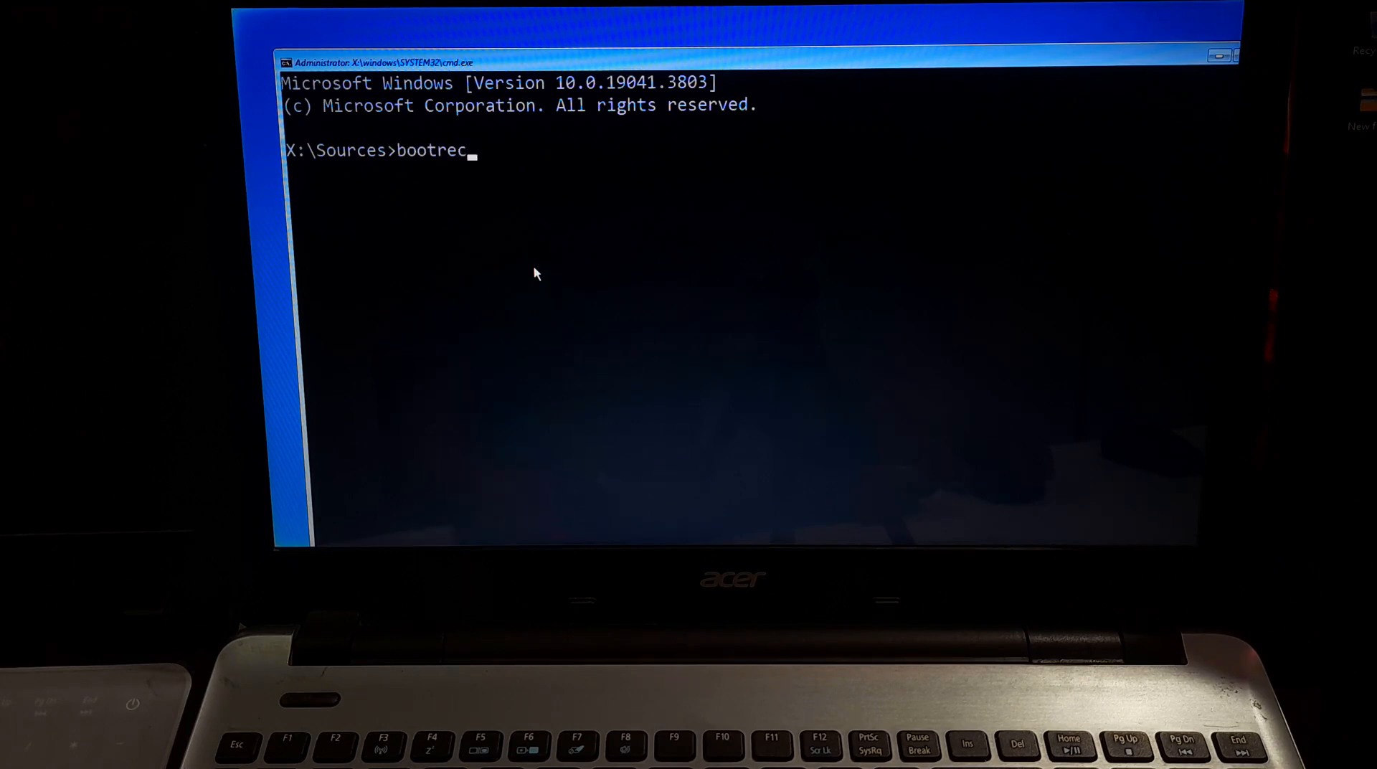
type("/fixboo")
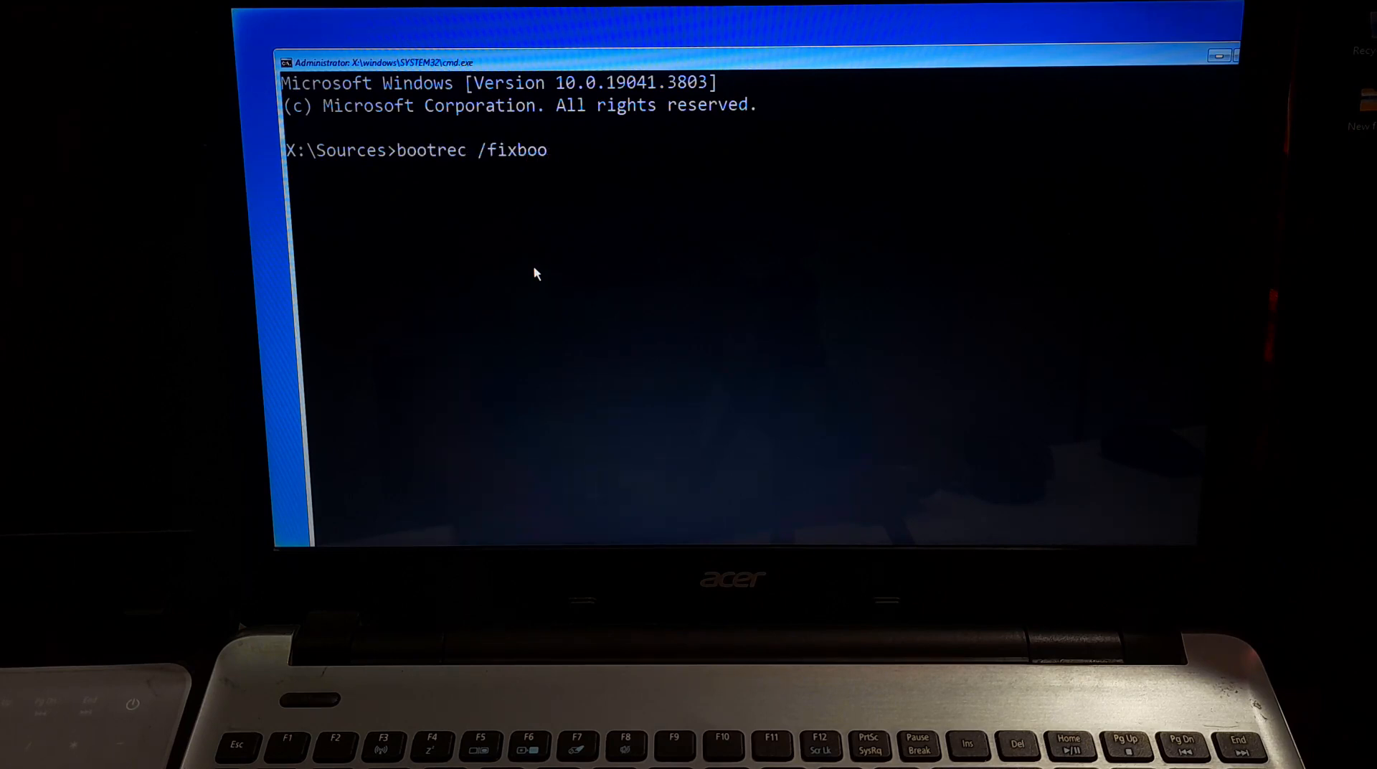
key("enter")
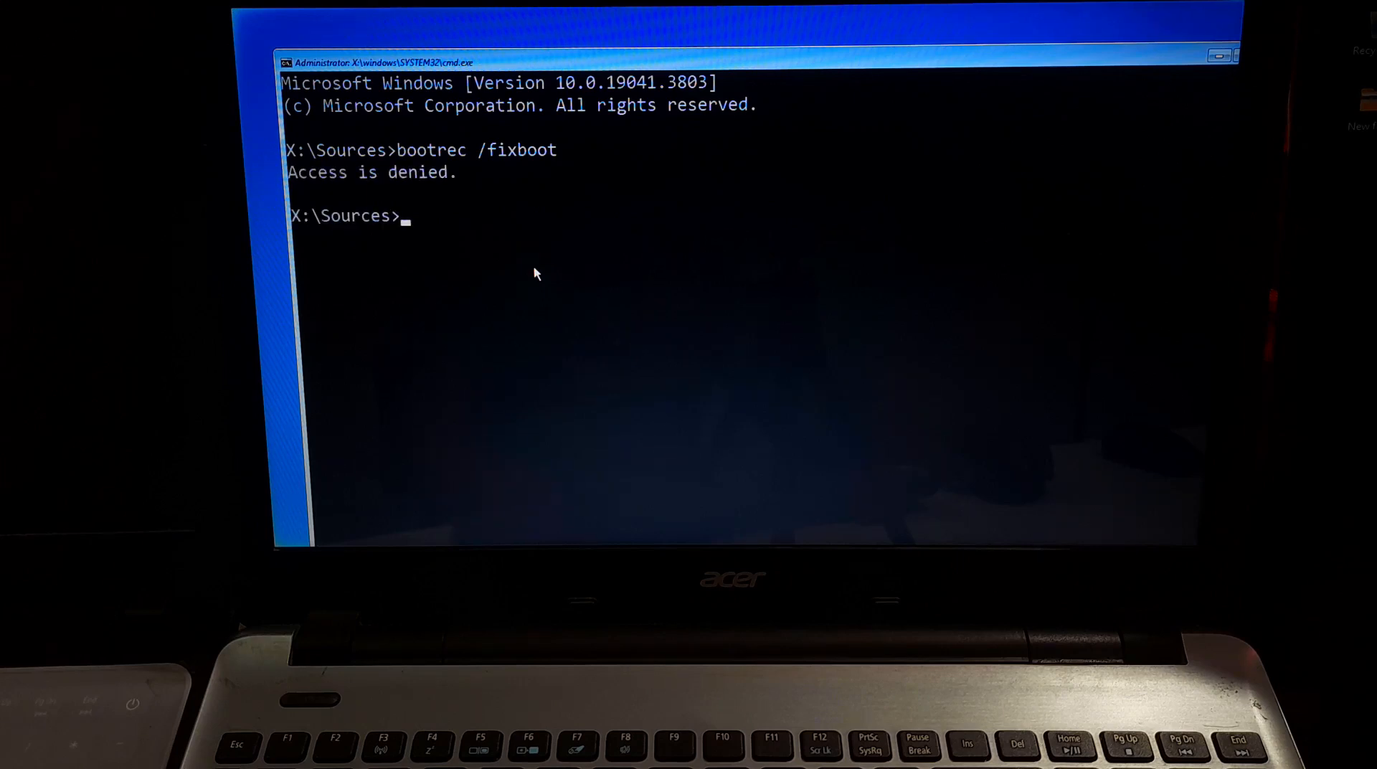
type("bootsect")
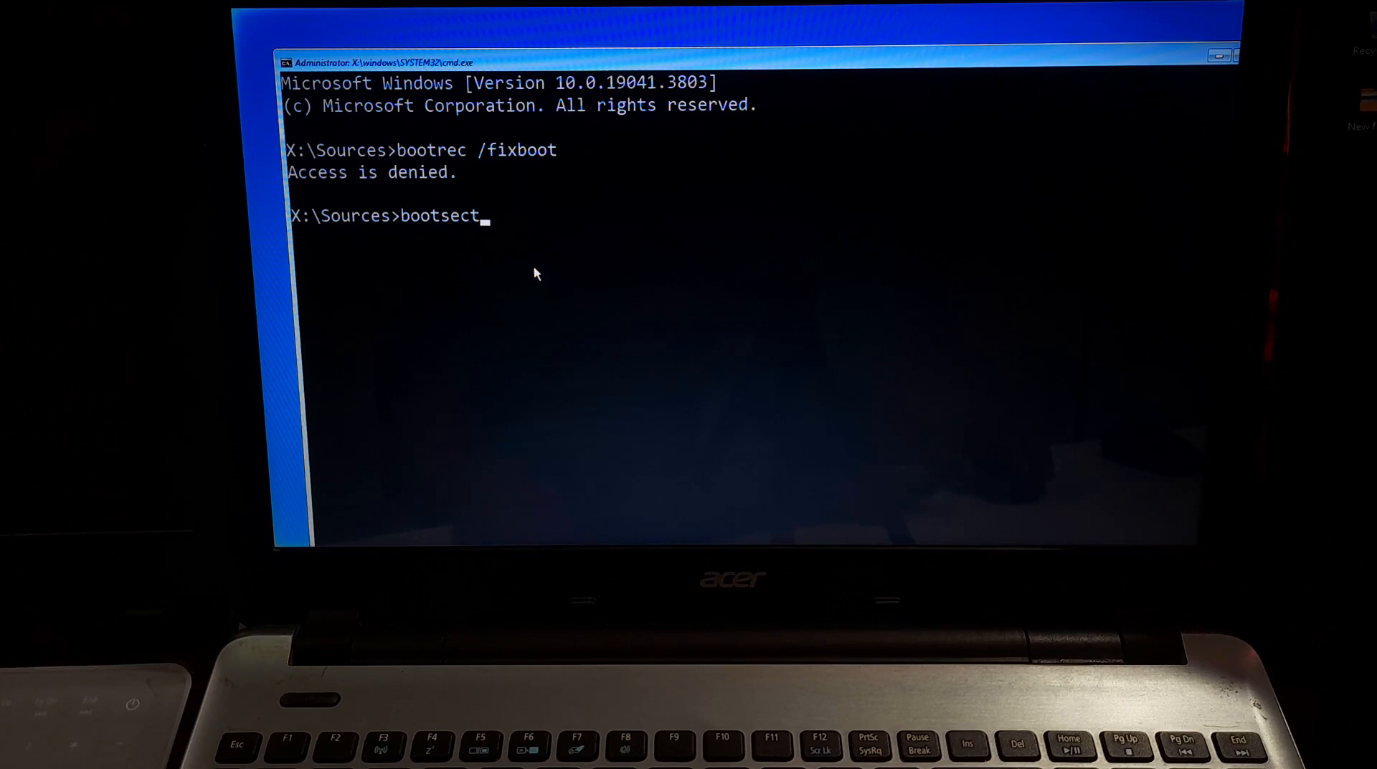
type("/ntx")
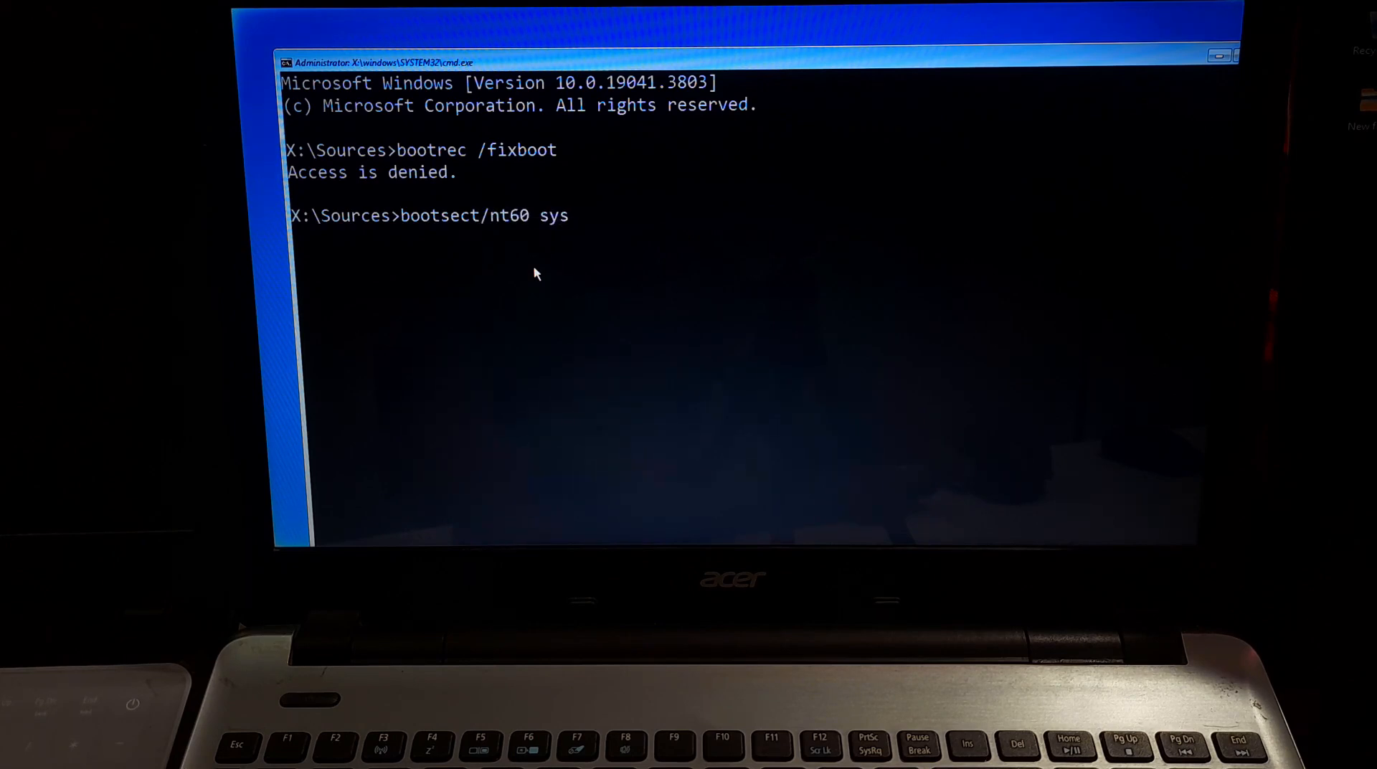
key("enter")
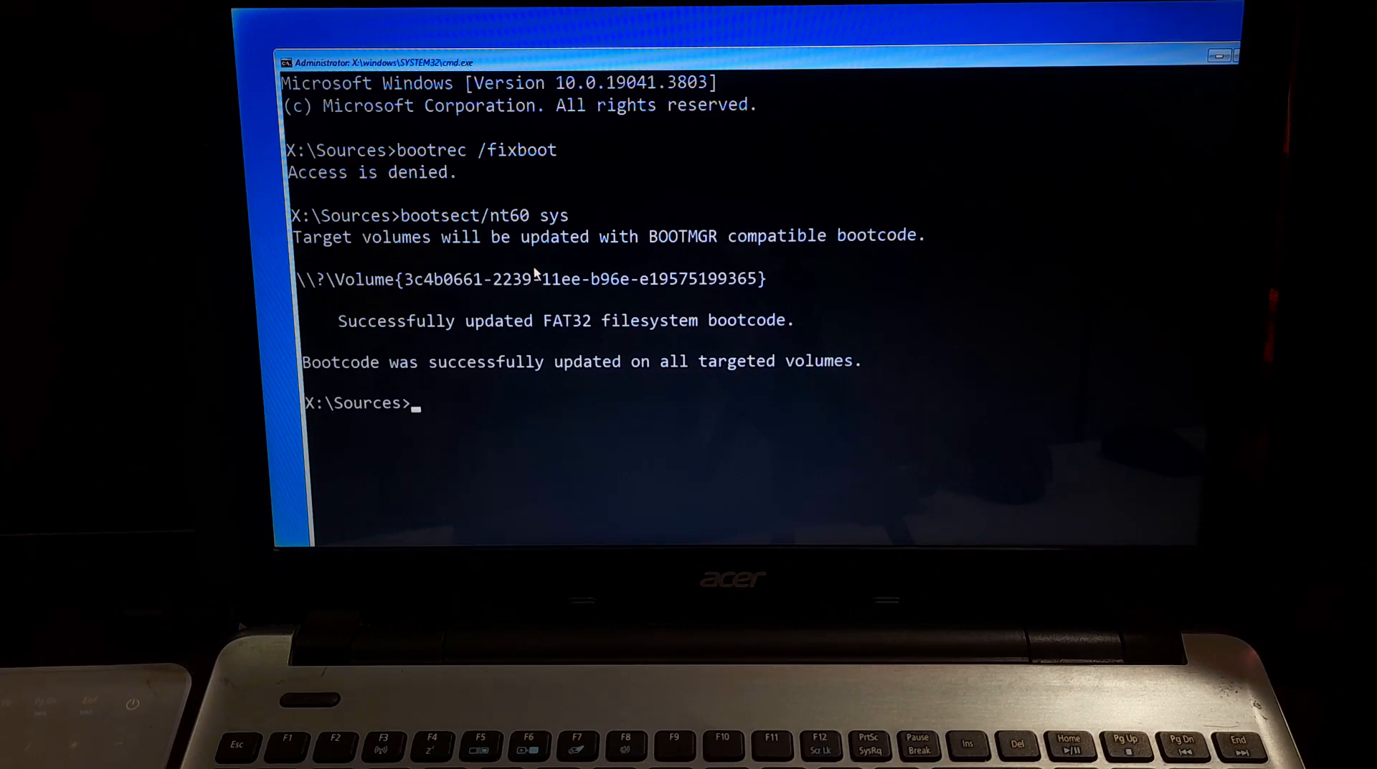
Run bootrec /fixboot again, bootrec /scanos, and bootrec /rebuildbcd.
type("b")
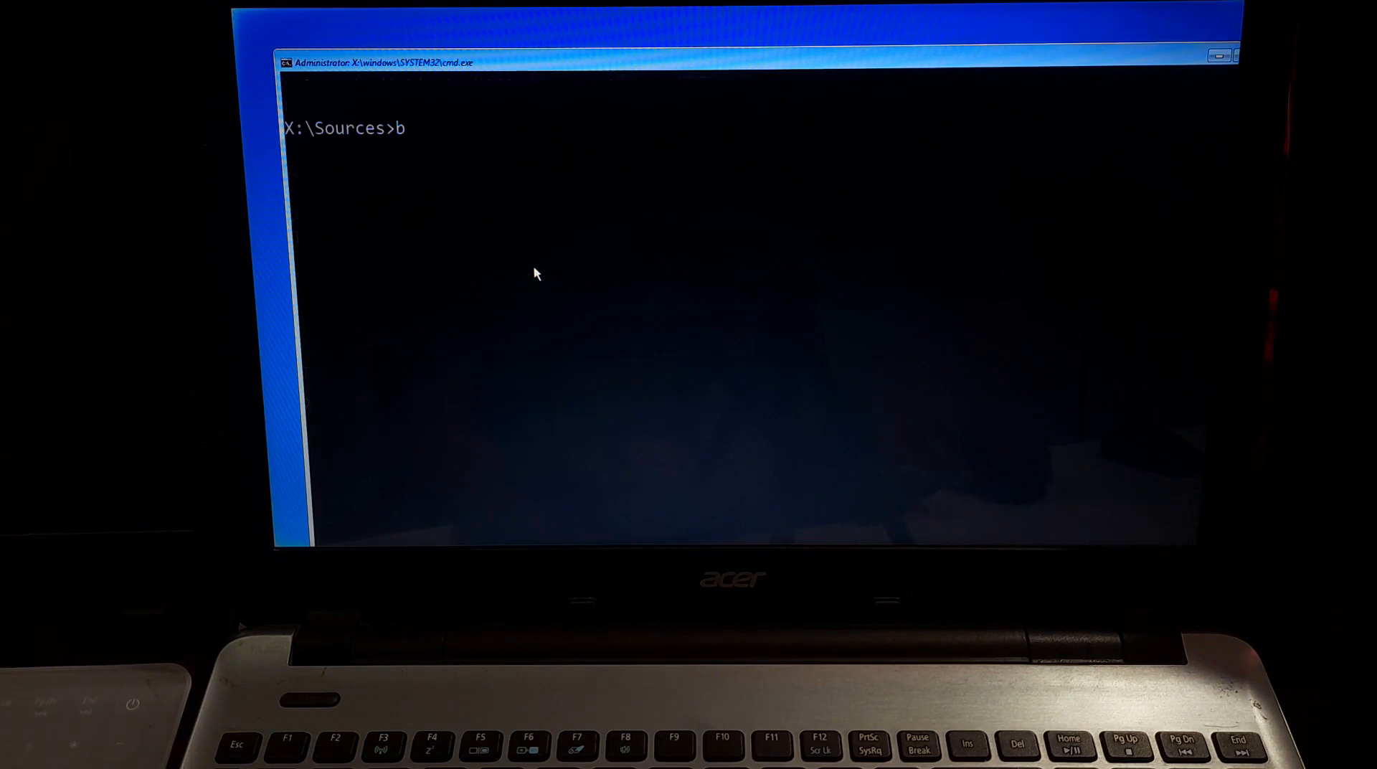
type("ootrec /f")
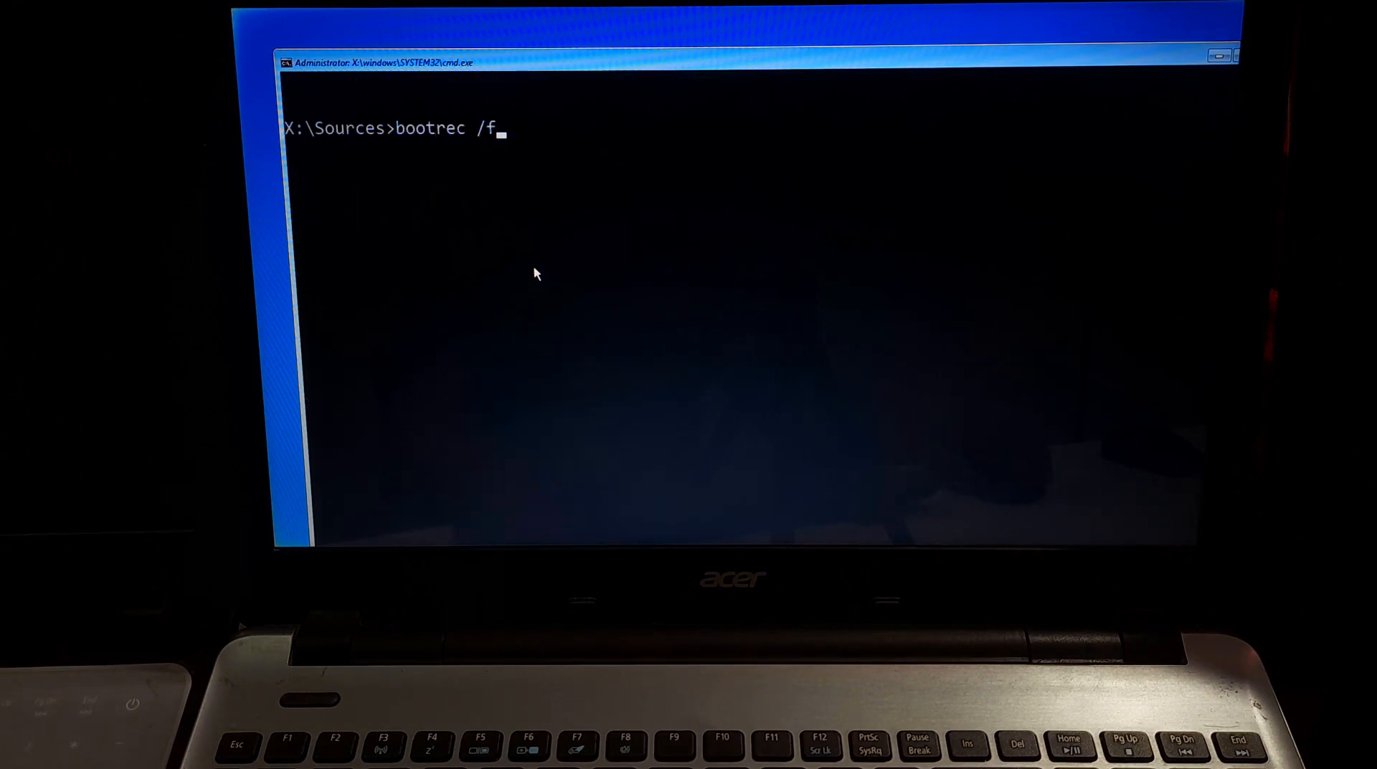
type("ixboot")
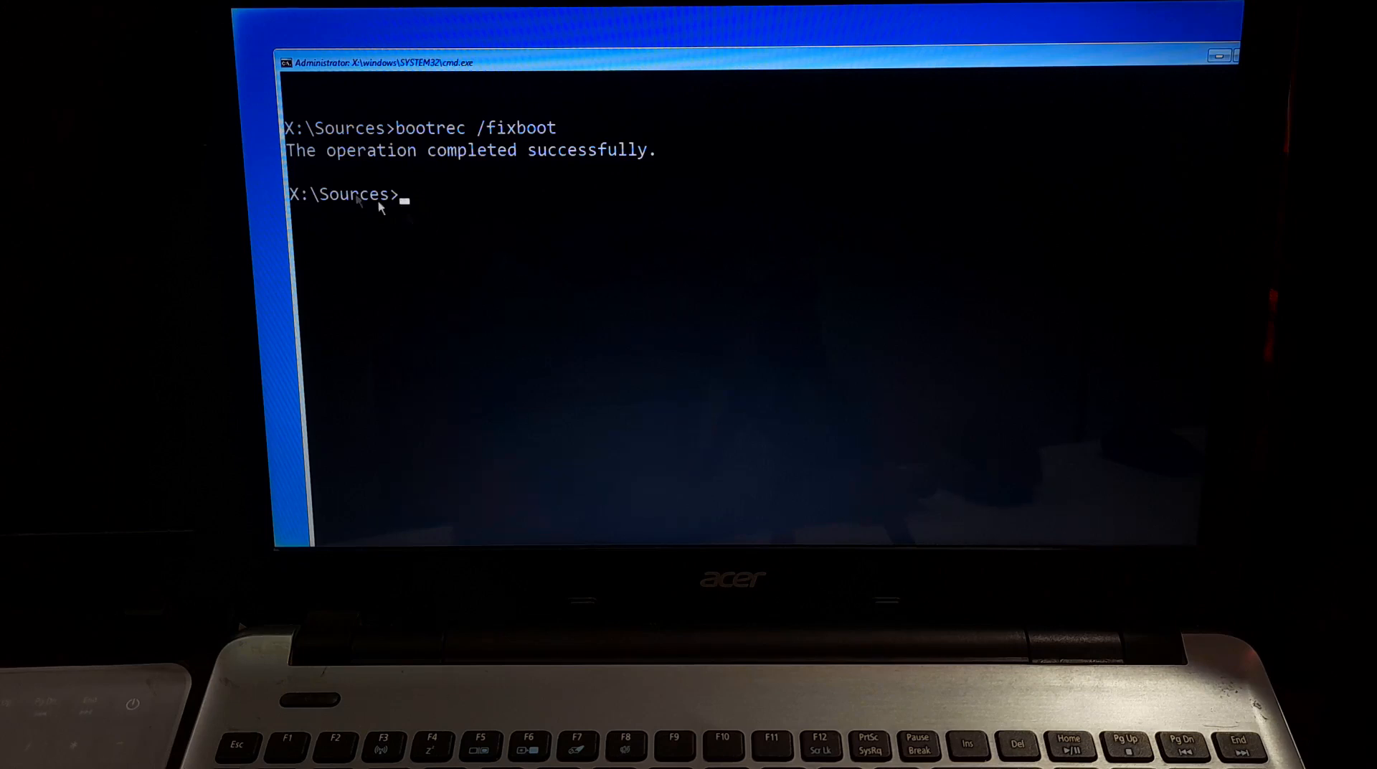
type("bootre")
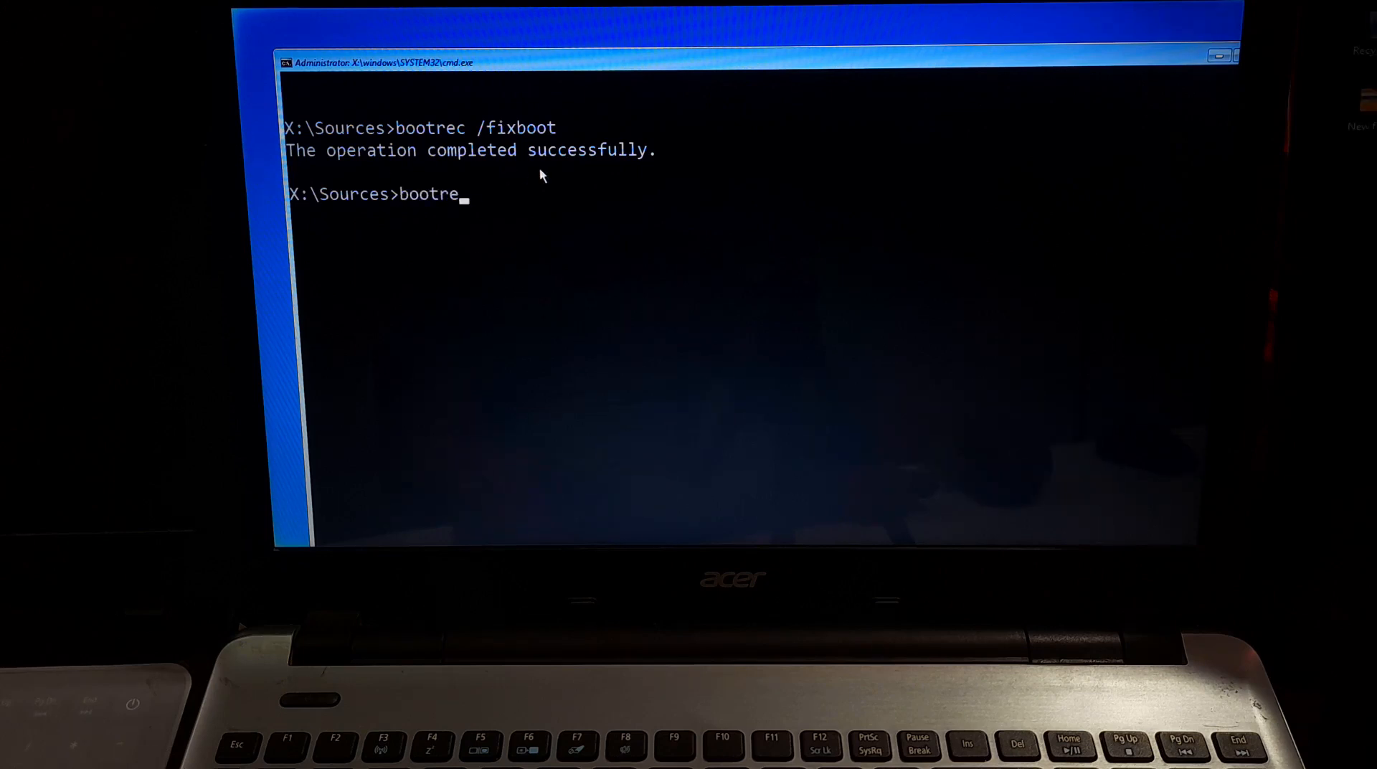
type("c /scanos")
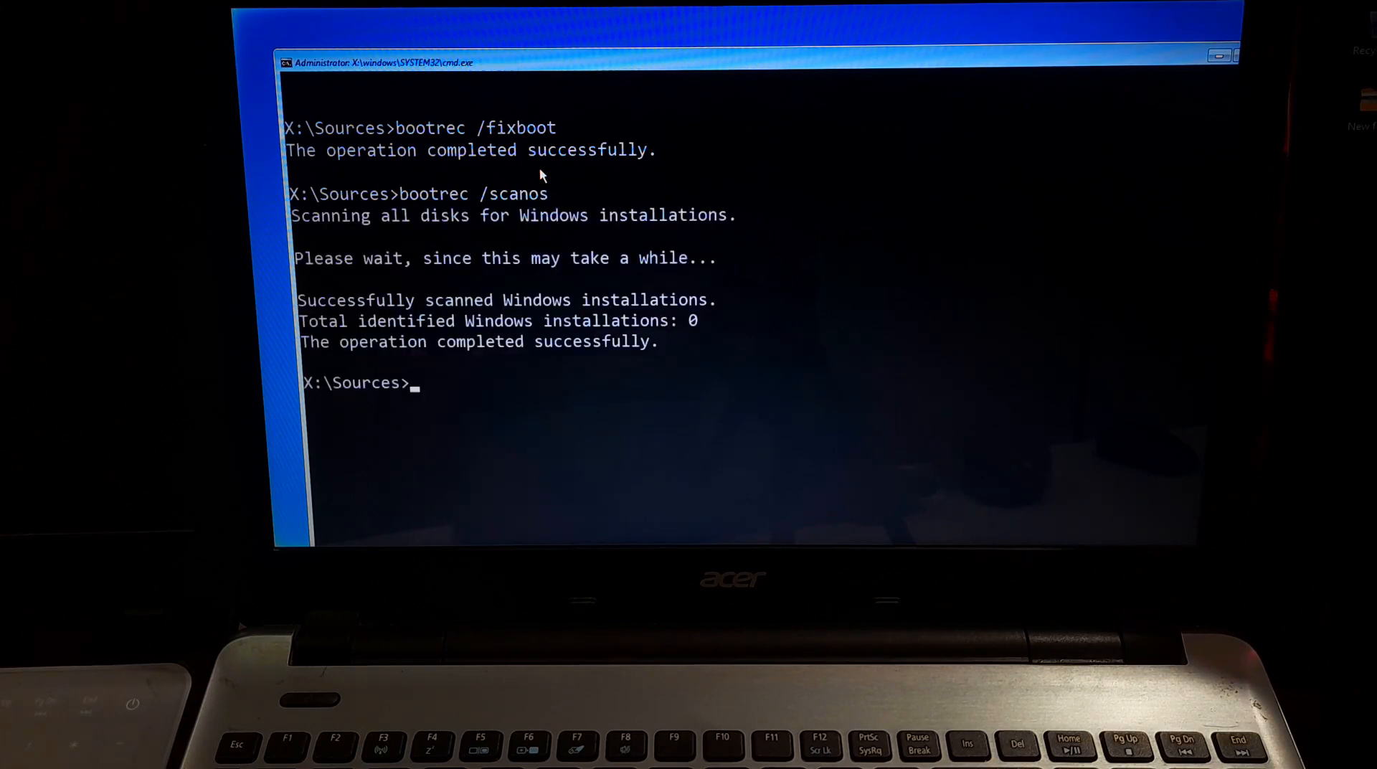
type("bootrec")
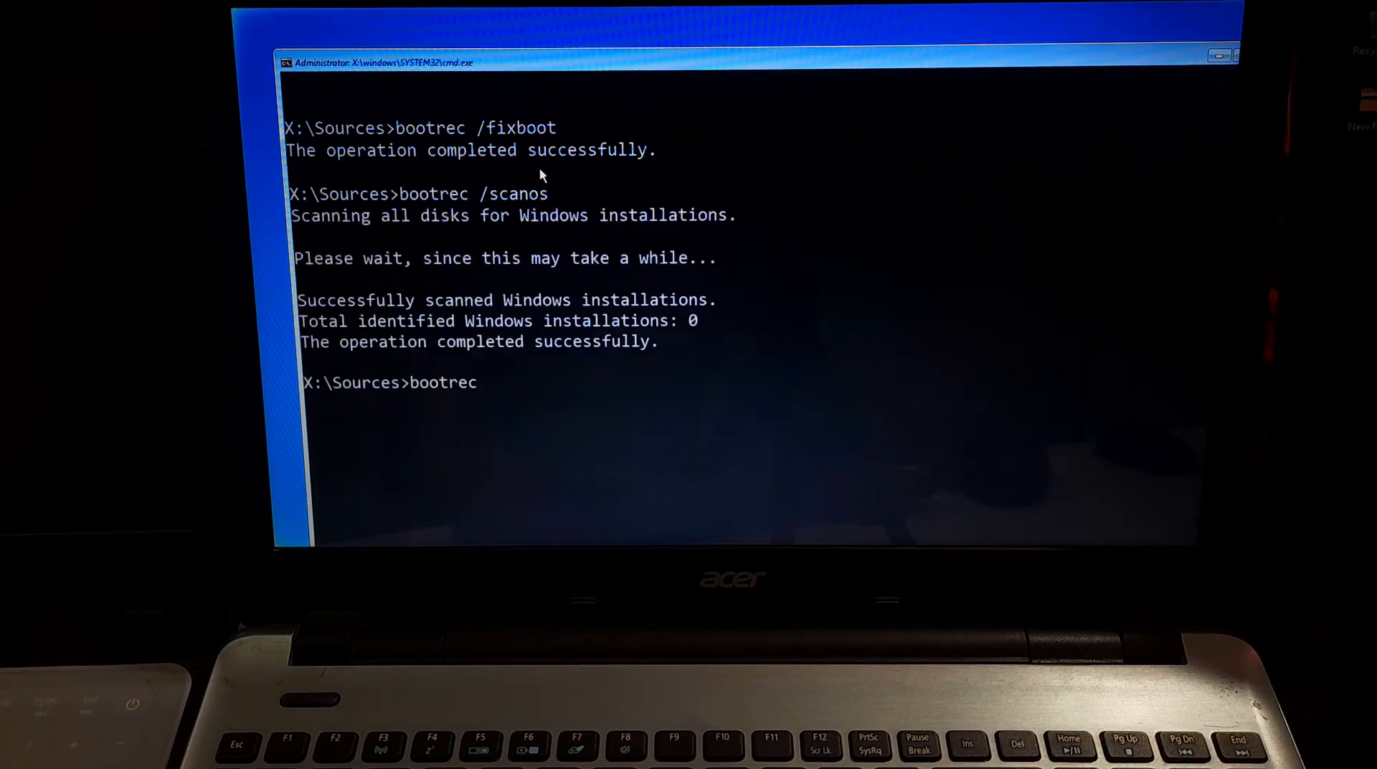
type("/rebuildbcd")
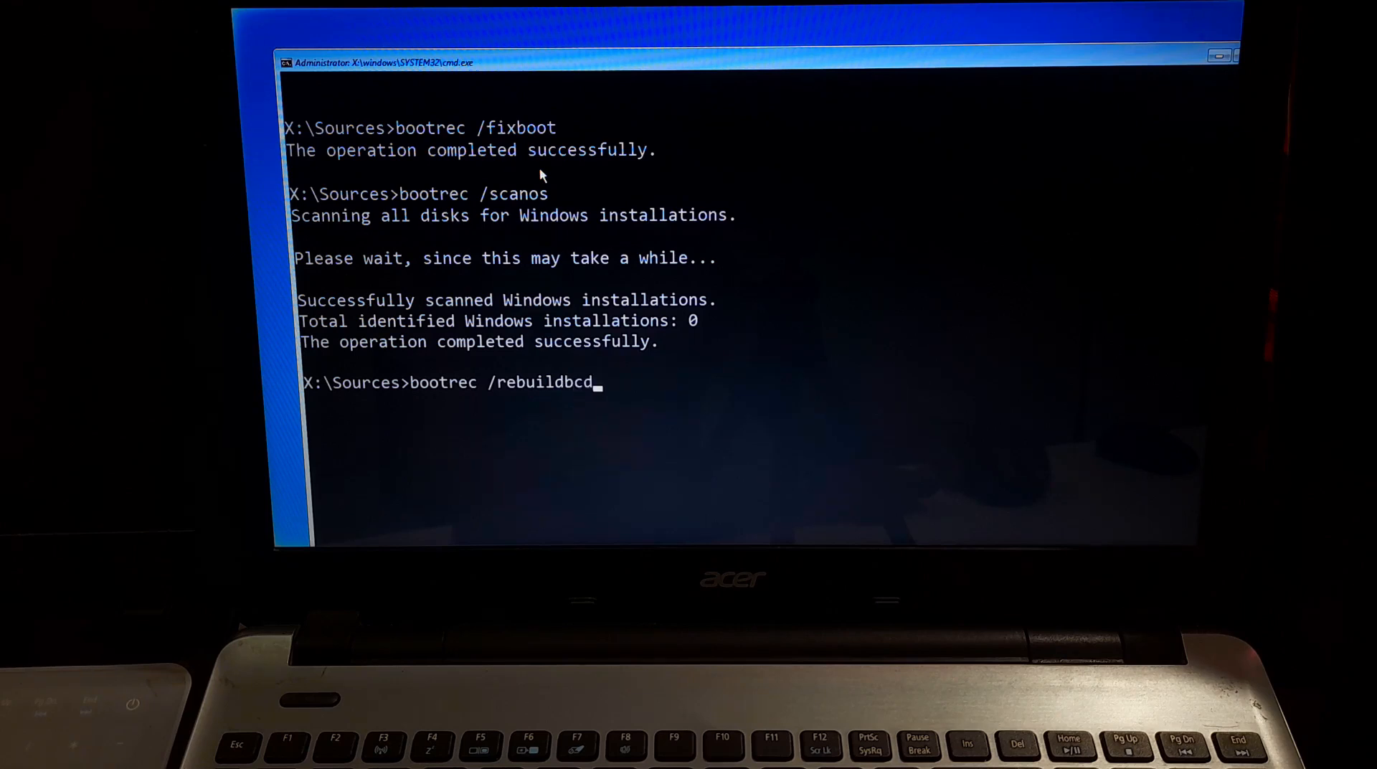
key("enter")
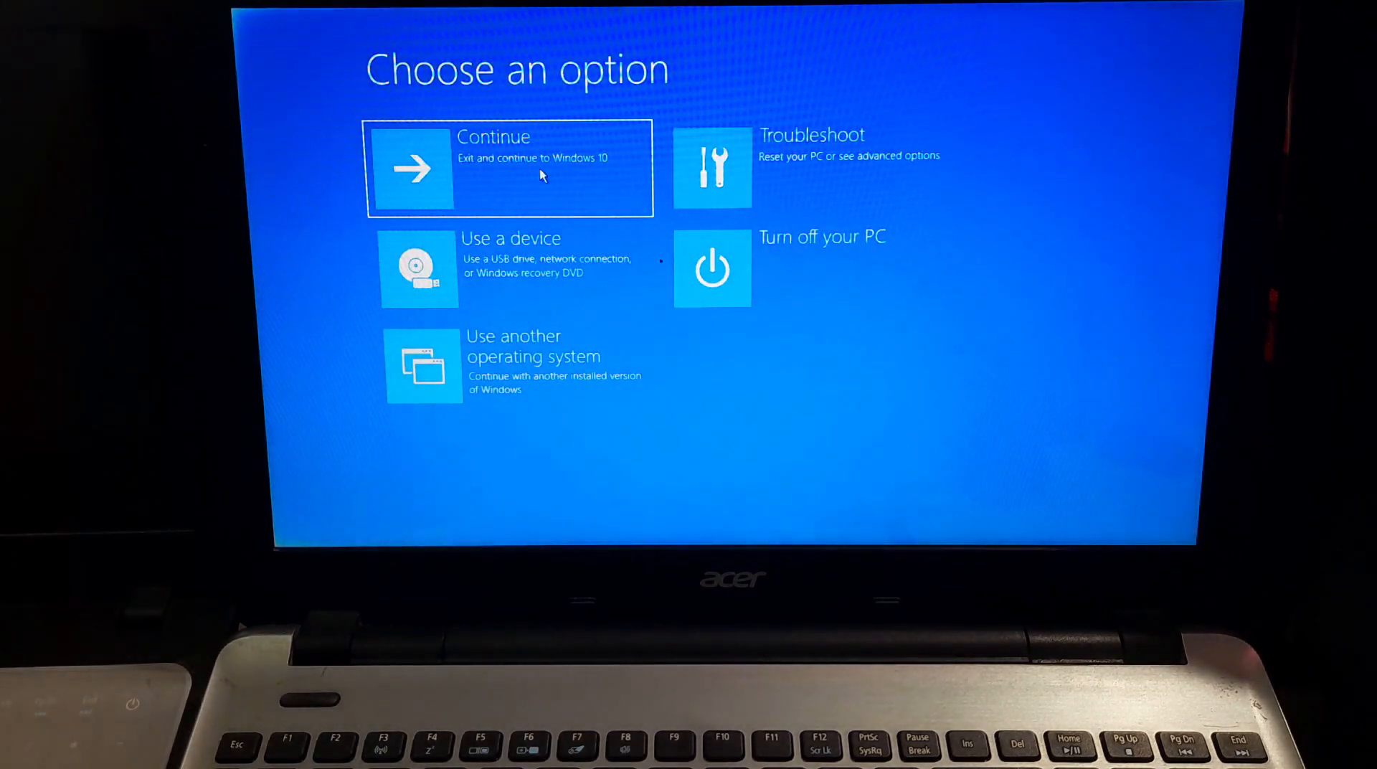
mouse_move(779, 266)
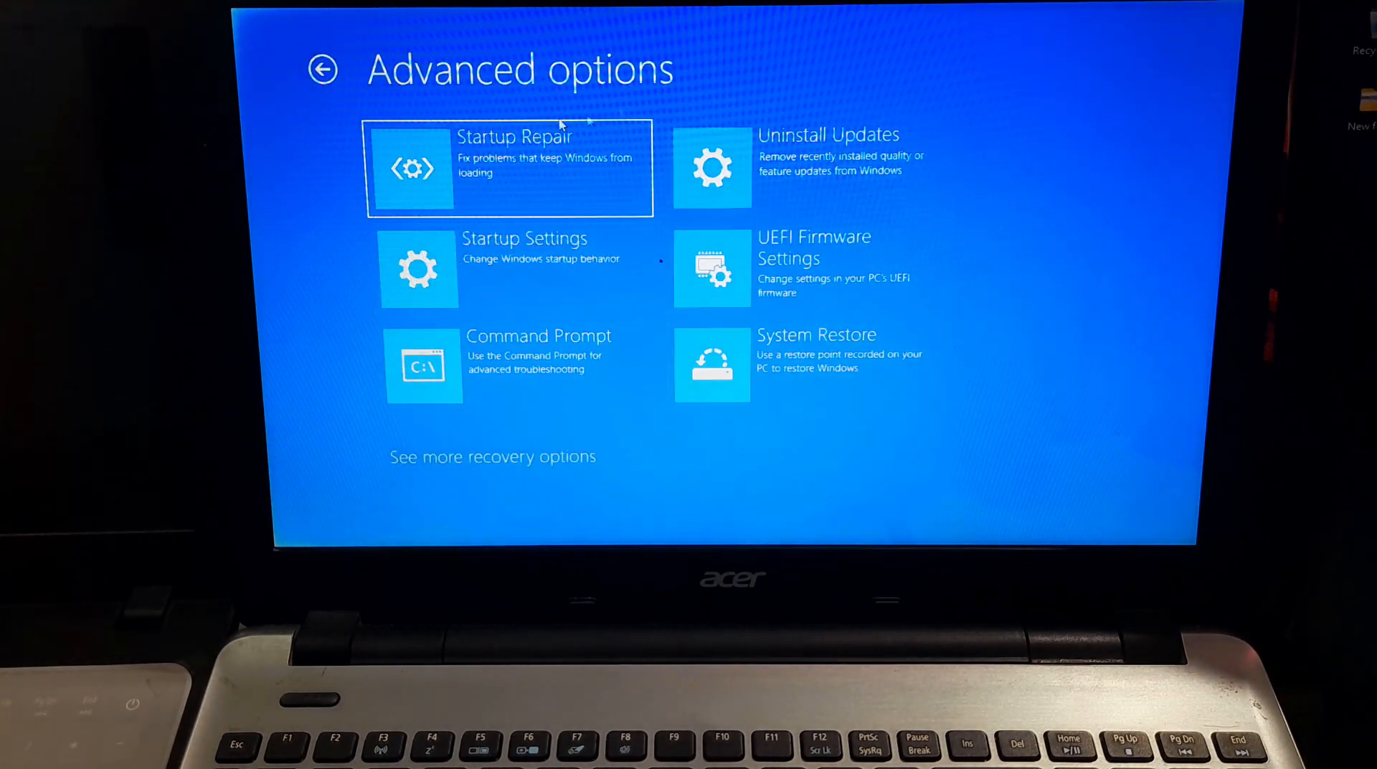
Browse the additional recovery options and return to Troubleshoot > Advanced options.
left_click(493, 456)
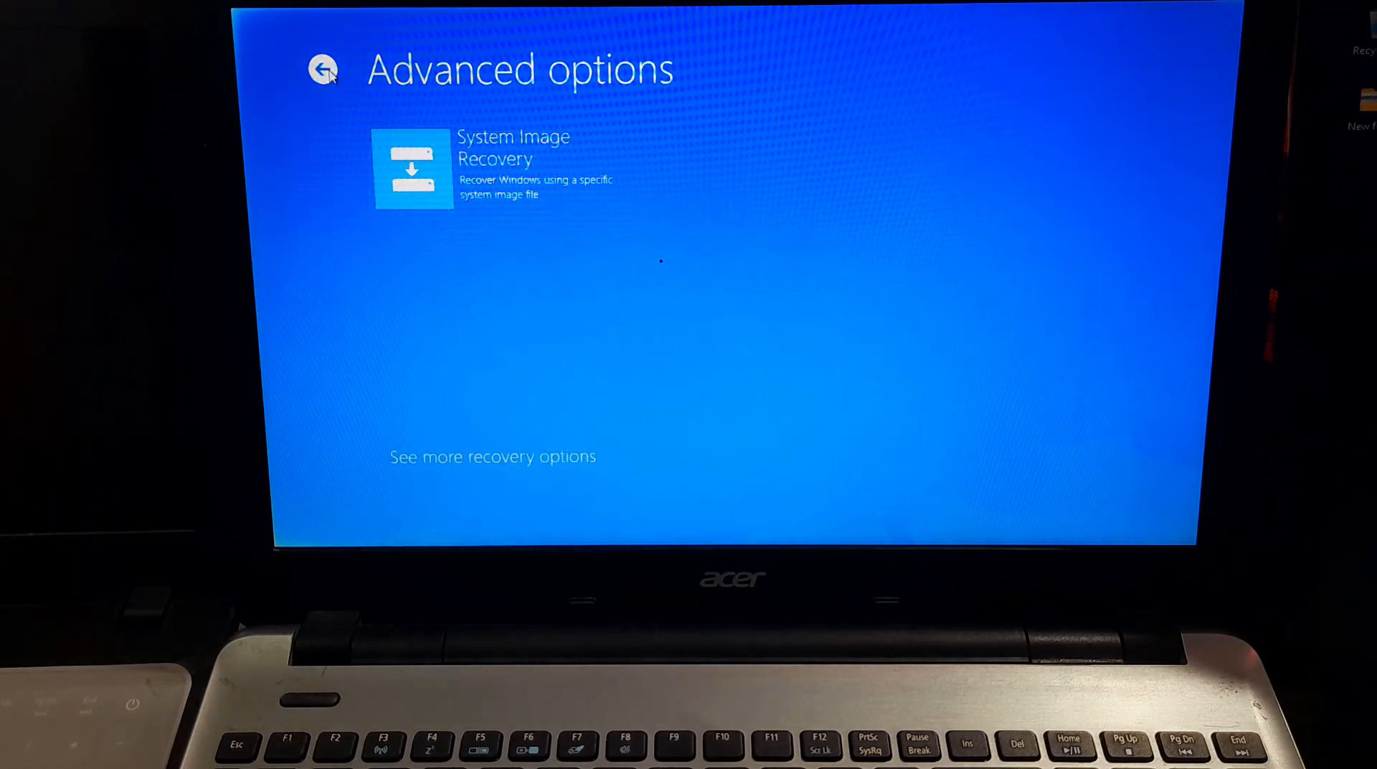
left_click(322, 69)
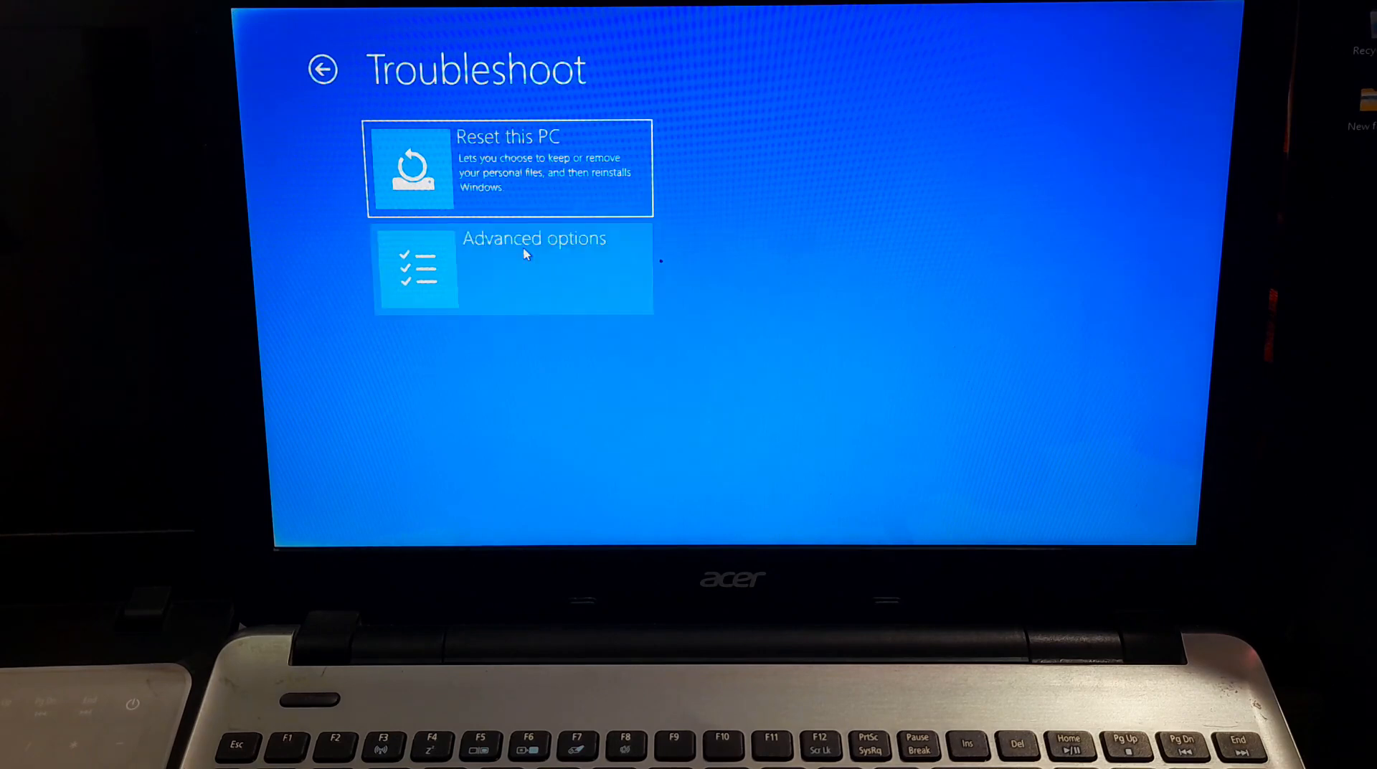
left_click(533, 269)
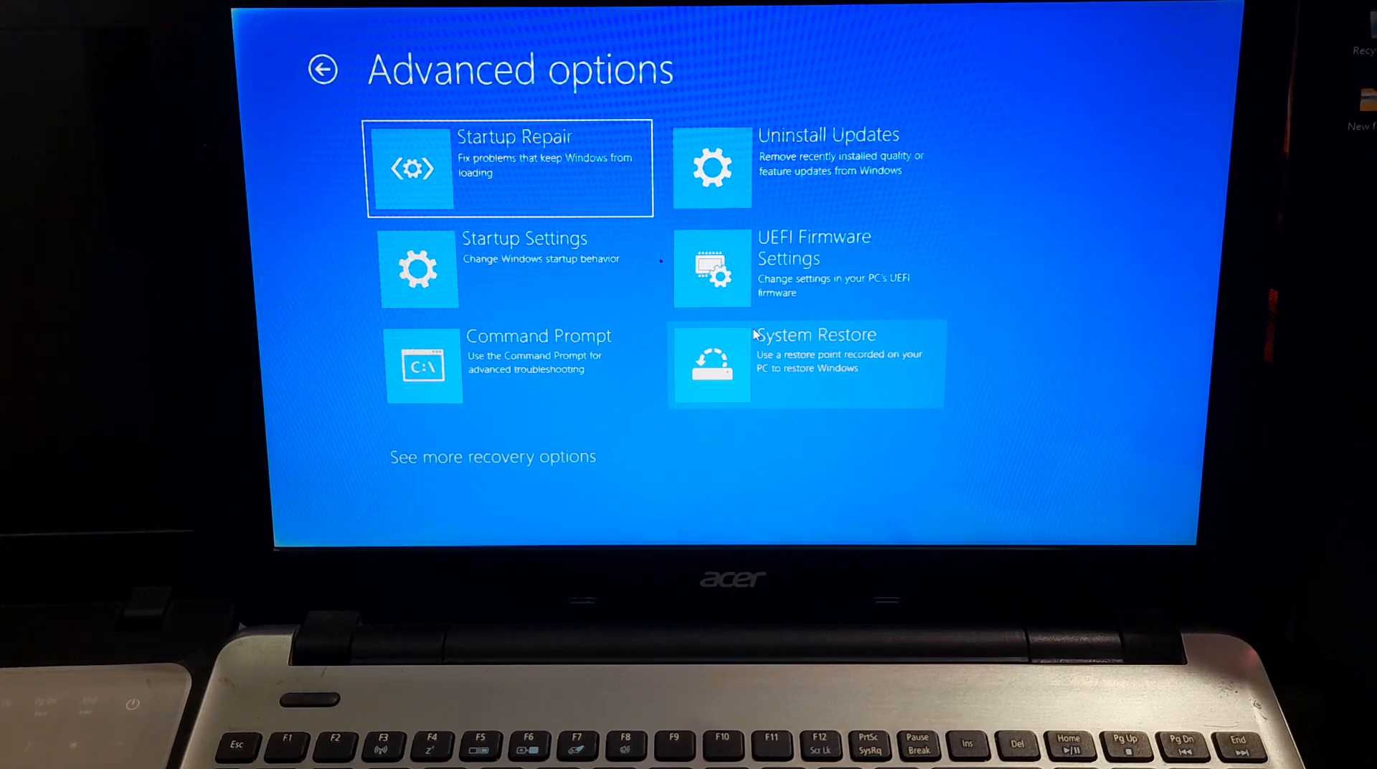
Open System Restore and confirm the 8/19/2024 4:04:28 AM restore point.
left_click(815, 352)
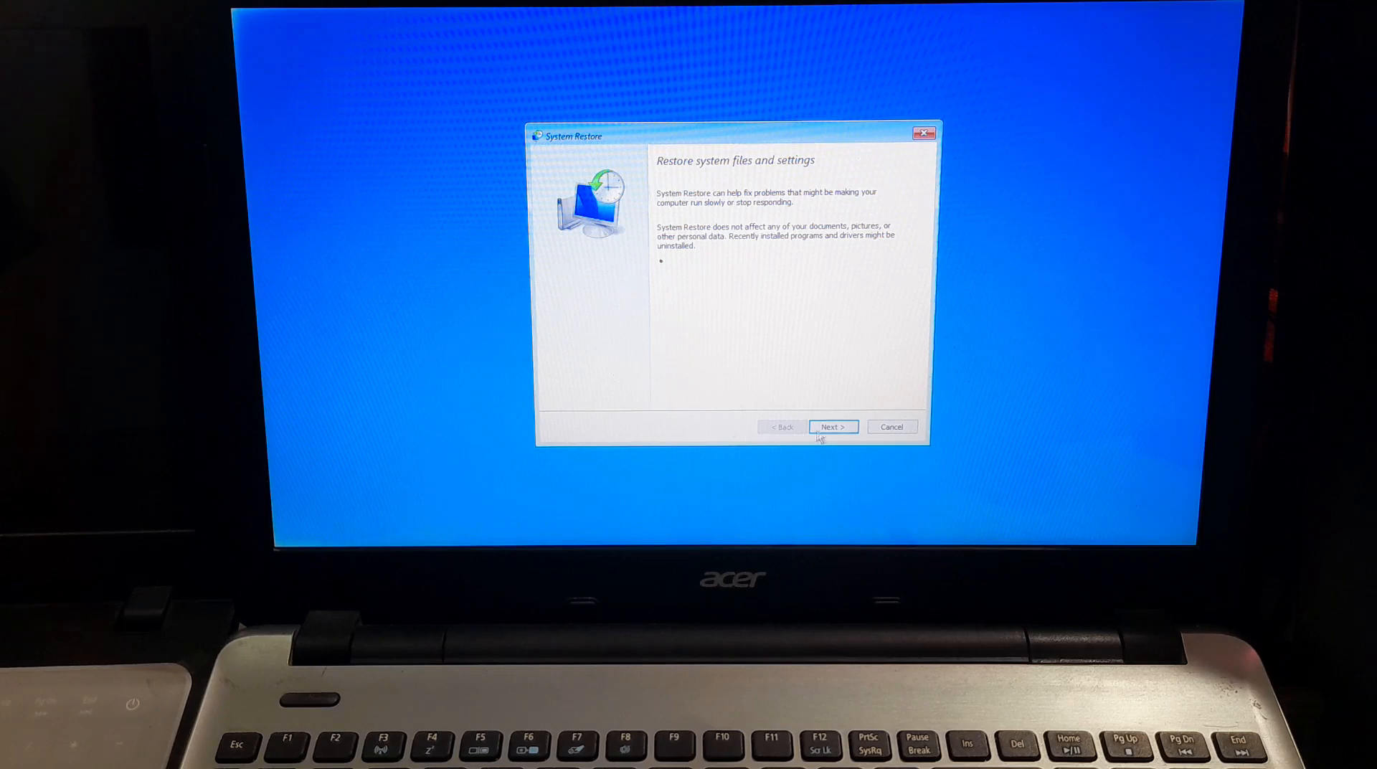
left_click(832, 426)
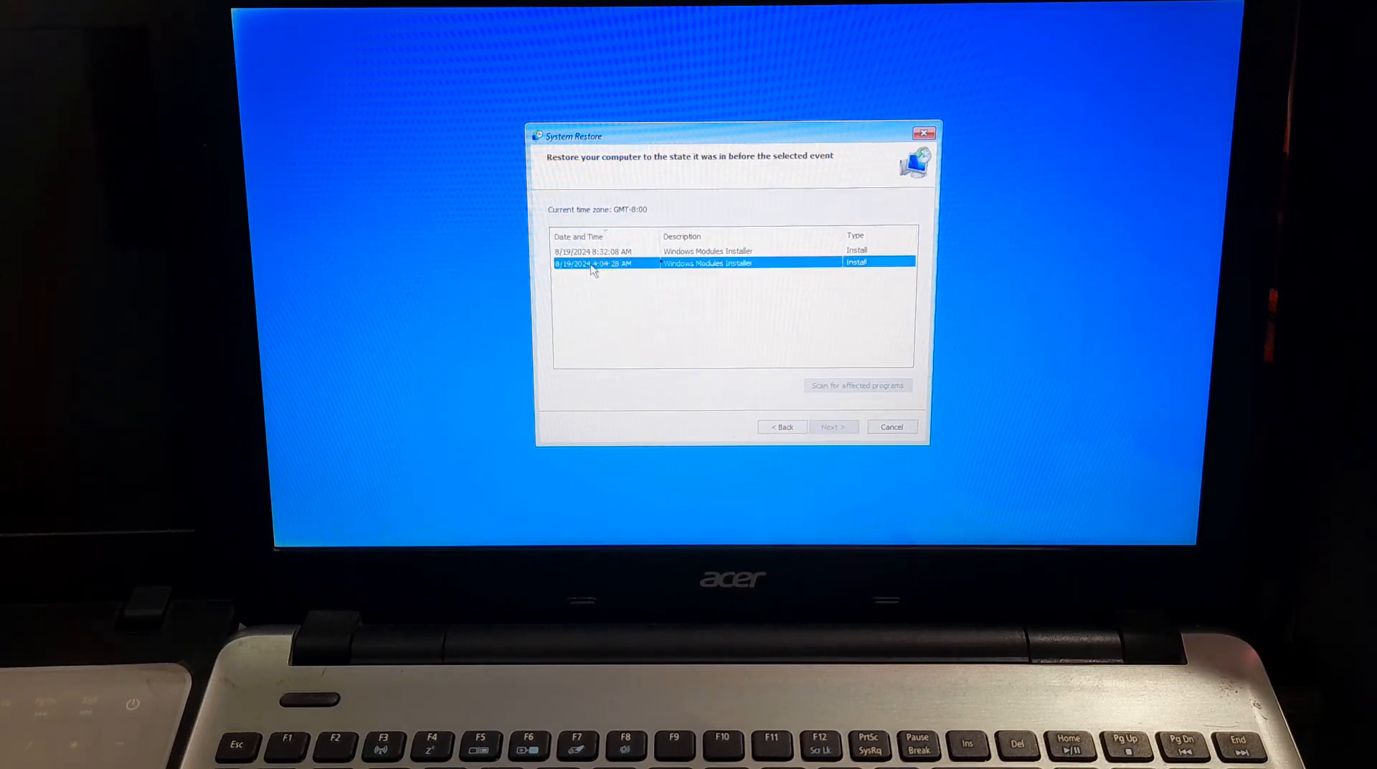
left_click(593, 262)
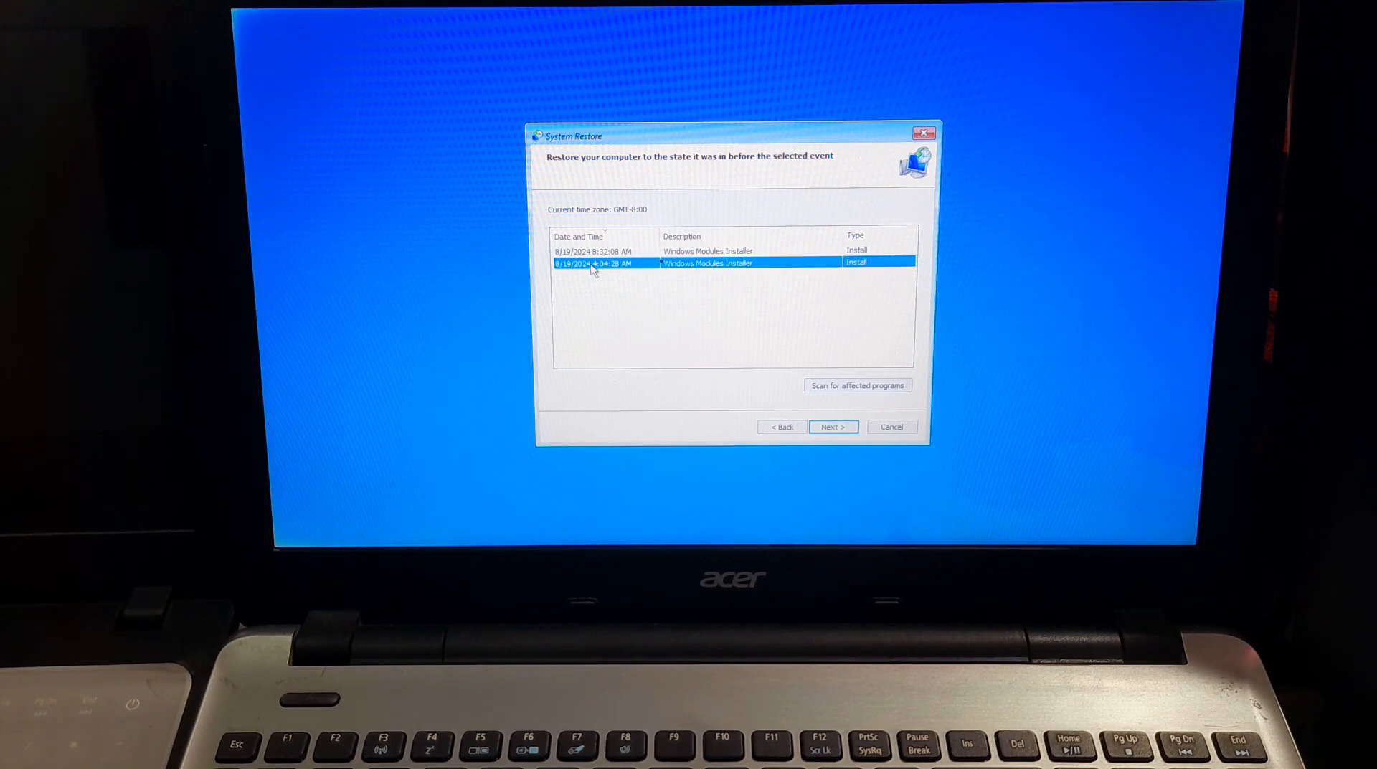
left_click(832, 426)
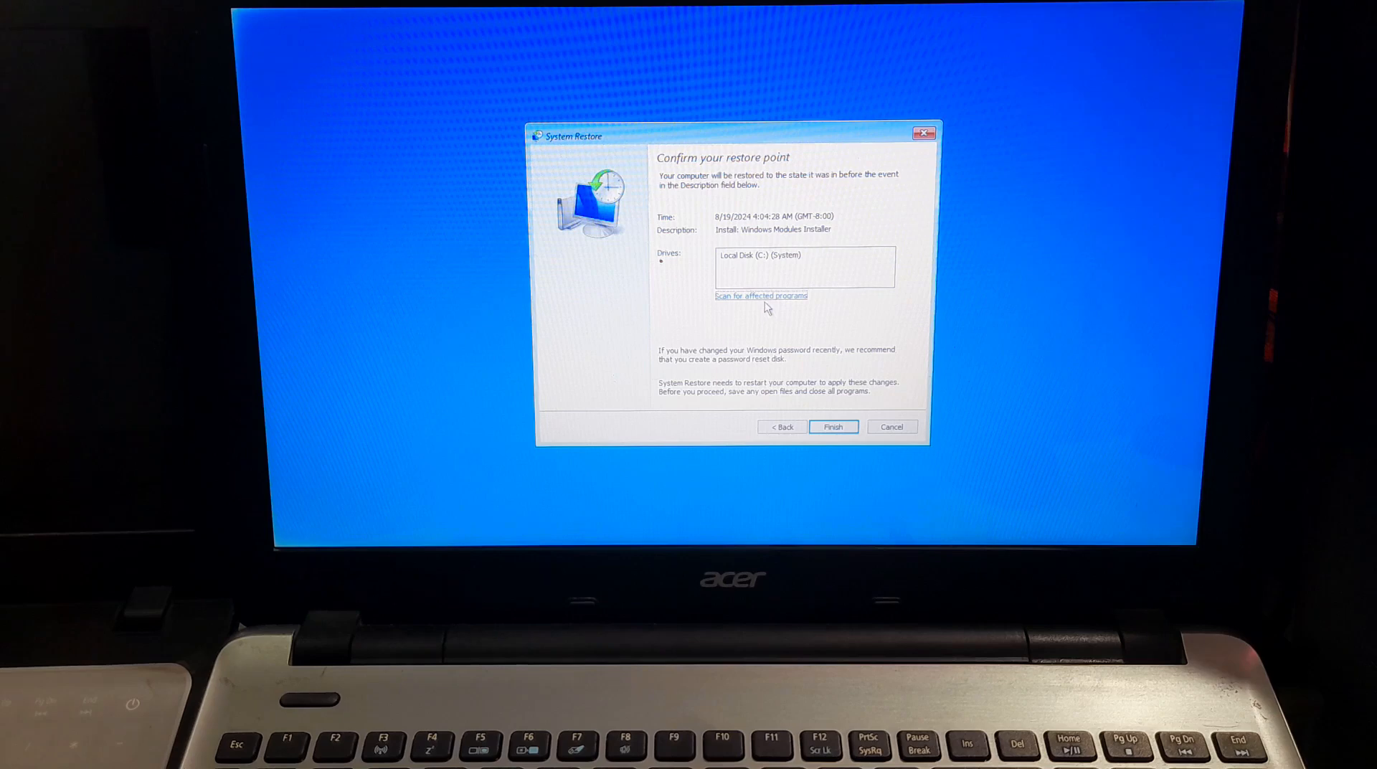
left_click(760, 295)
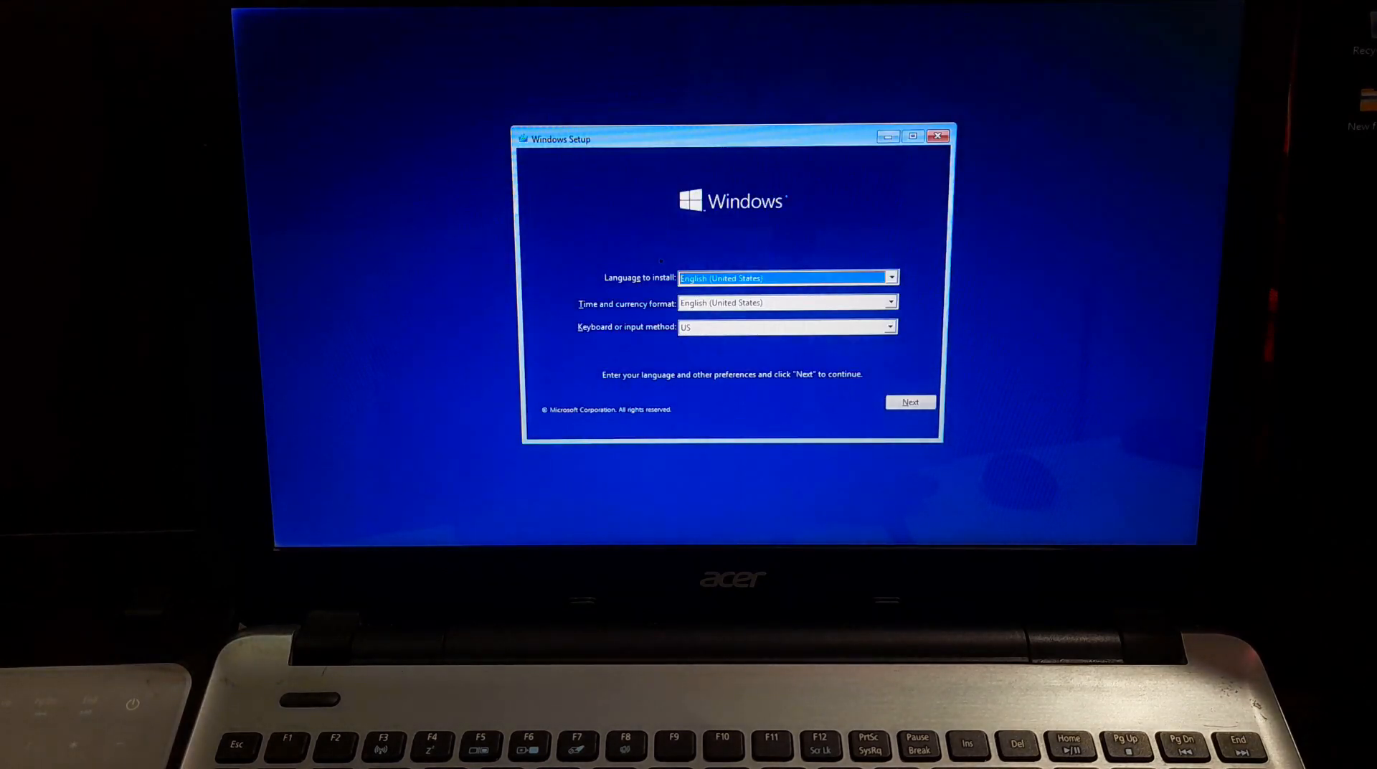
Accept the default Setup language and open Command Prompt from Advanced options.
left_click(910, 402)
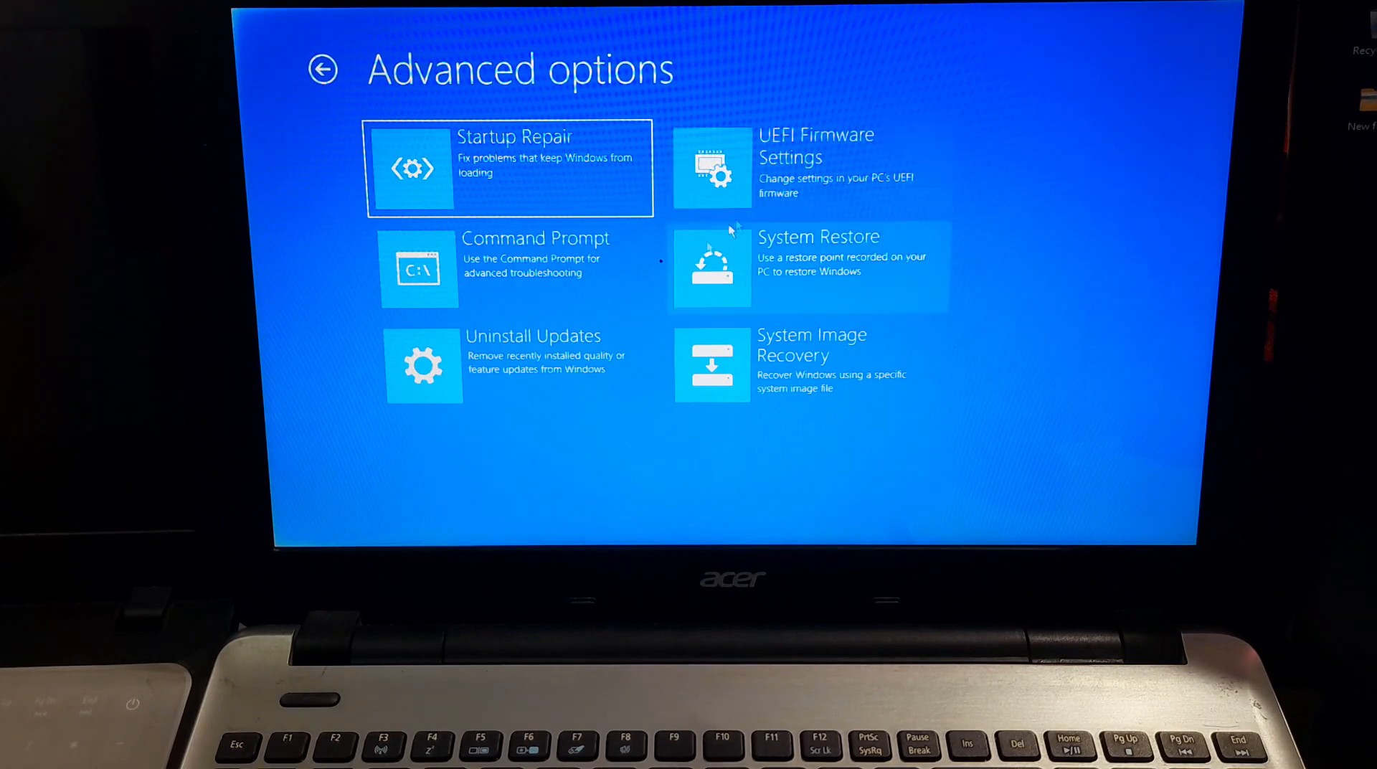
mouse_move(536, 281)
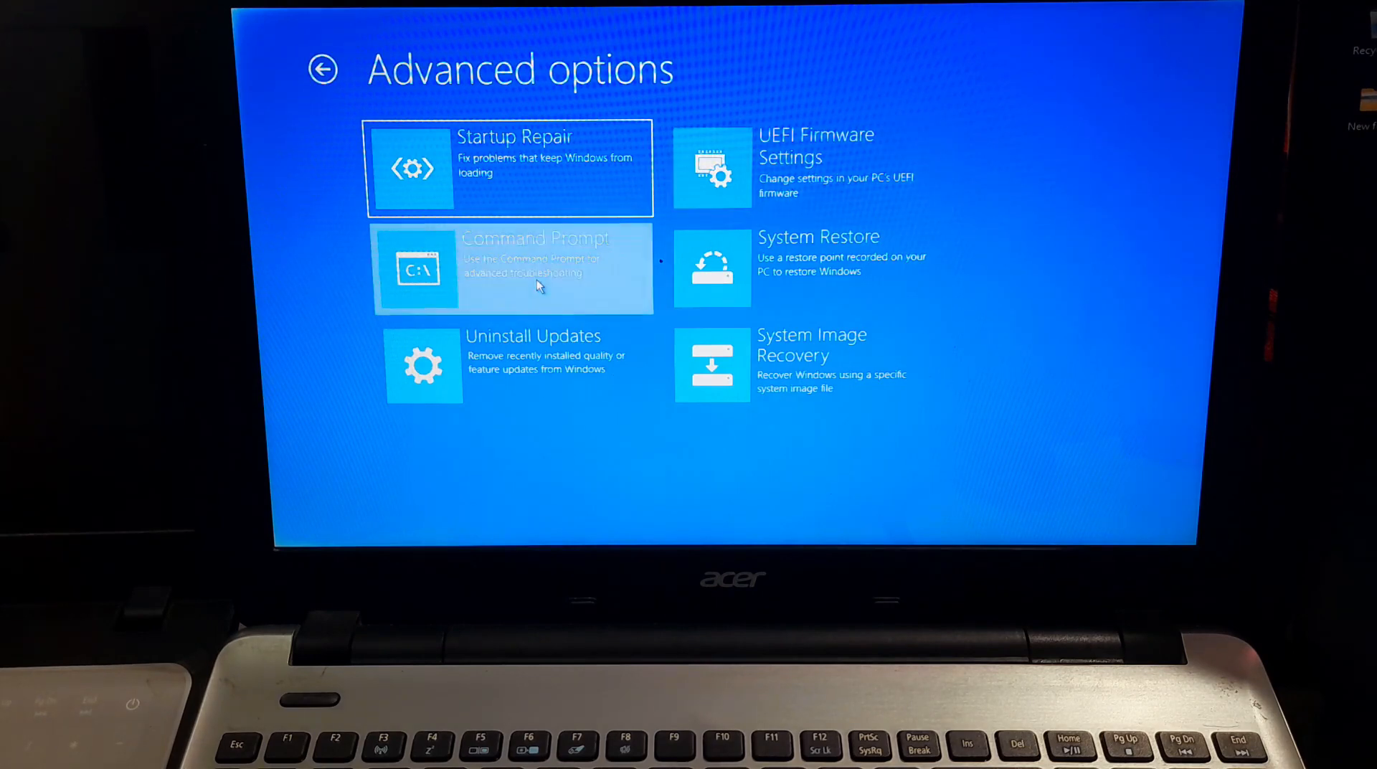
left_click(512, 270)
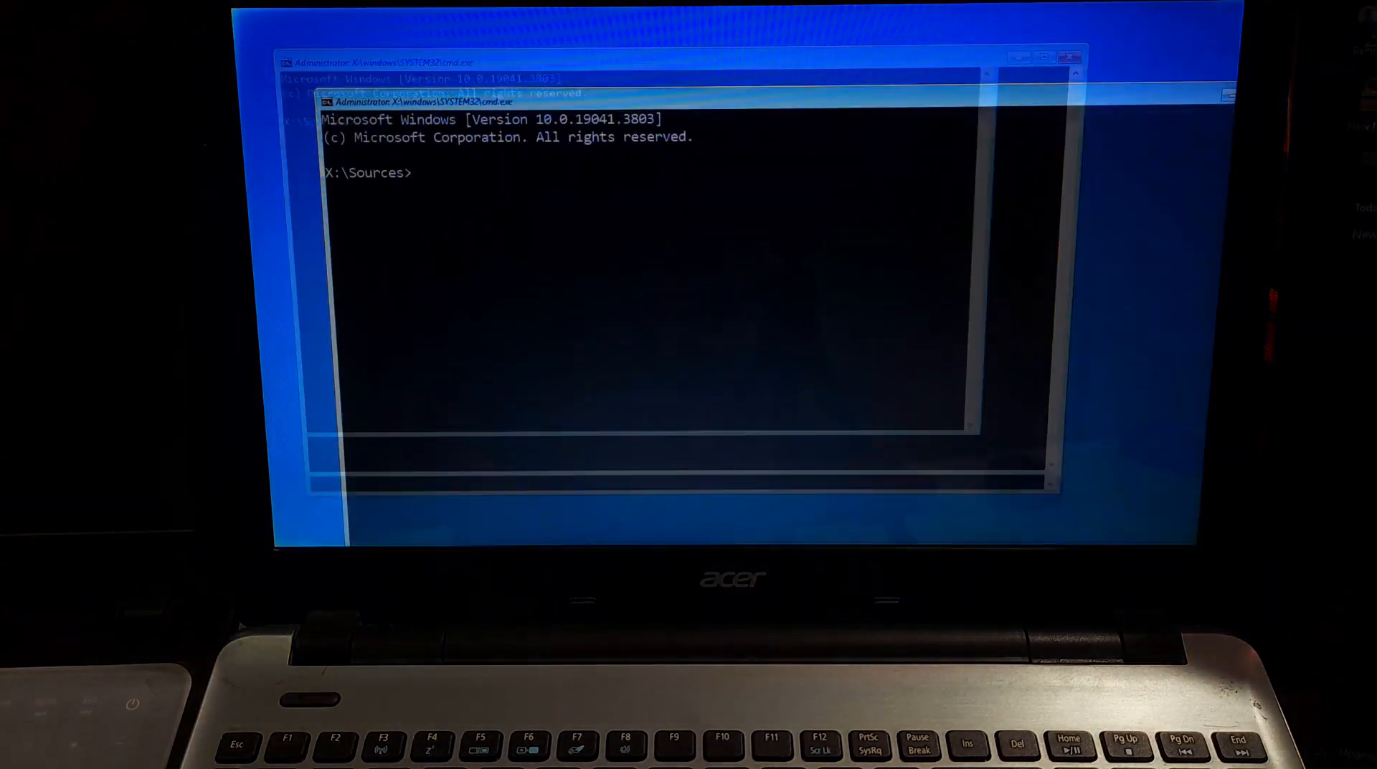
In DiskPart, list disks, select disk 0, and create a 500 MB primary partition.
type("diskpart")
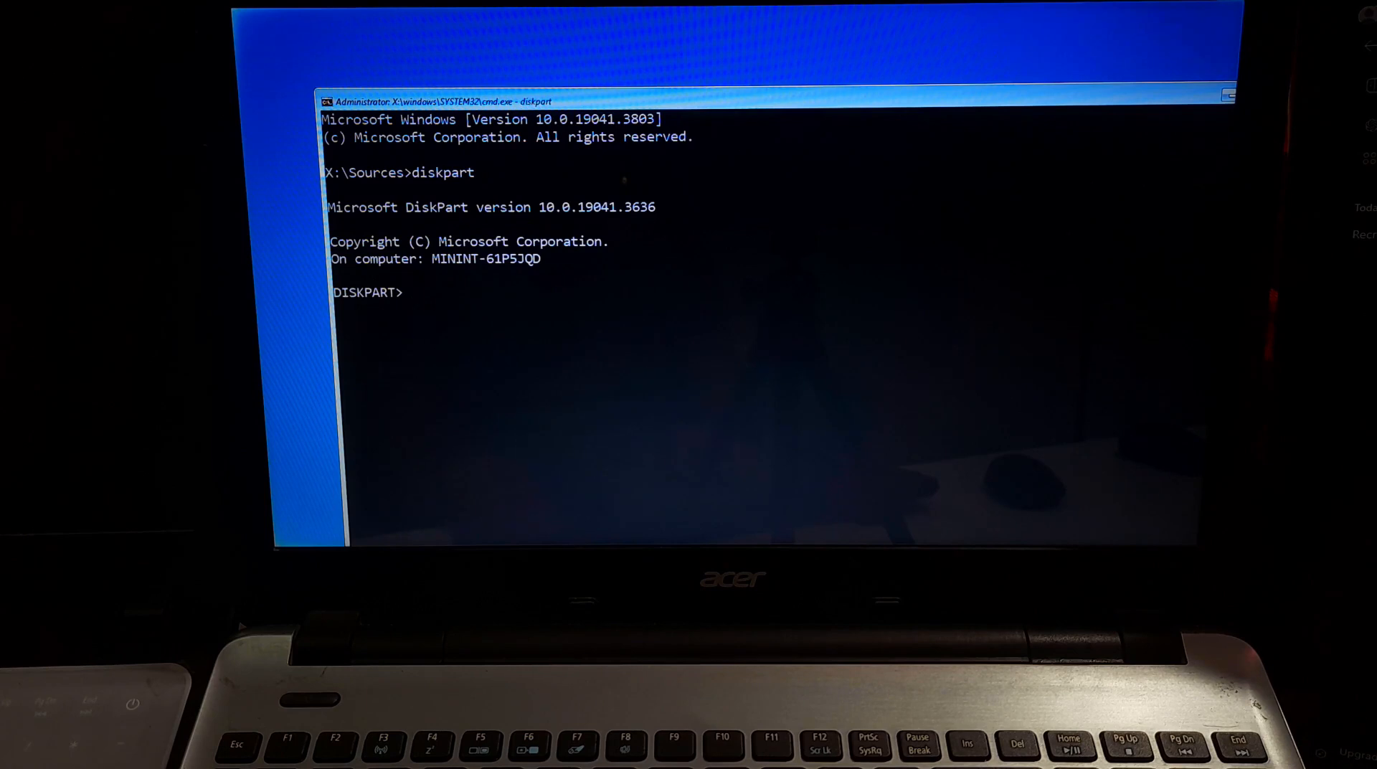
type("list dis")
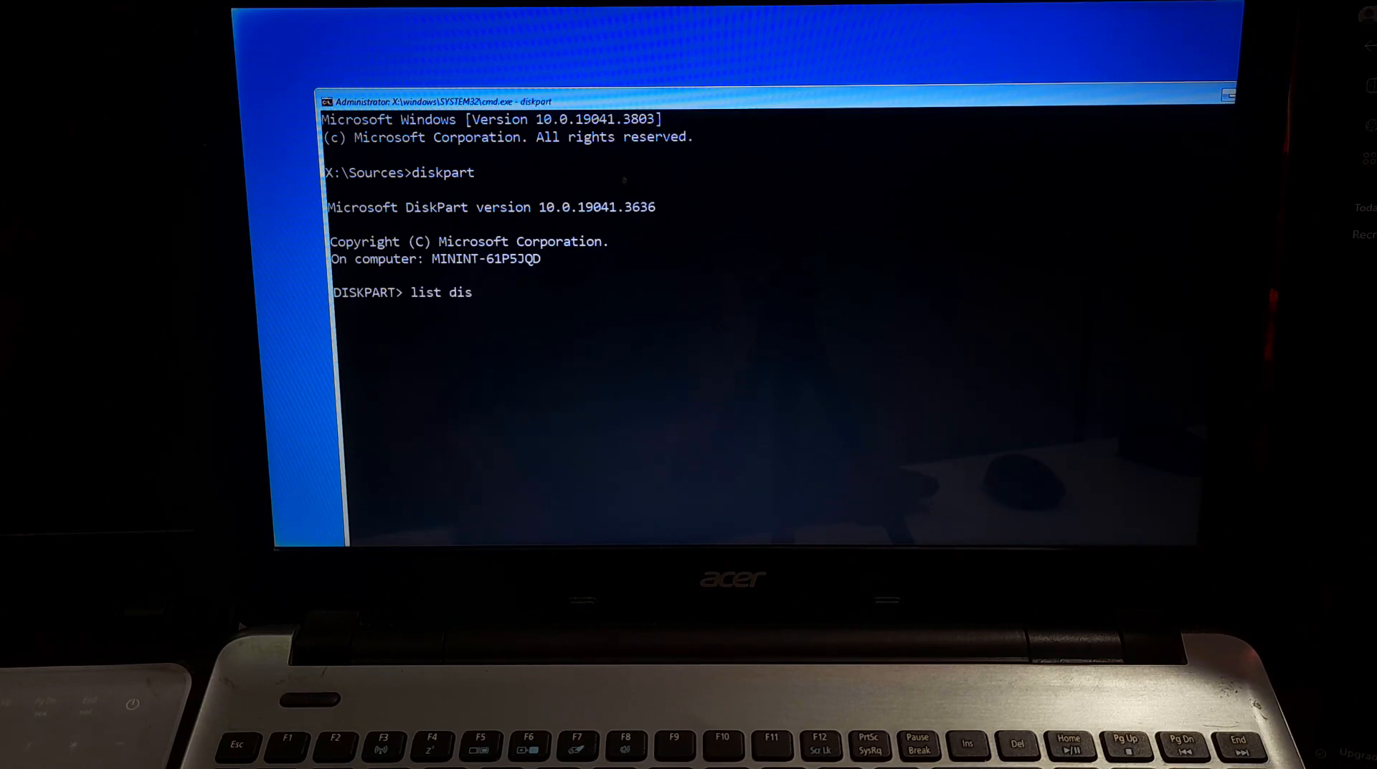
key("Enter")
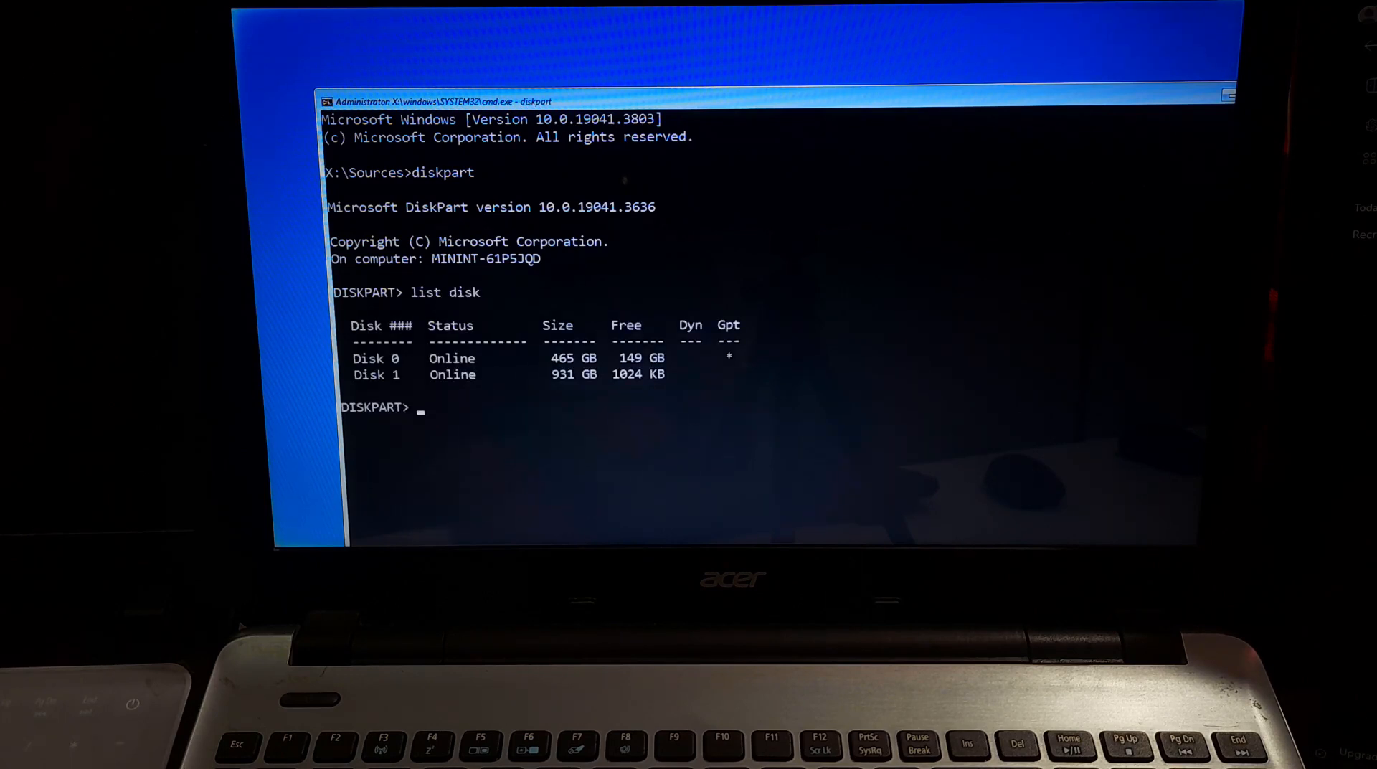
type("sel")
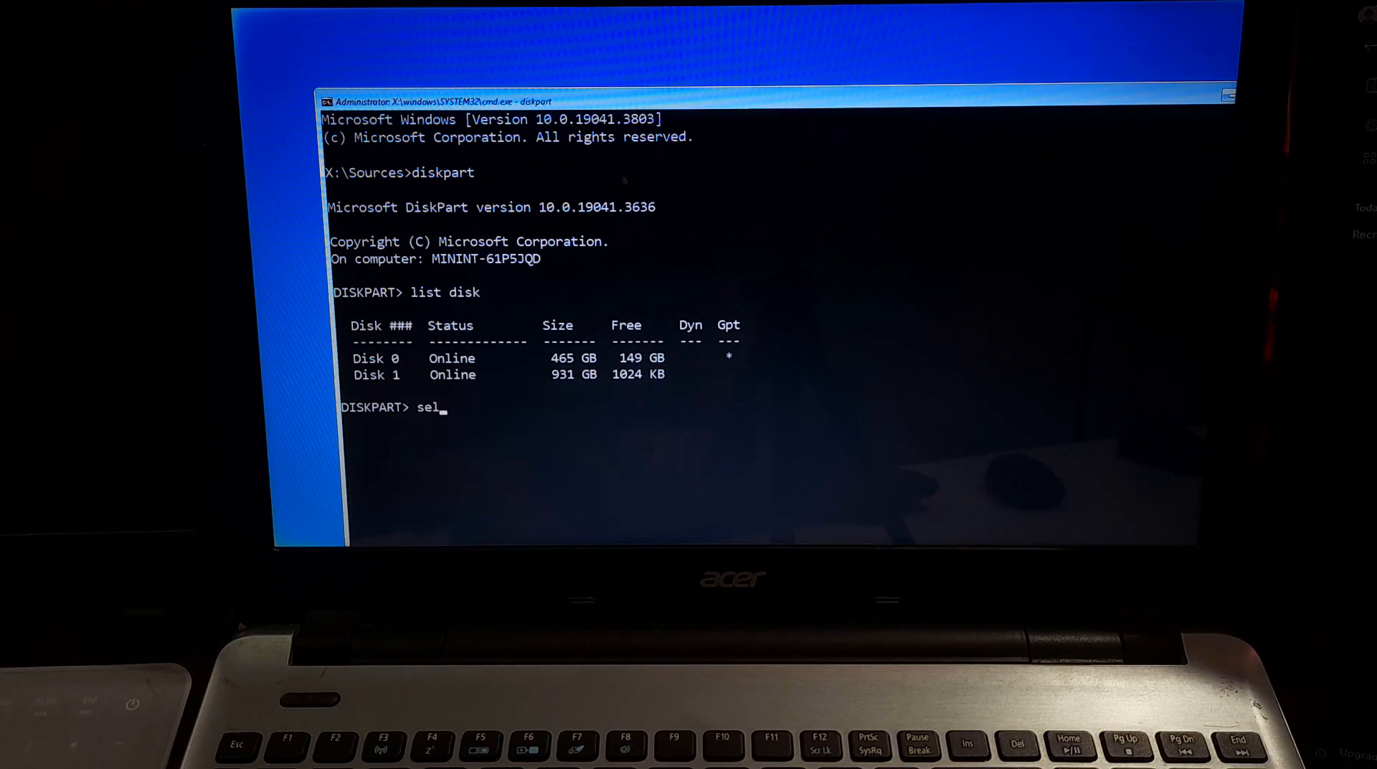
type("disk")
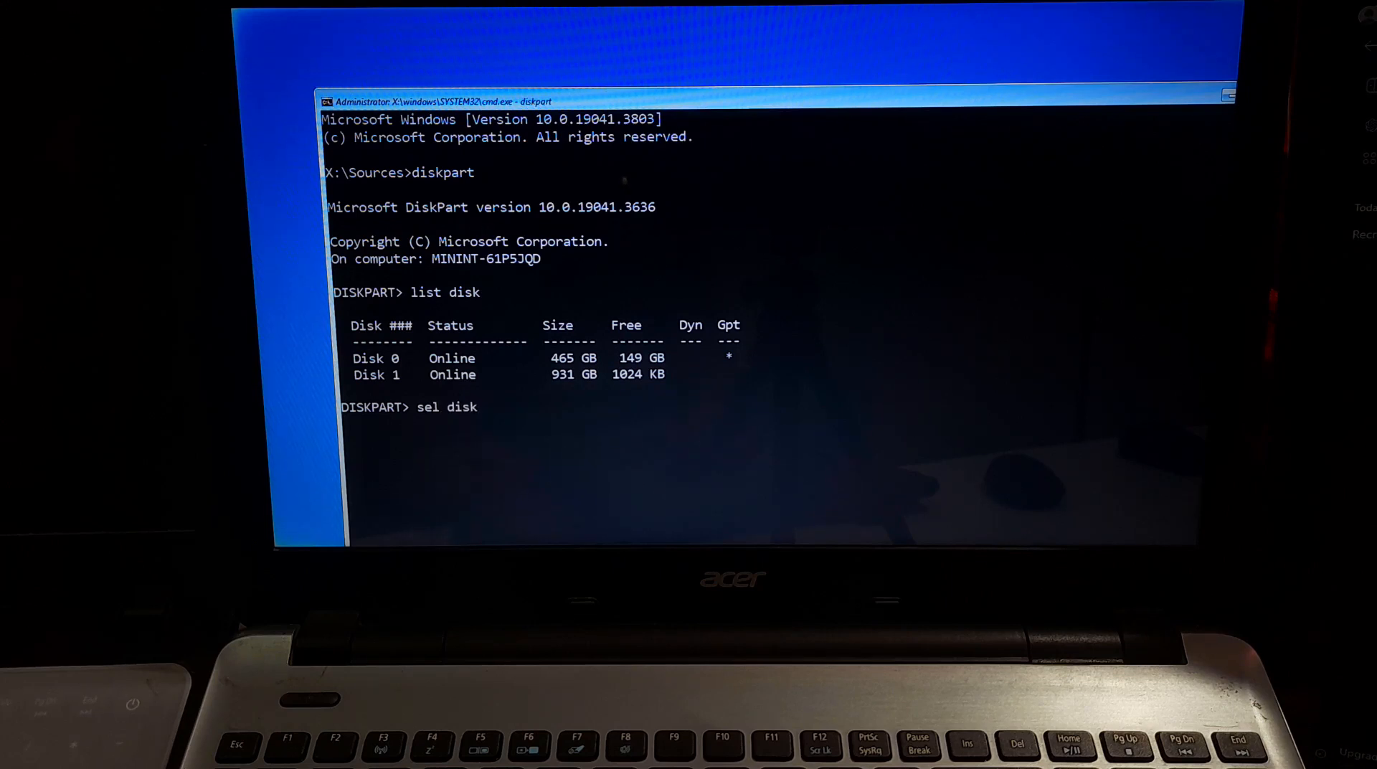
type("0")
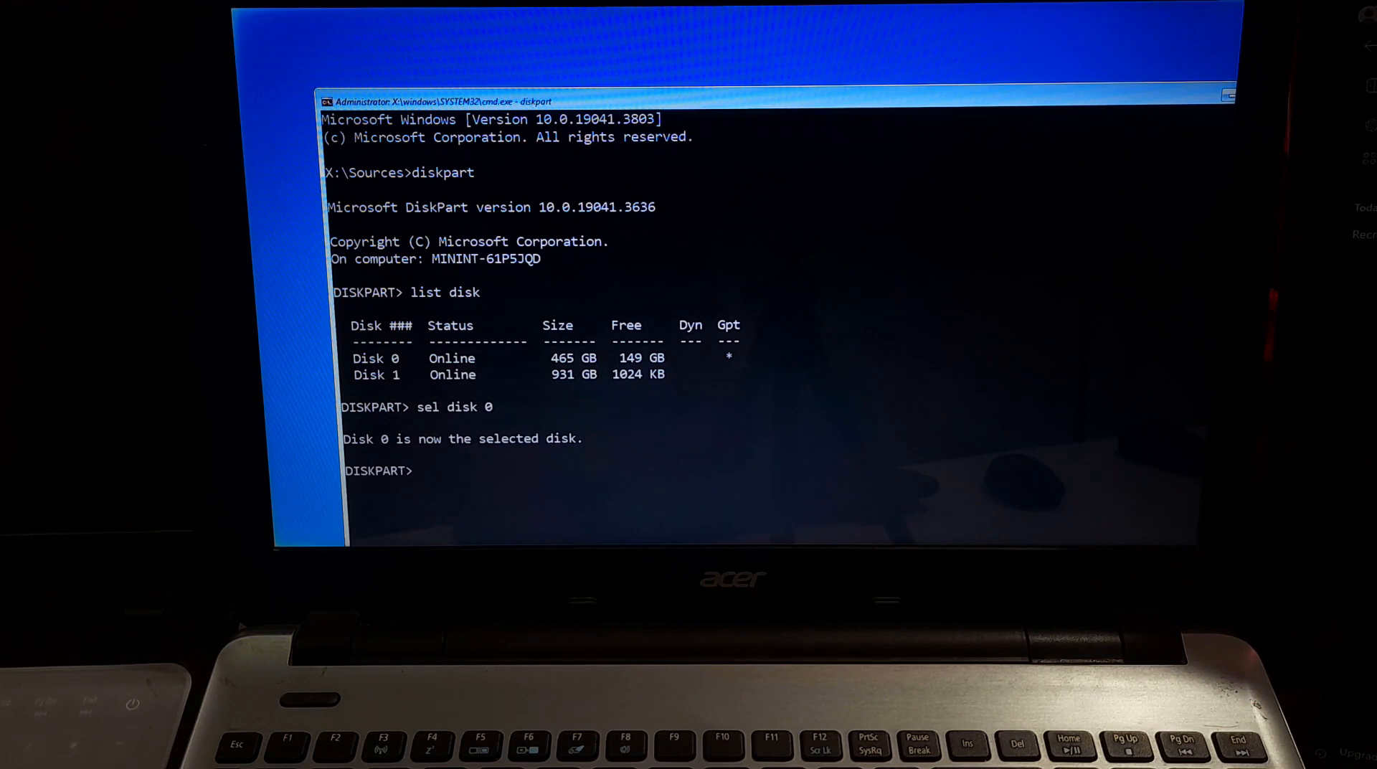
type("create")
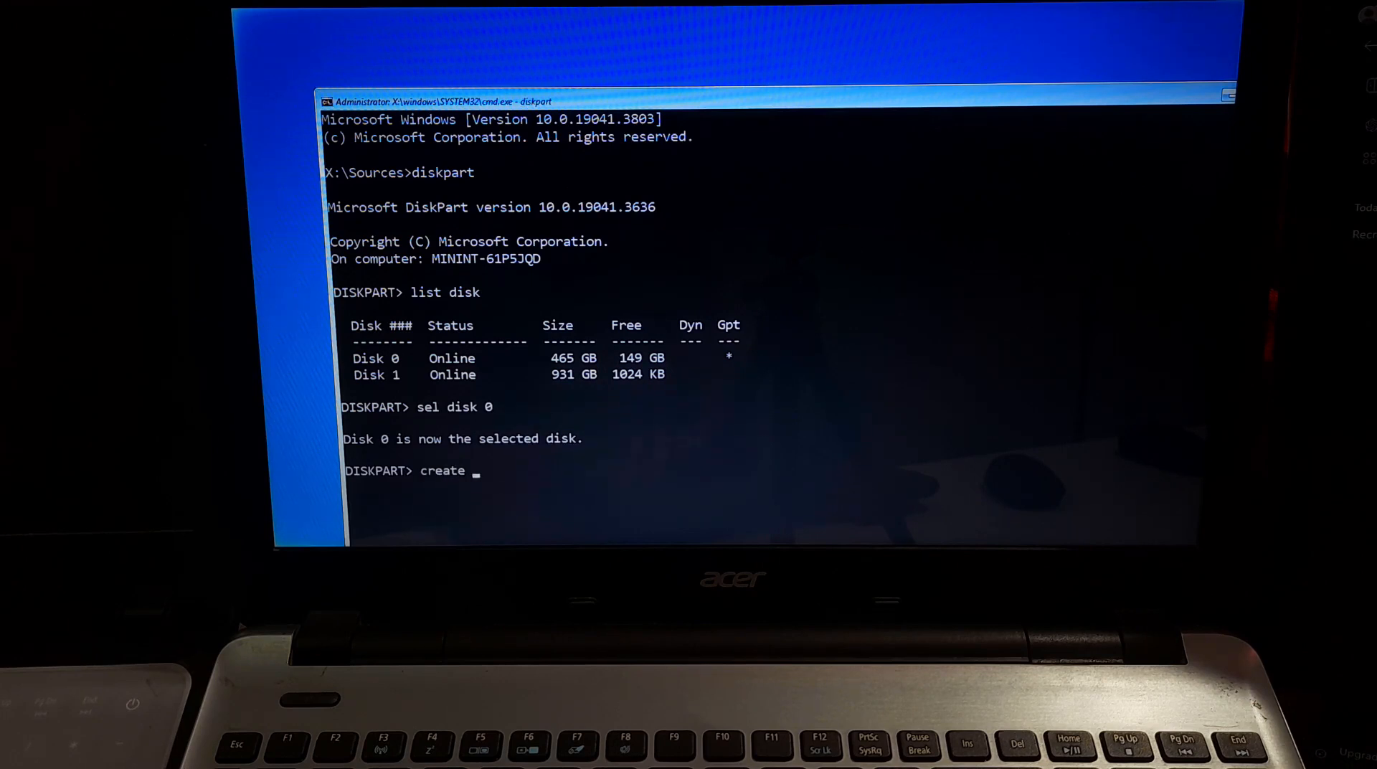
type("partition primary")
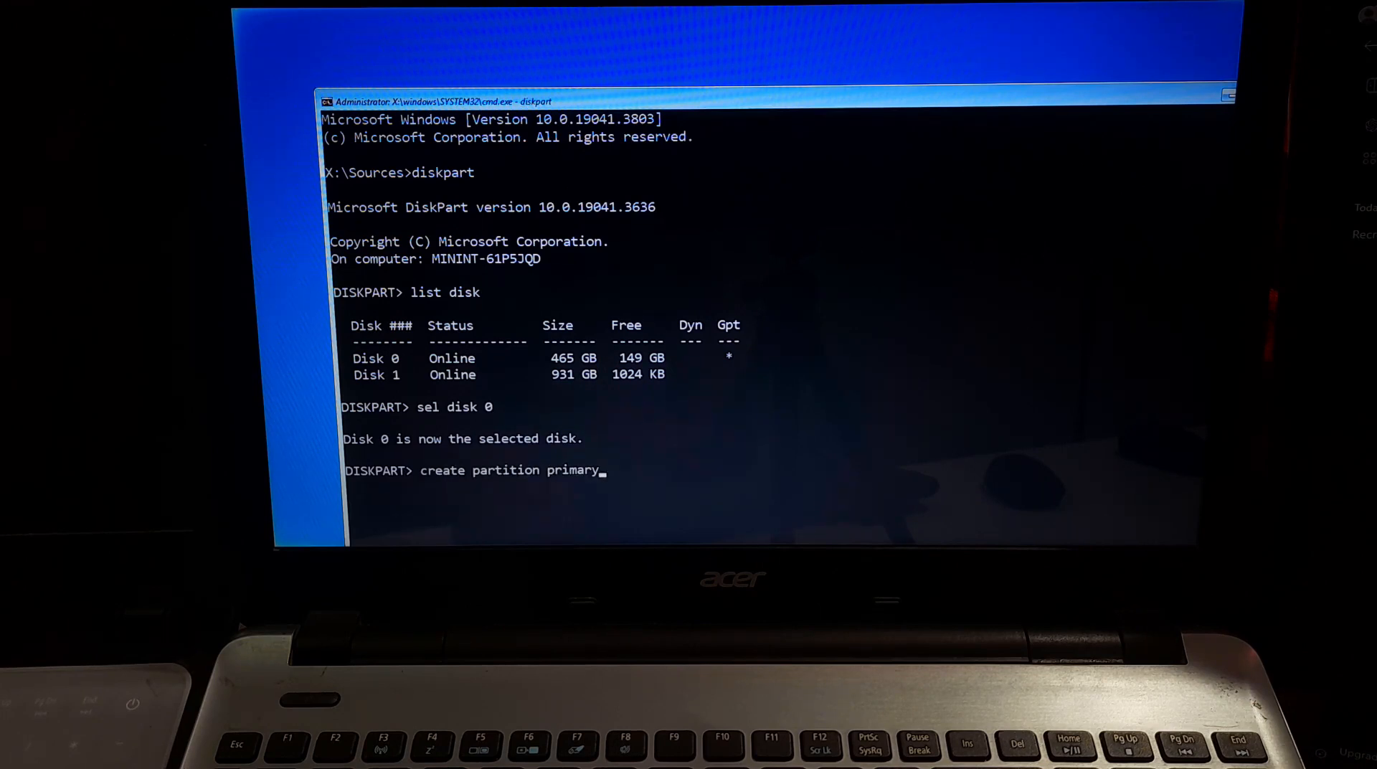
type("size=500")
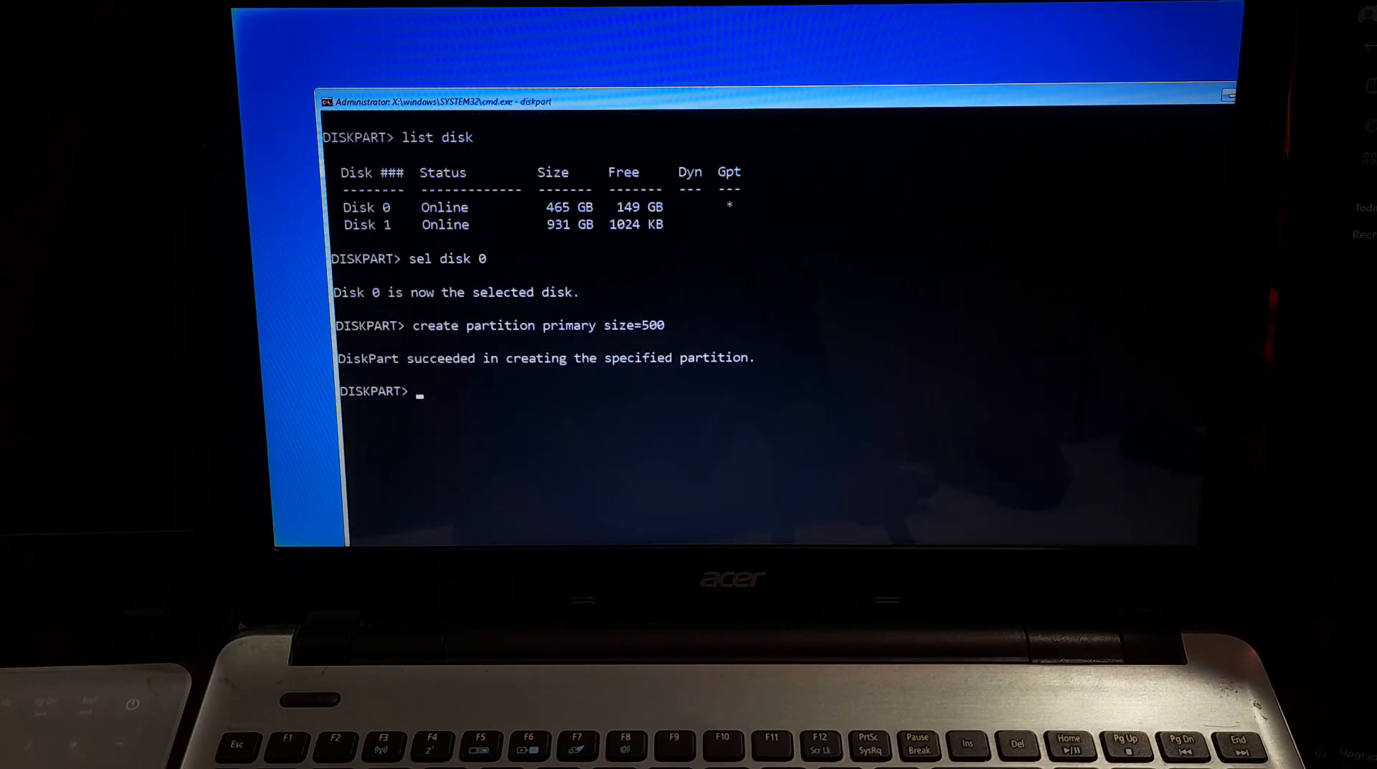
Quick-format the partition as NTFS, assign letter H, and exit DiskPart.
type("format fs")
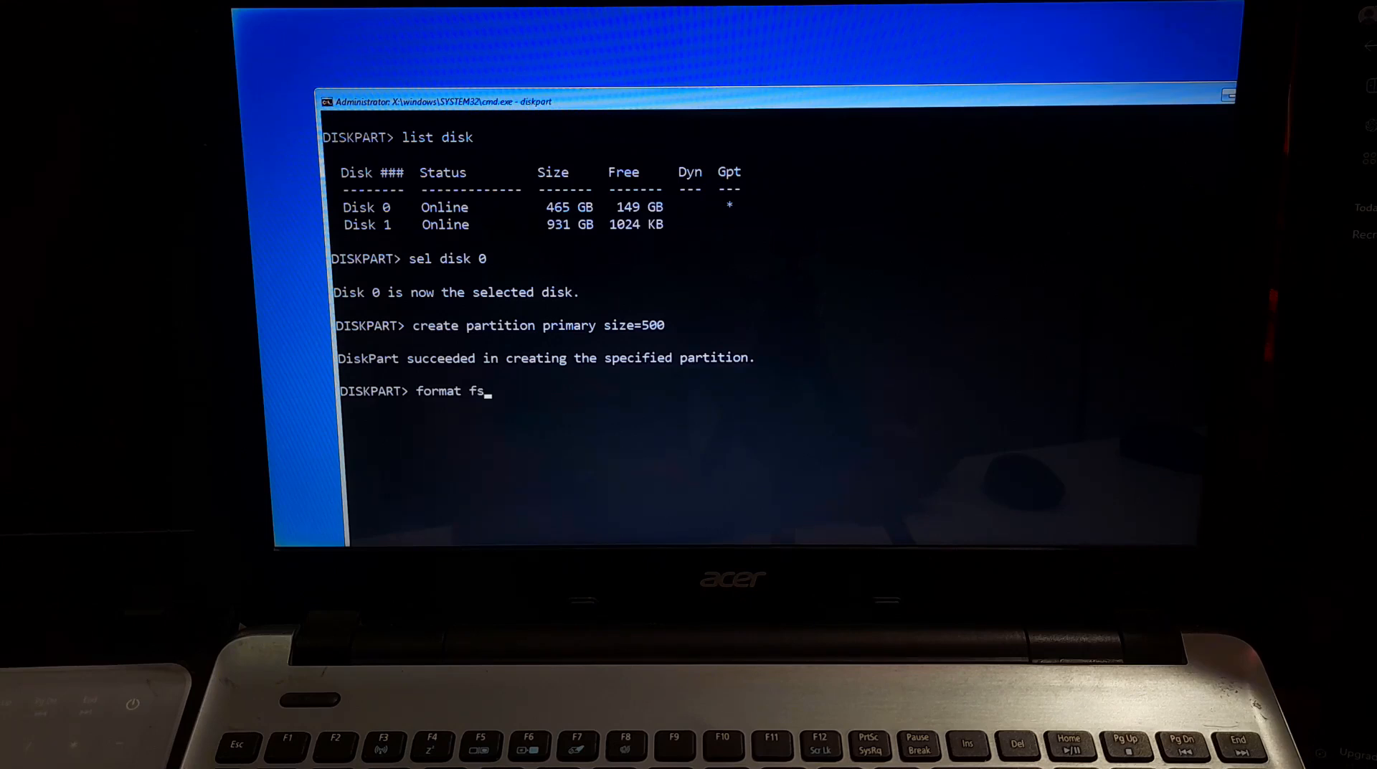
type("ntfs quick")
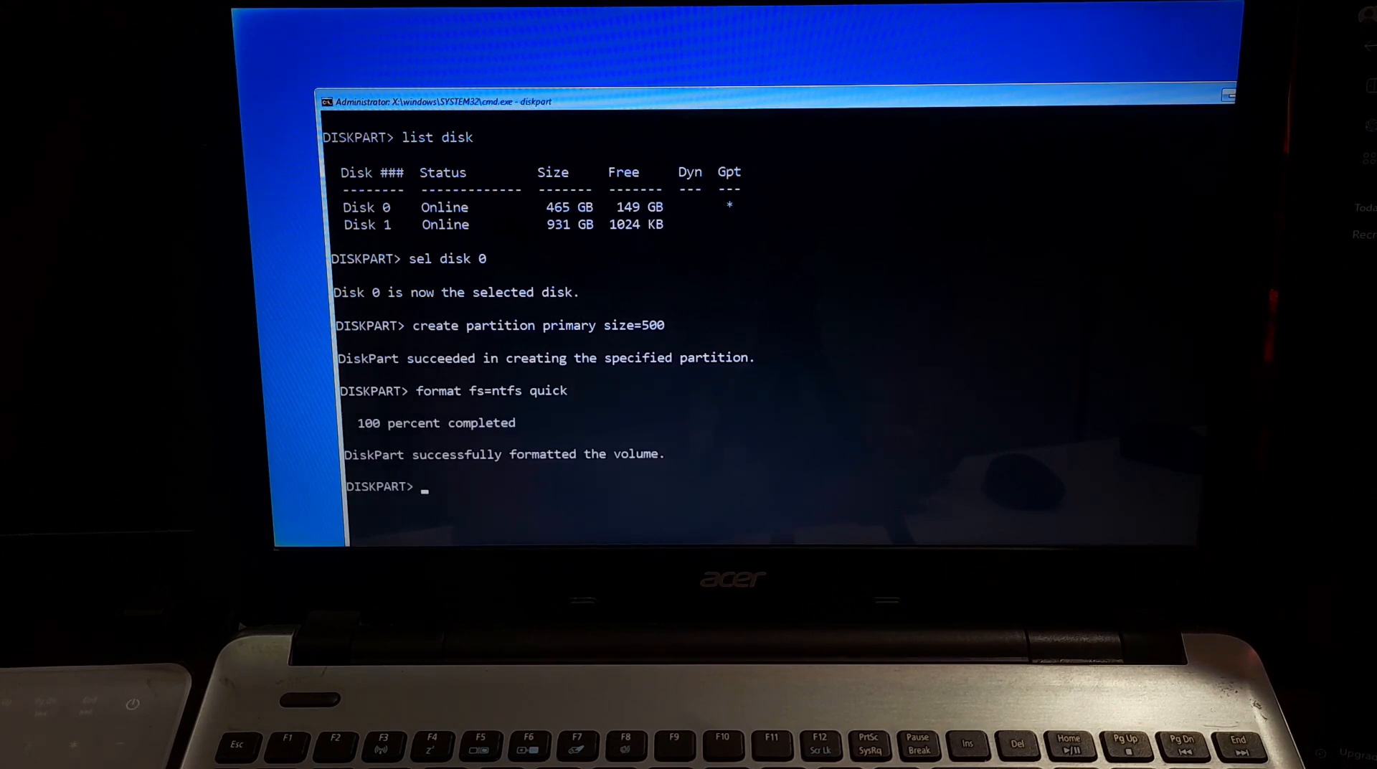
type("assign")
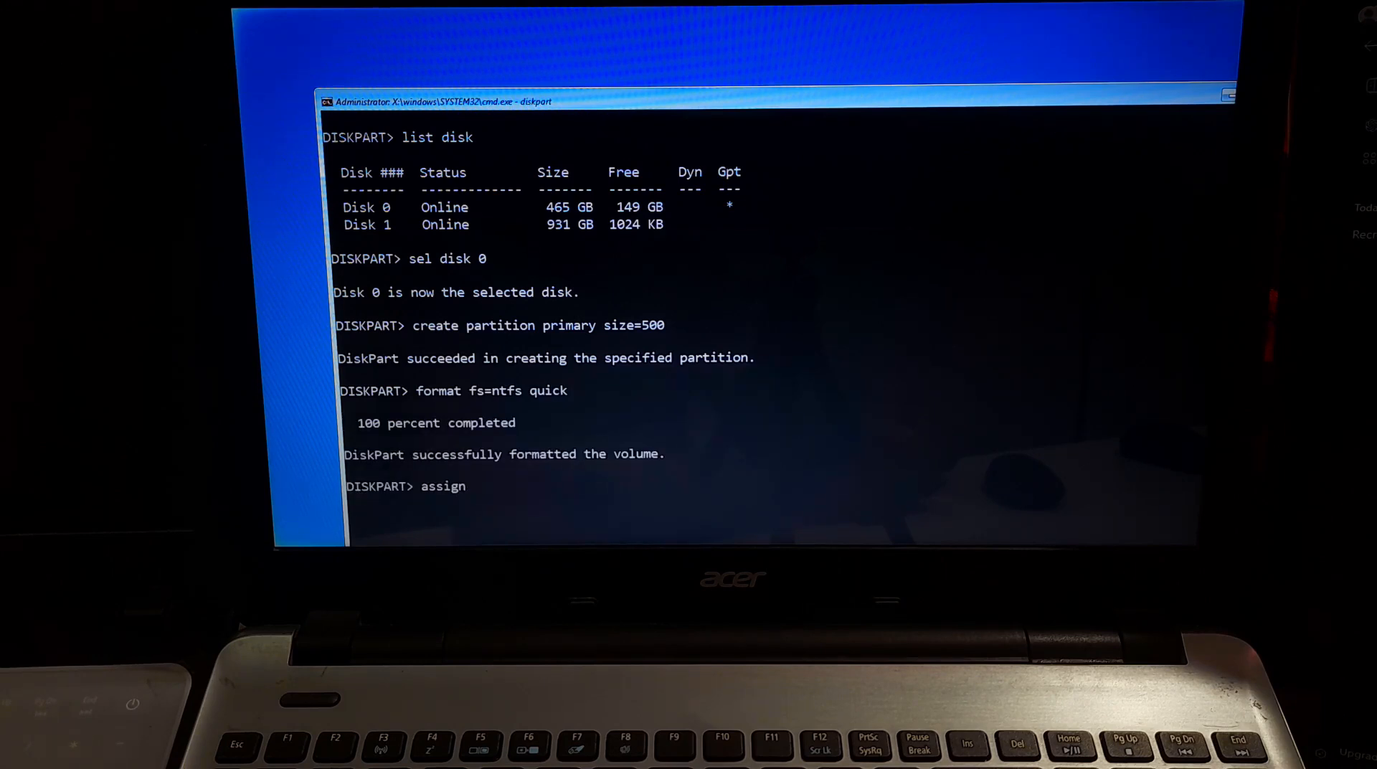
type("letter=")
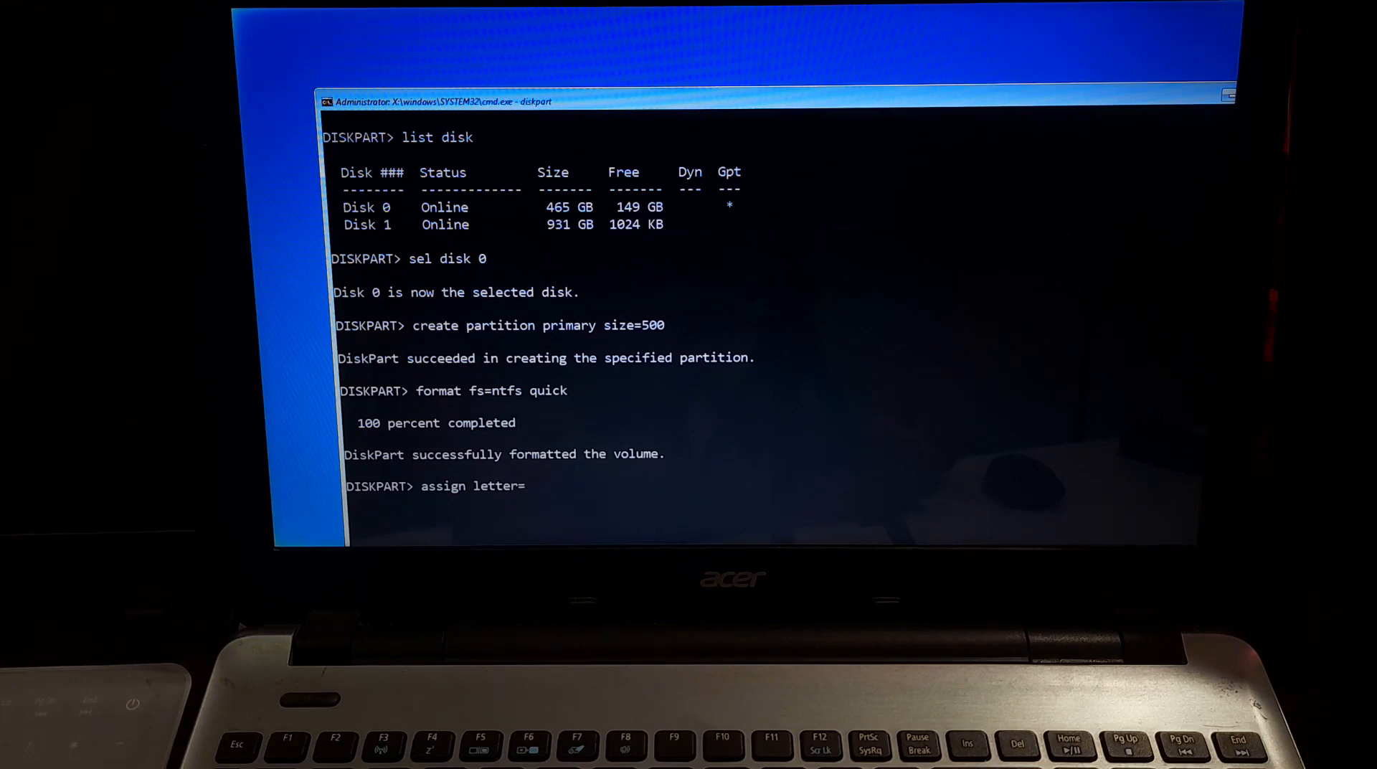
type("H")
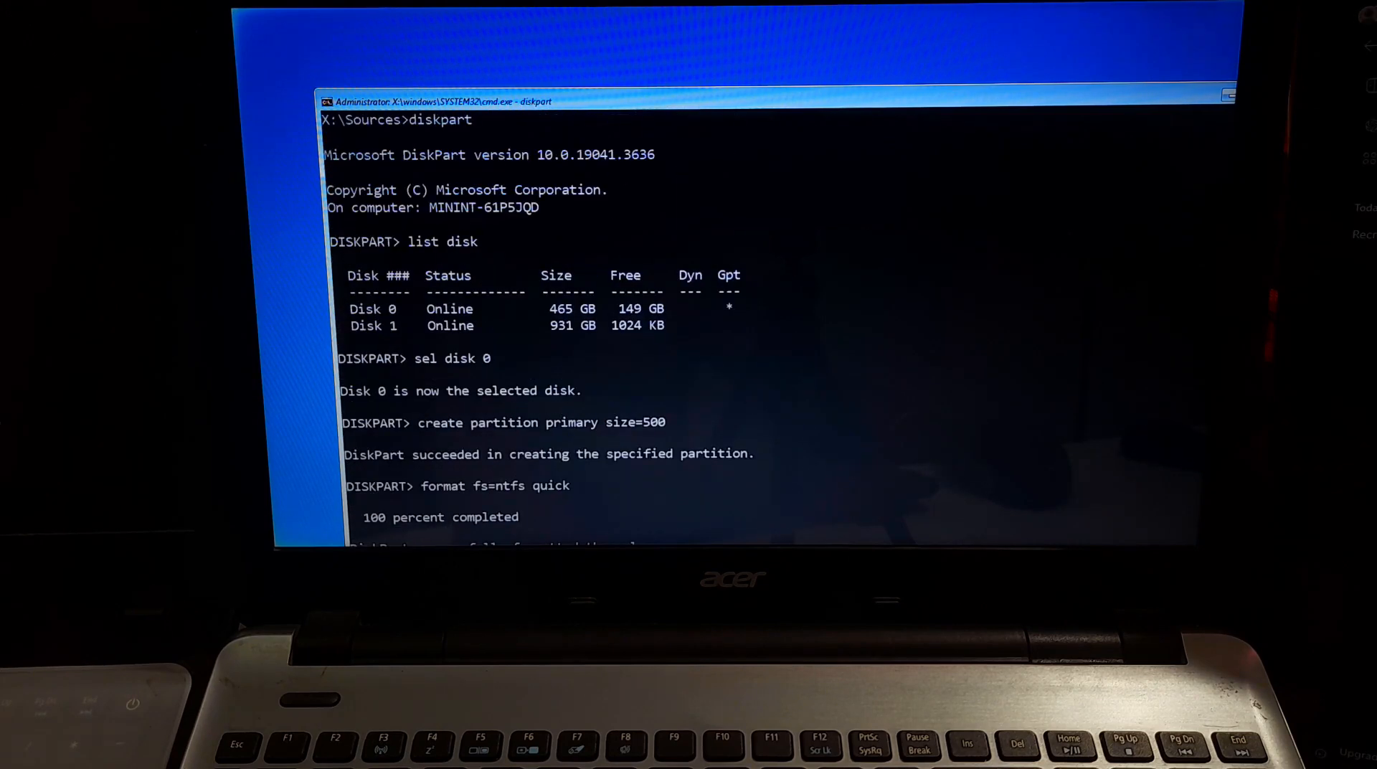
type("assign letter=H")
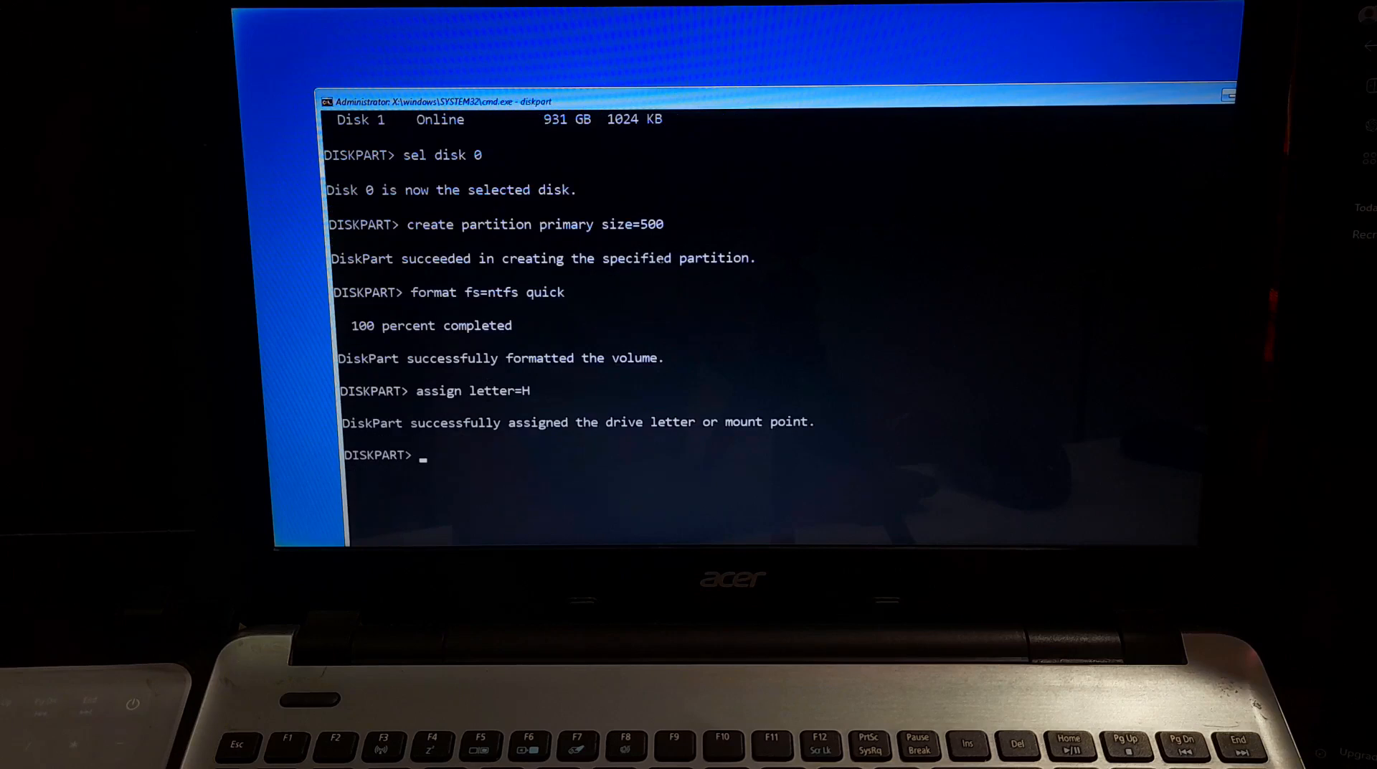
type("exit")
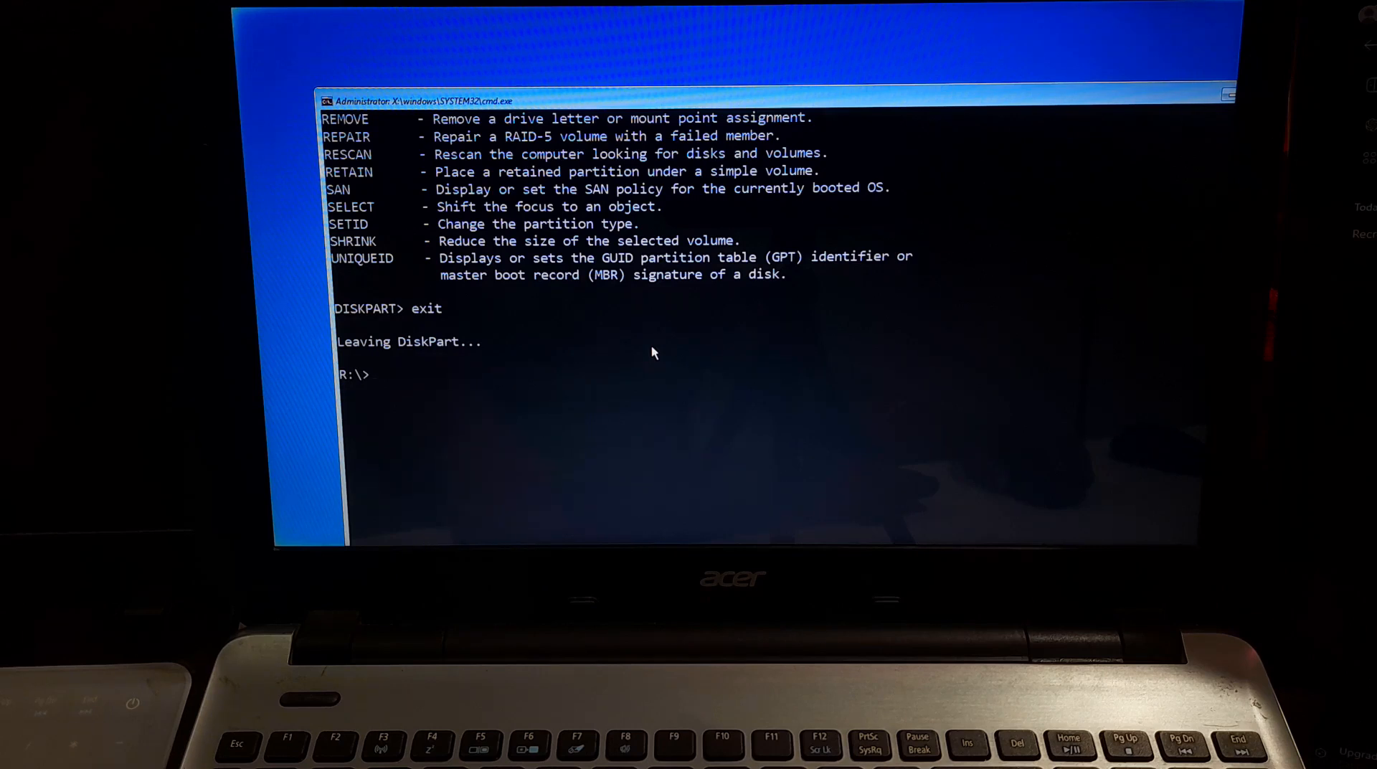
Copy R:\Recovery to H:\ with xcopy /s /e /h /i /y.
type("xcopy R:\\Recovery H:\\ /s /e /h /i /y")
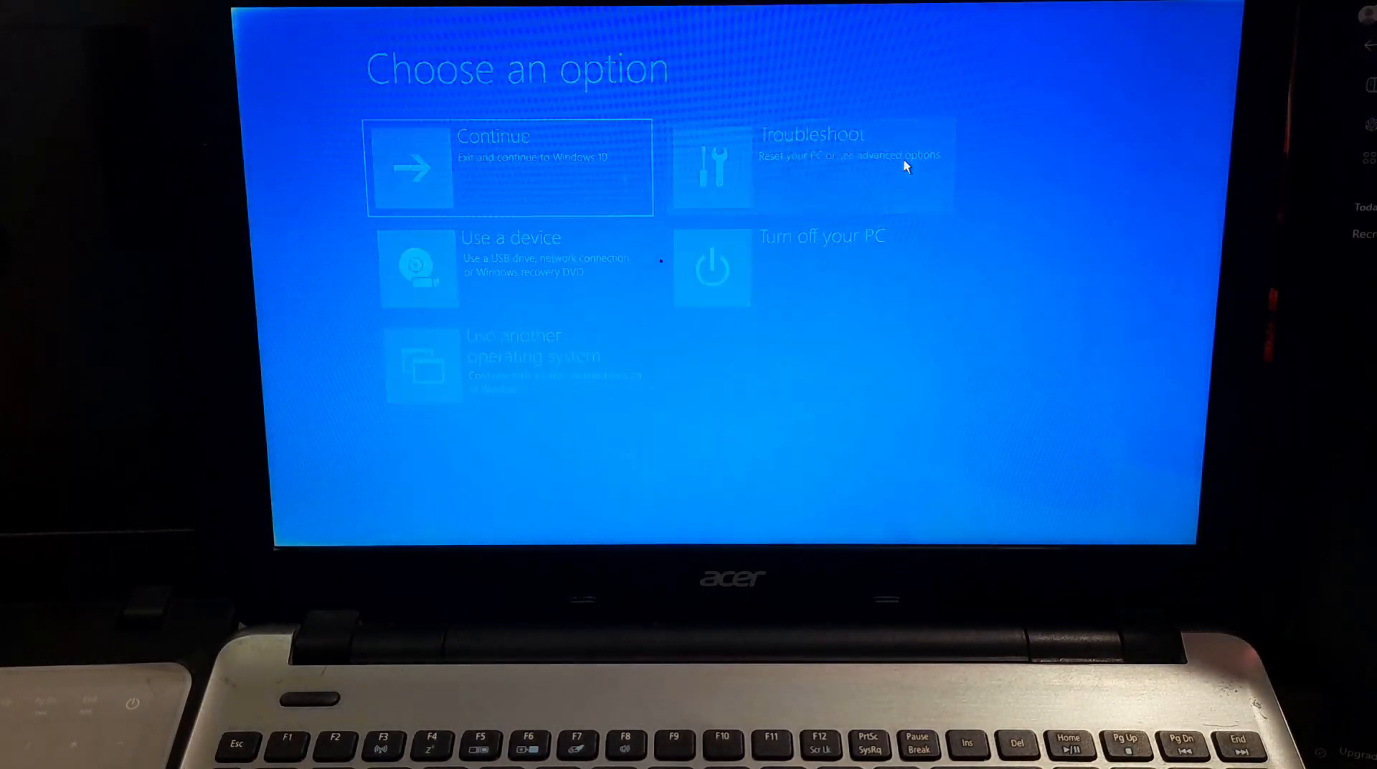
Review Advanced options and the further recovery options before continuing to Windows.
left_click(808, 167)
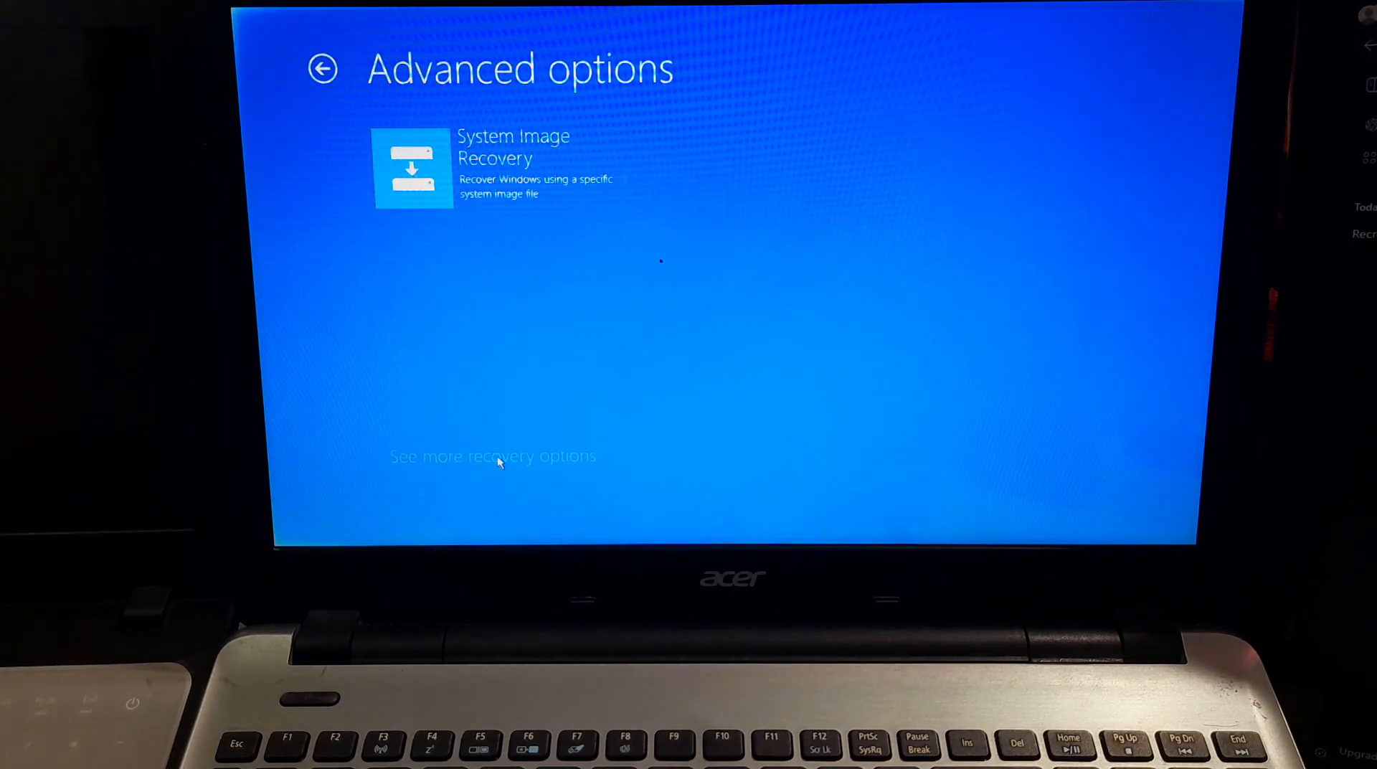
left_click(322, 69)
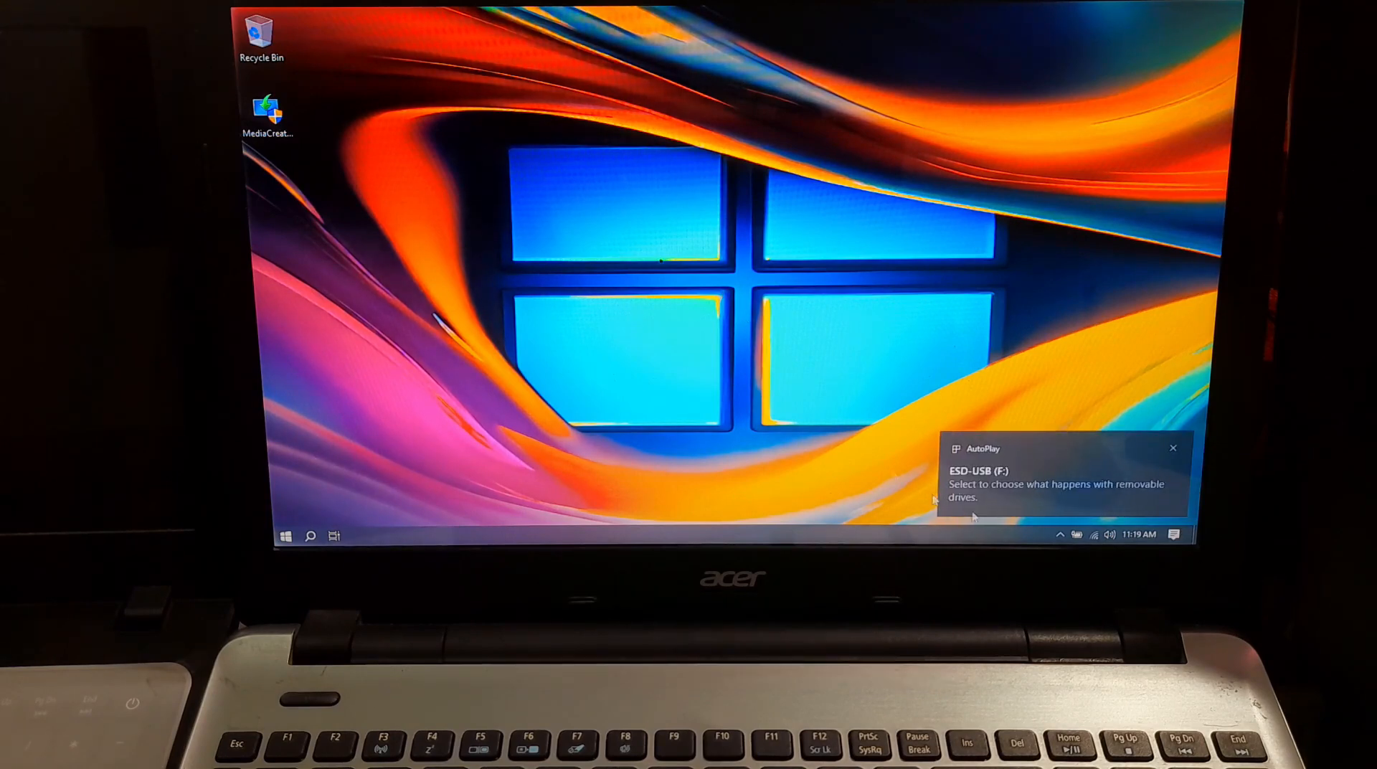
Browse This PC to ESD-USB (F:) and run setup.exe, approving the UAC prompt.
left_click(284, 536)
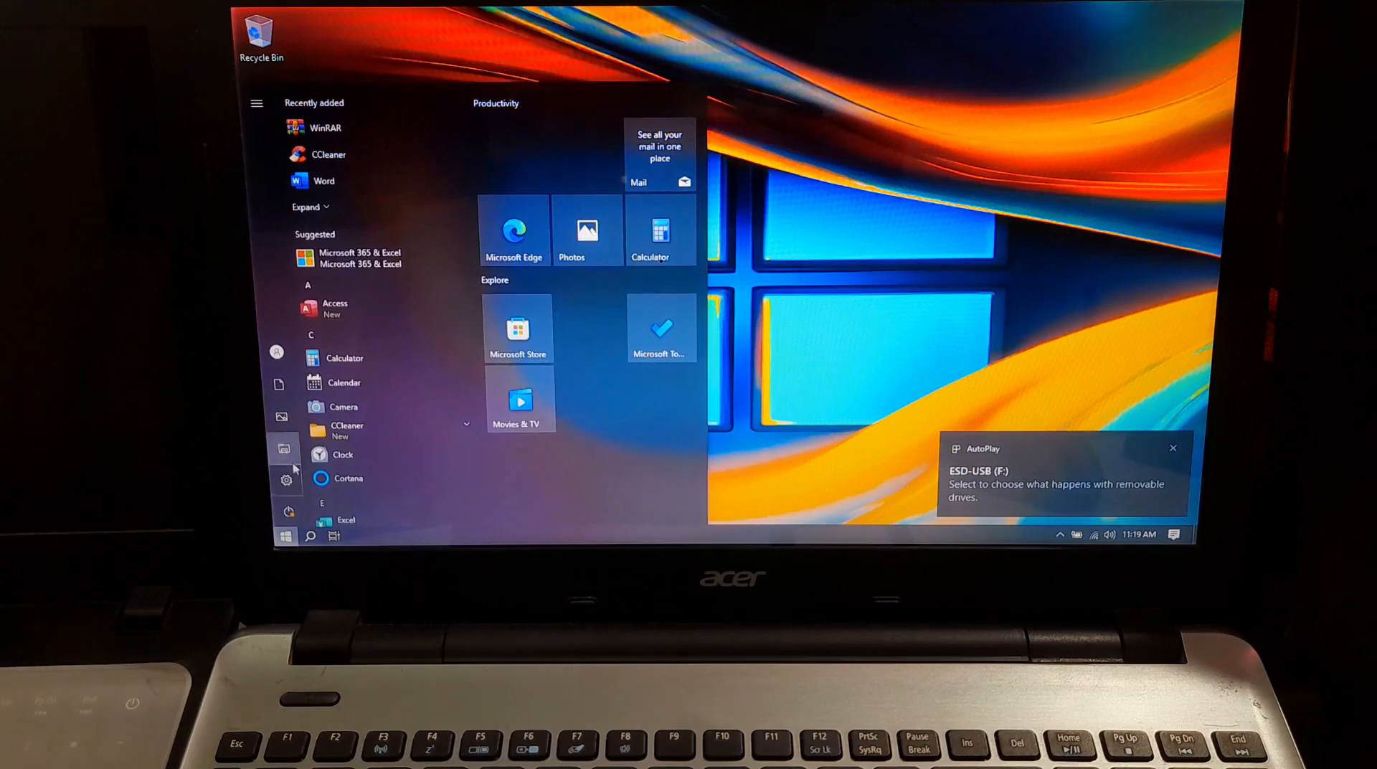
left_click(333, 536)
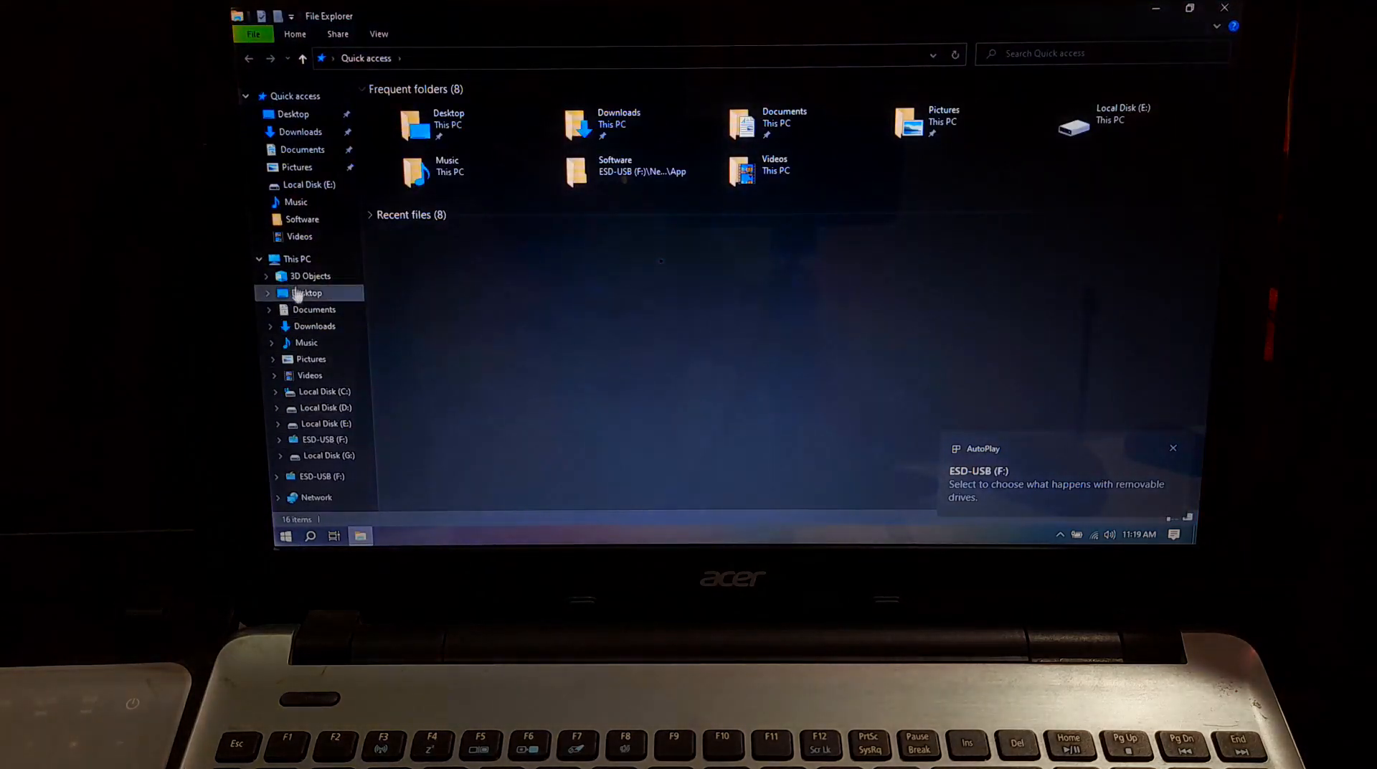
left_click(297, 258)
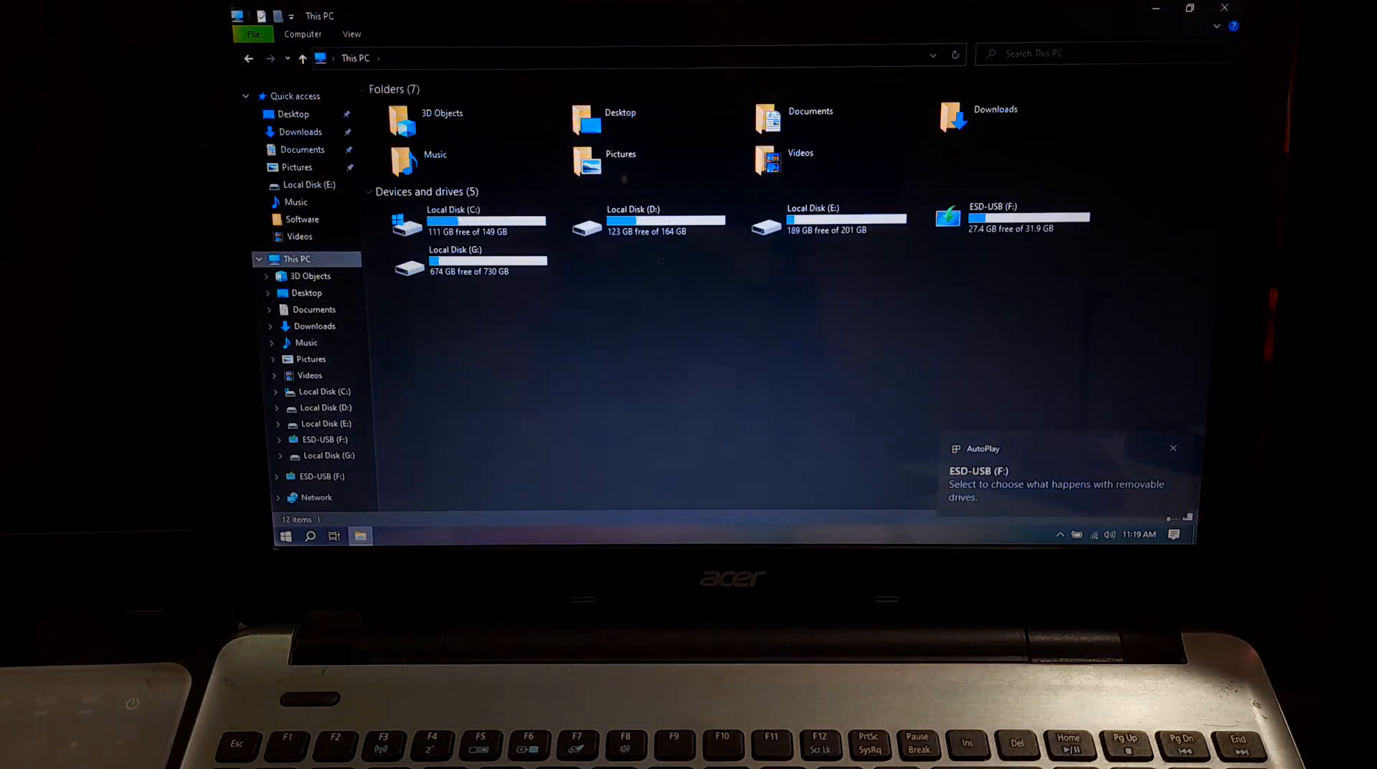
double_click(992, 218)
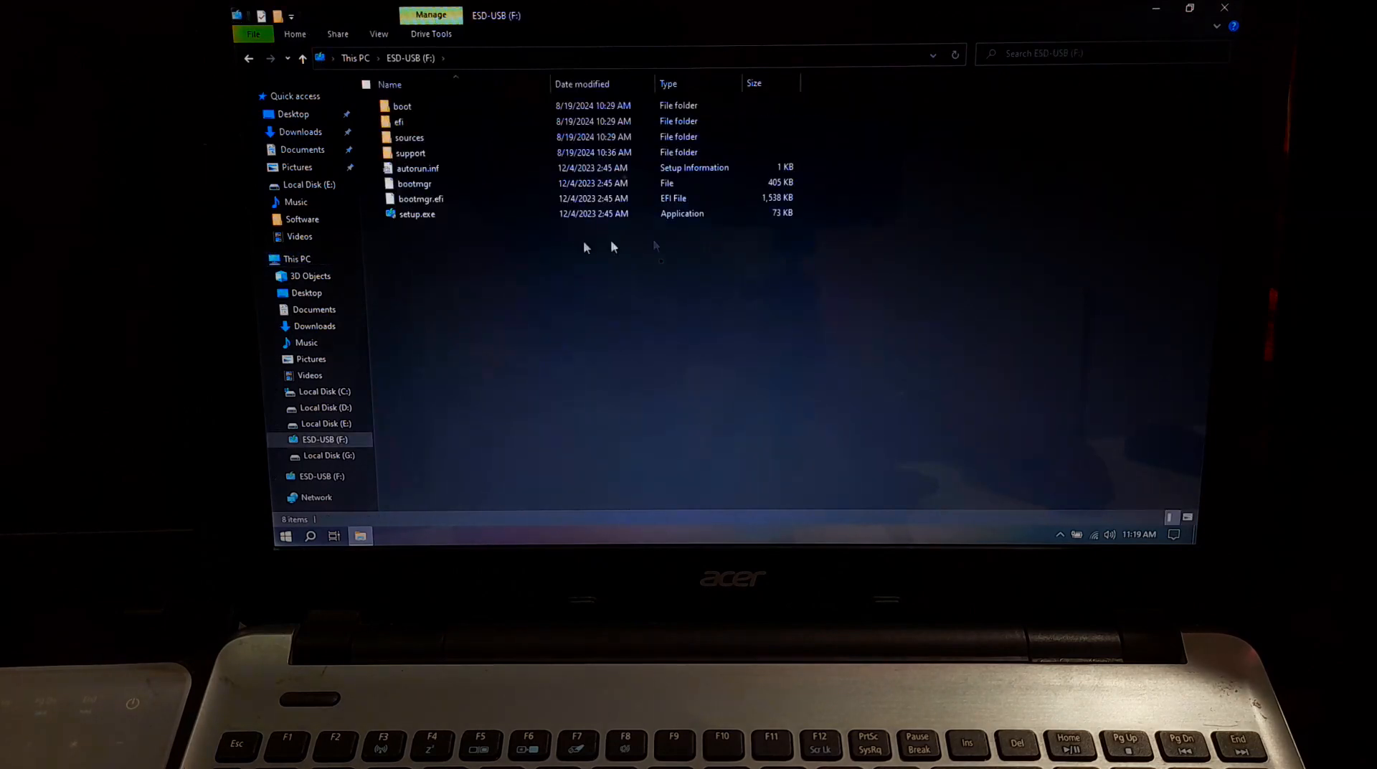
double_click(417, 214)
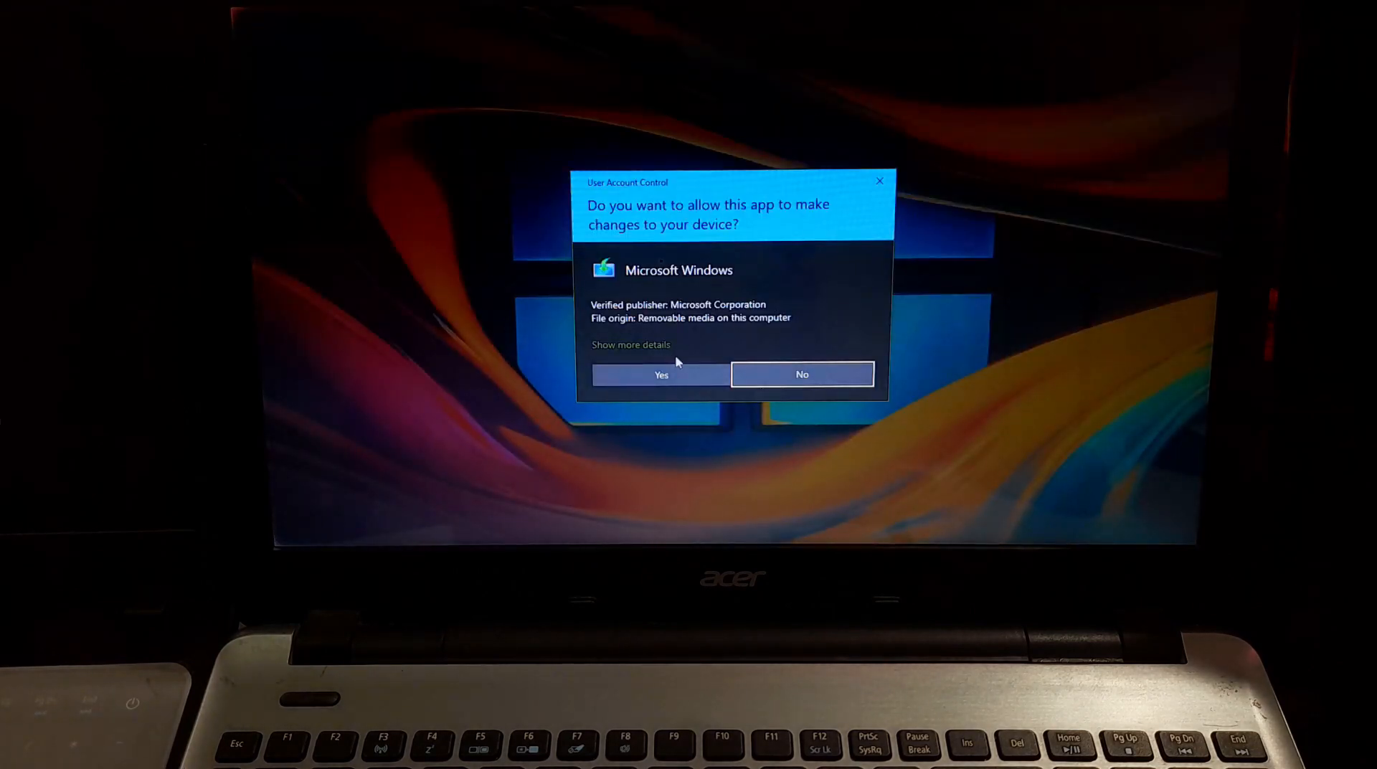
left_click(661, 374)
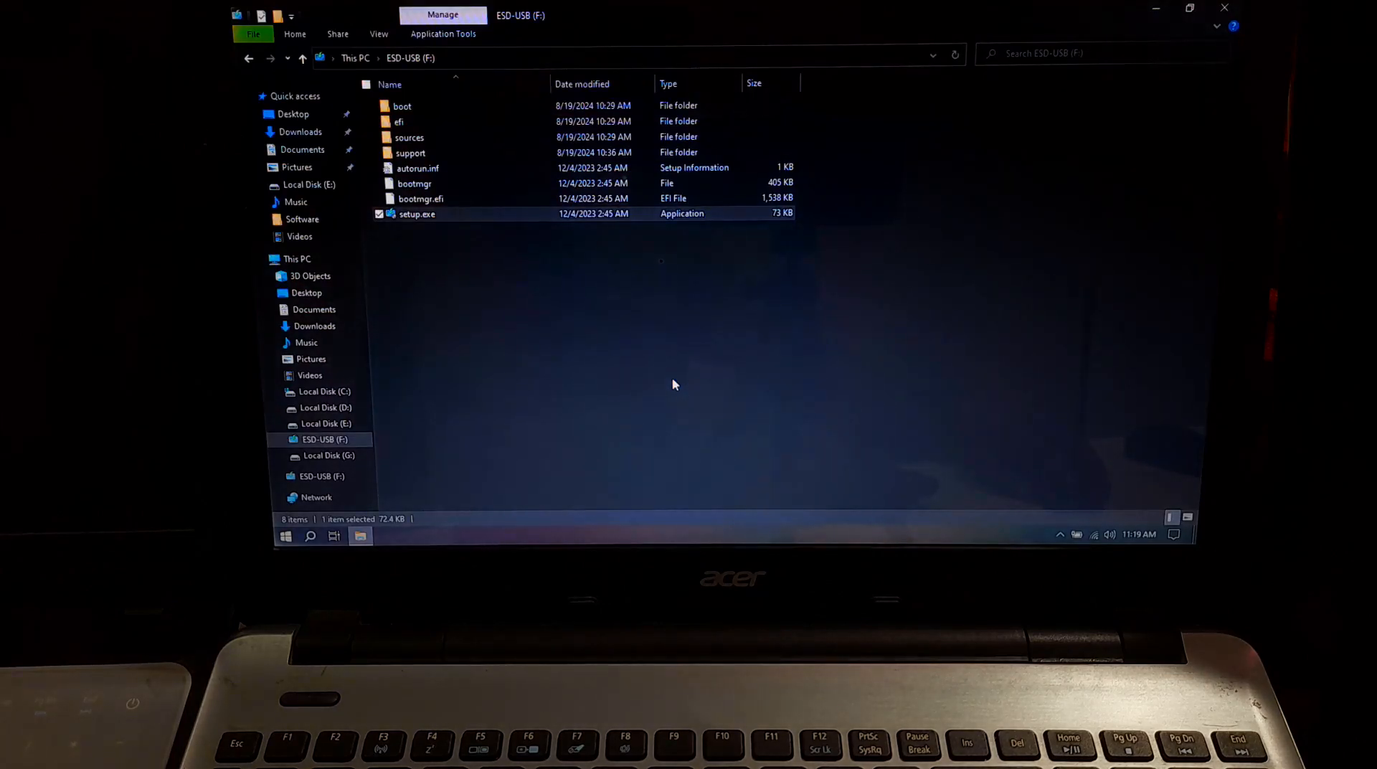
double_click(416, 214)
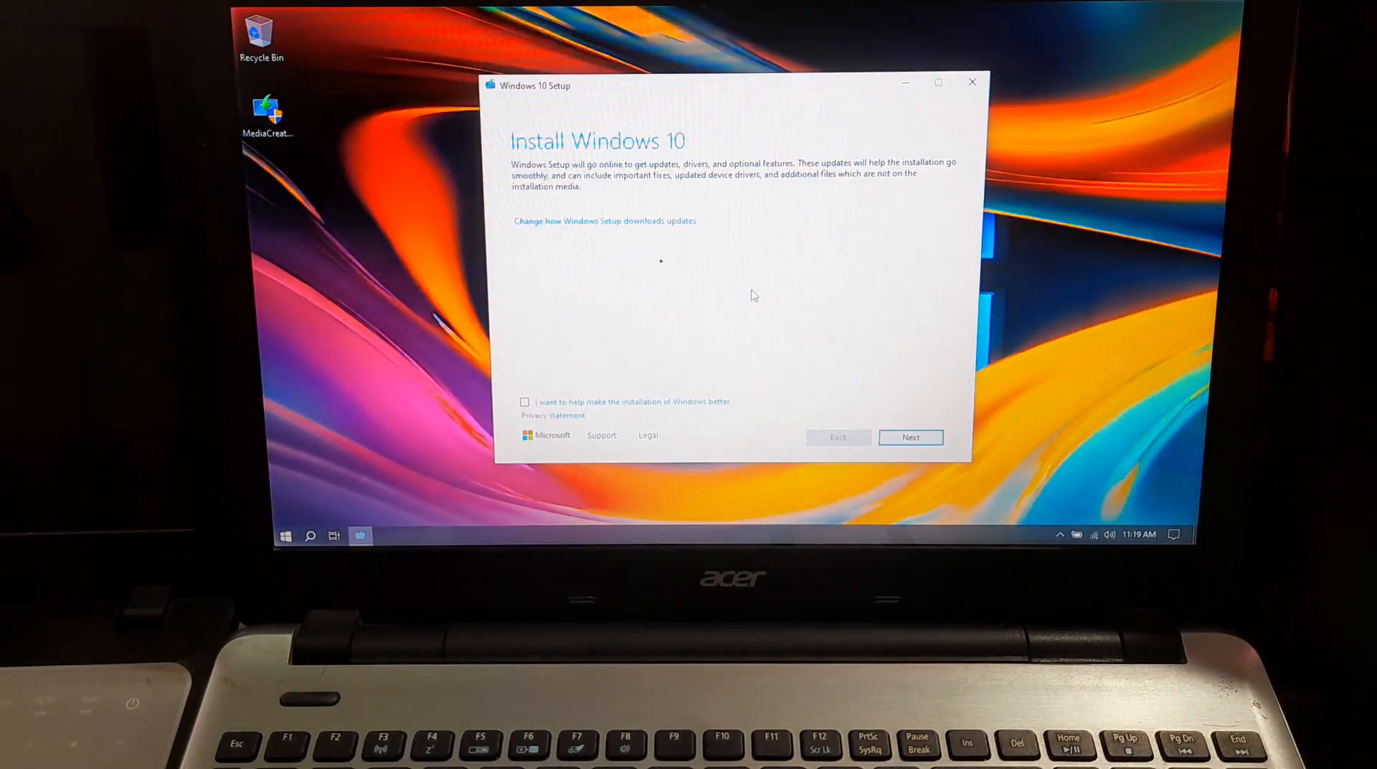
mouse_move(595, 226)
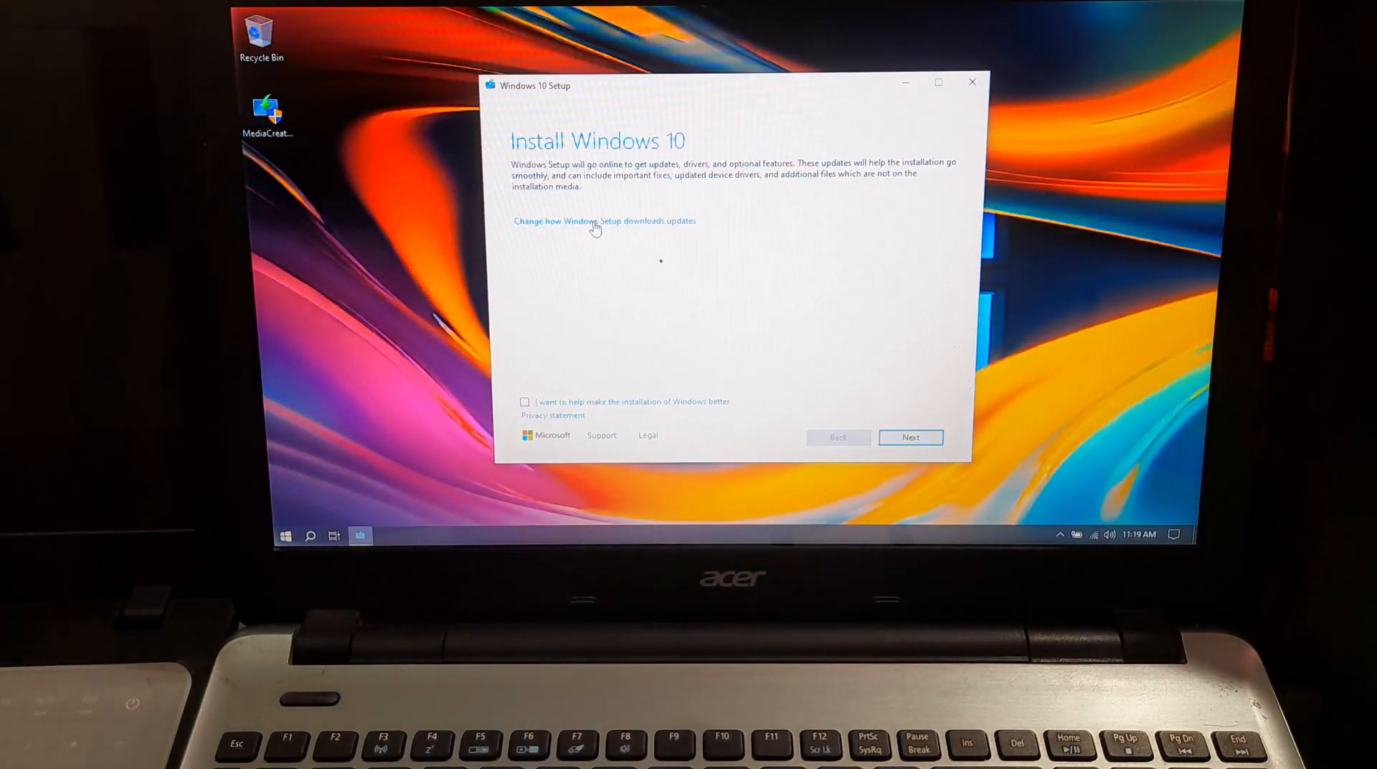